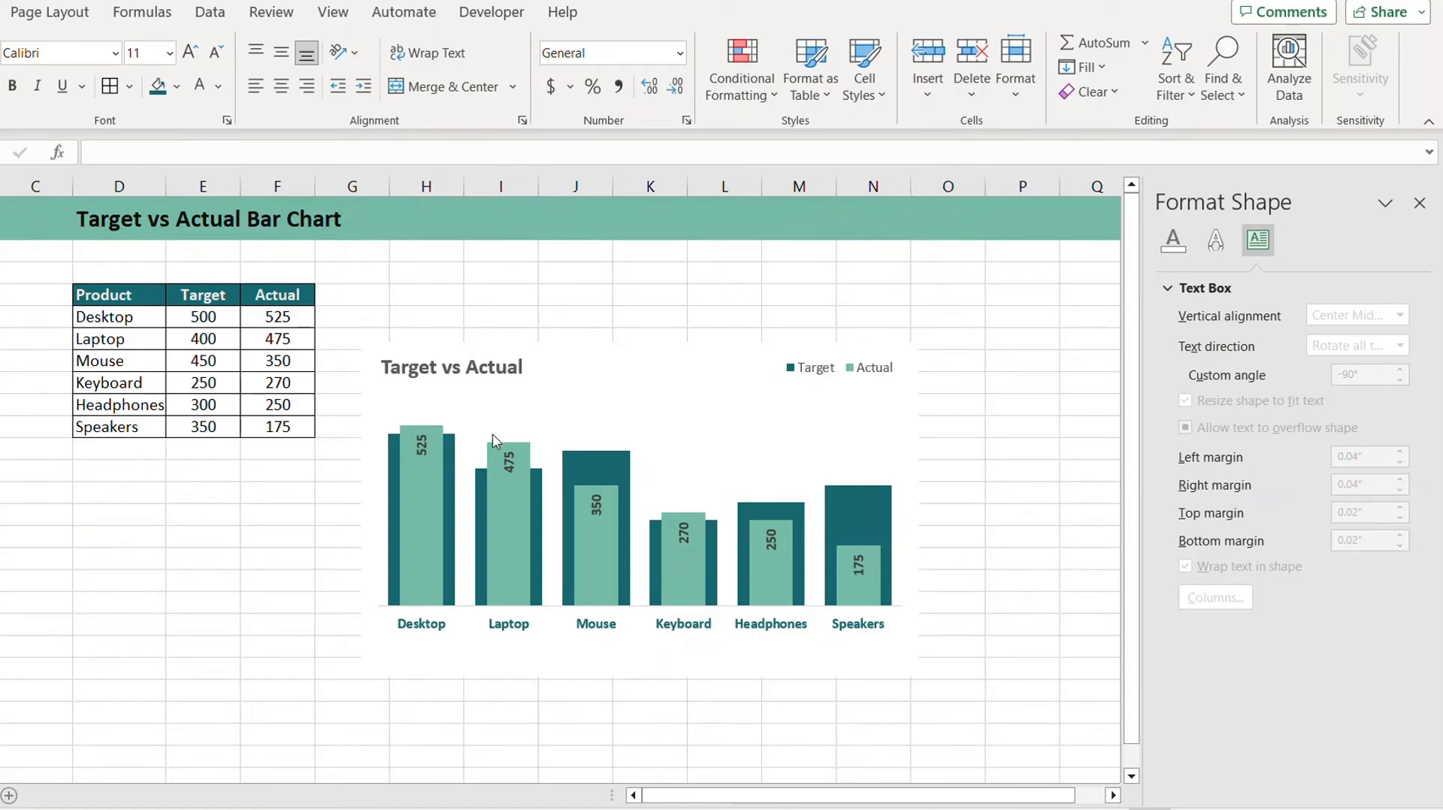
pyautogui.moveTo(966, 388)
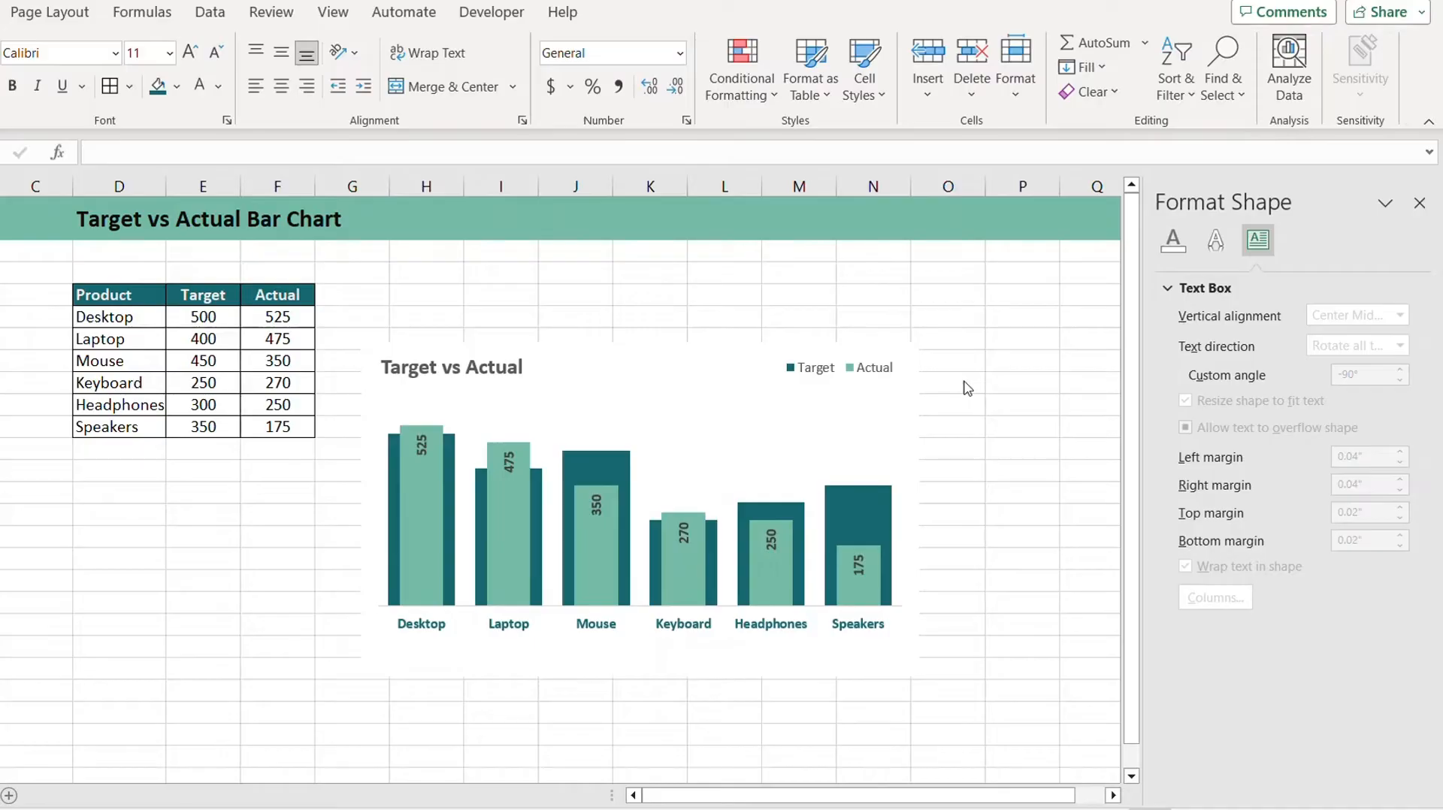
pyautogui.moveTo(671, 472)
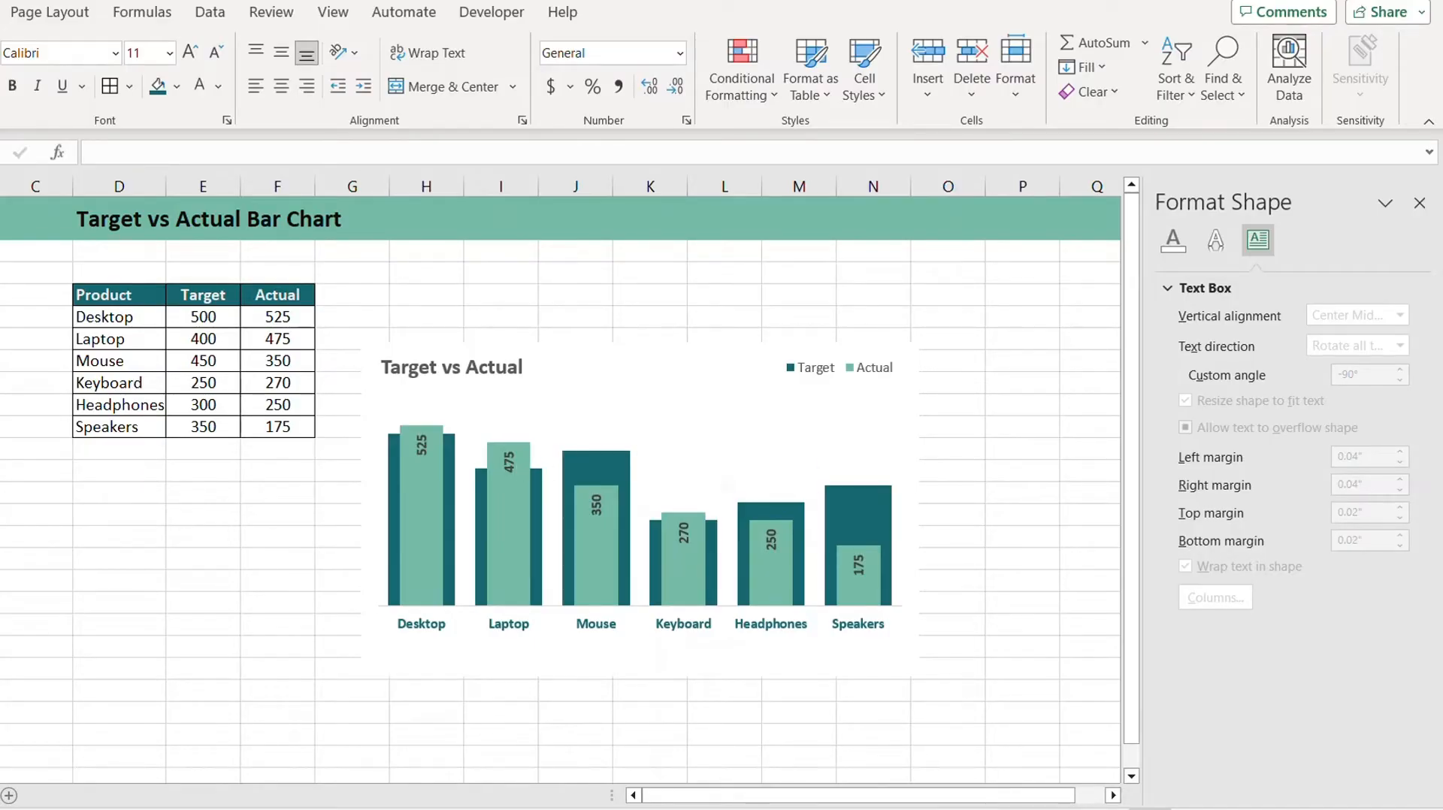
pyautogui.moveTo(708, 369)
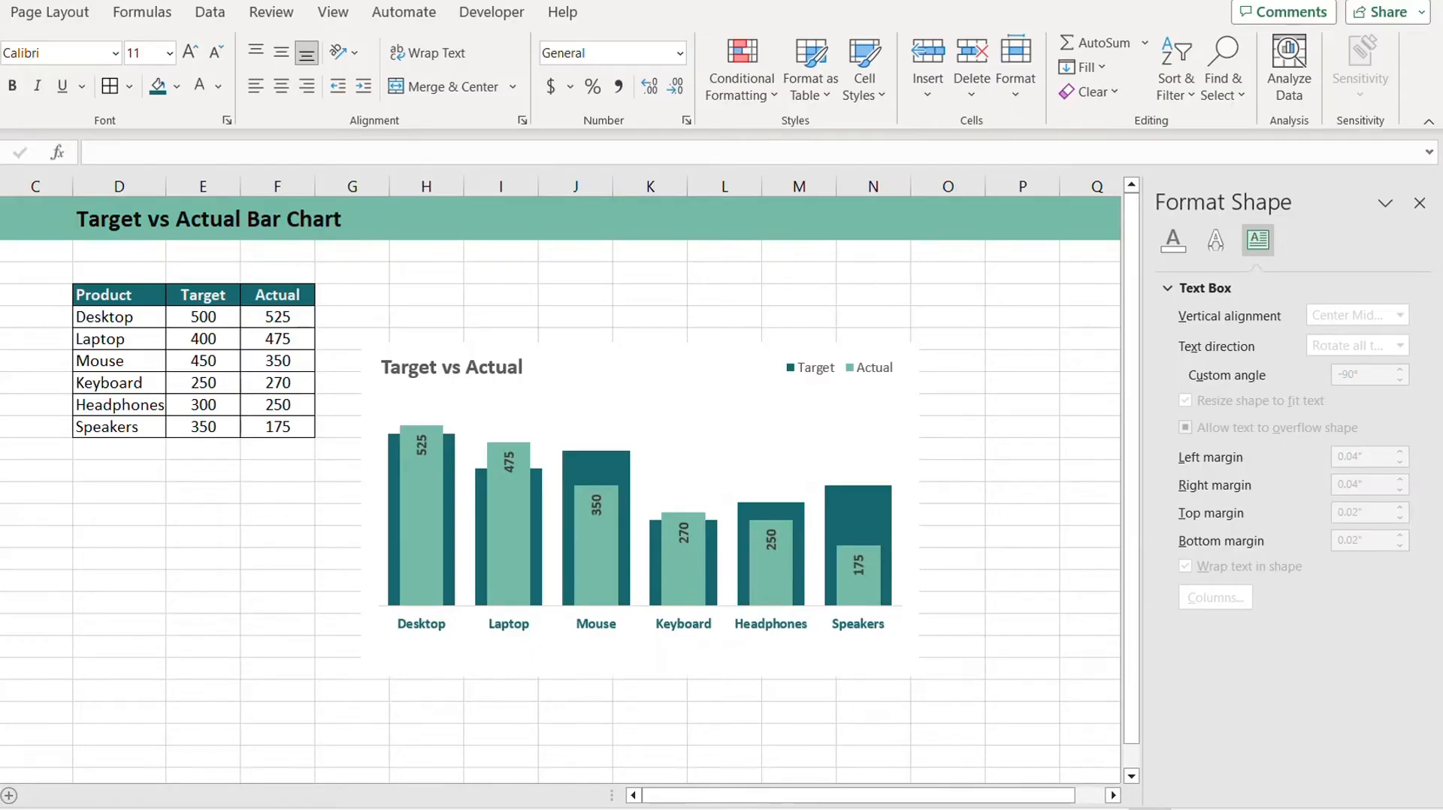
# - Insert a clustered column chart from the Product table's Target and Actual values
pyautogui.click(576, 359)
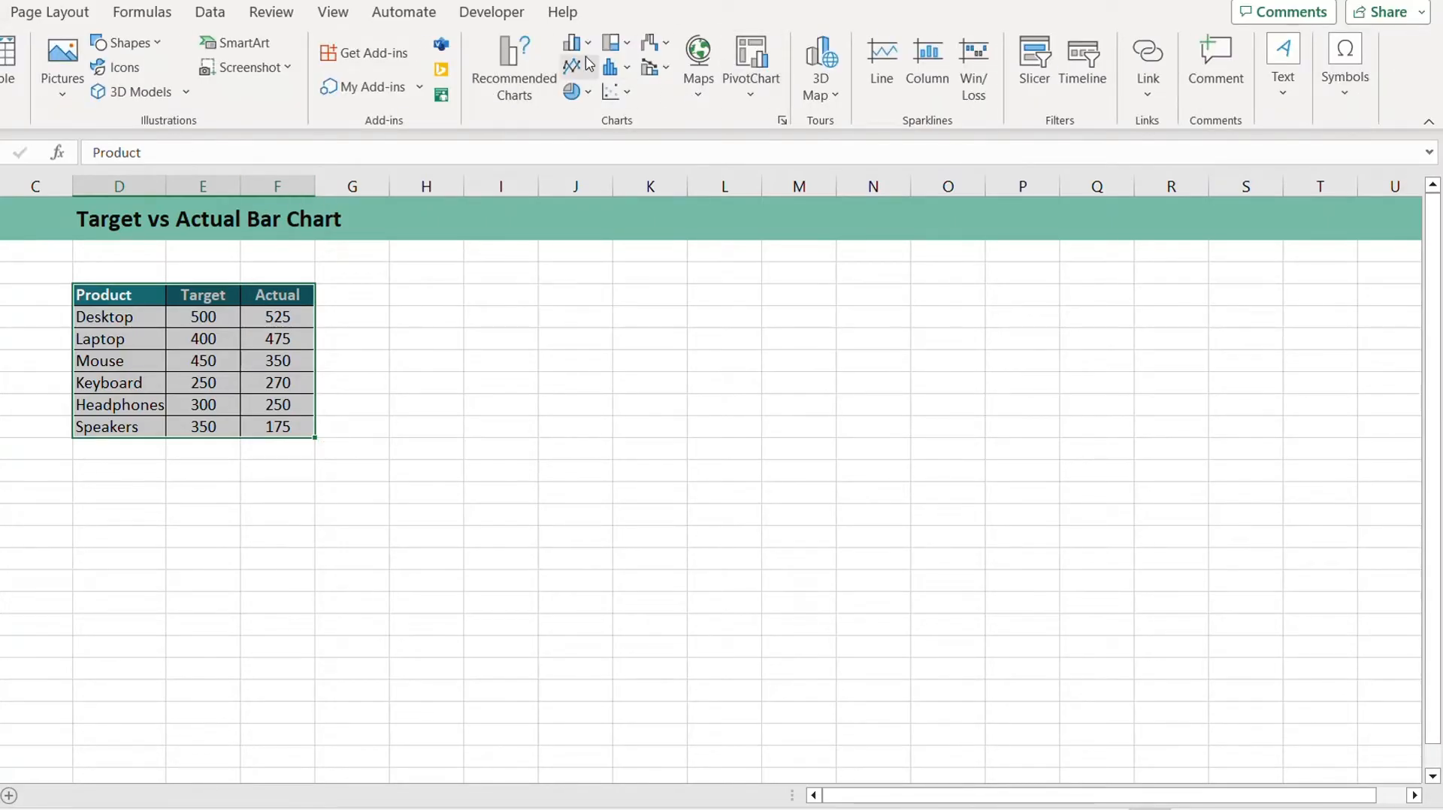
pyautogui.click(571, 42)
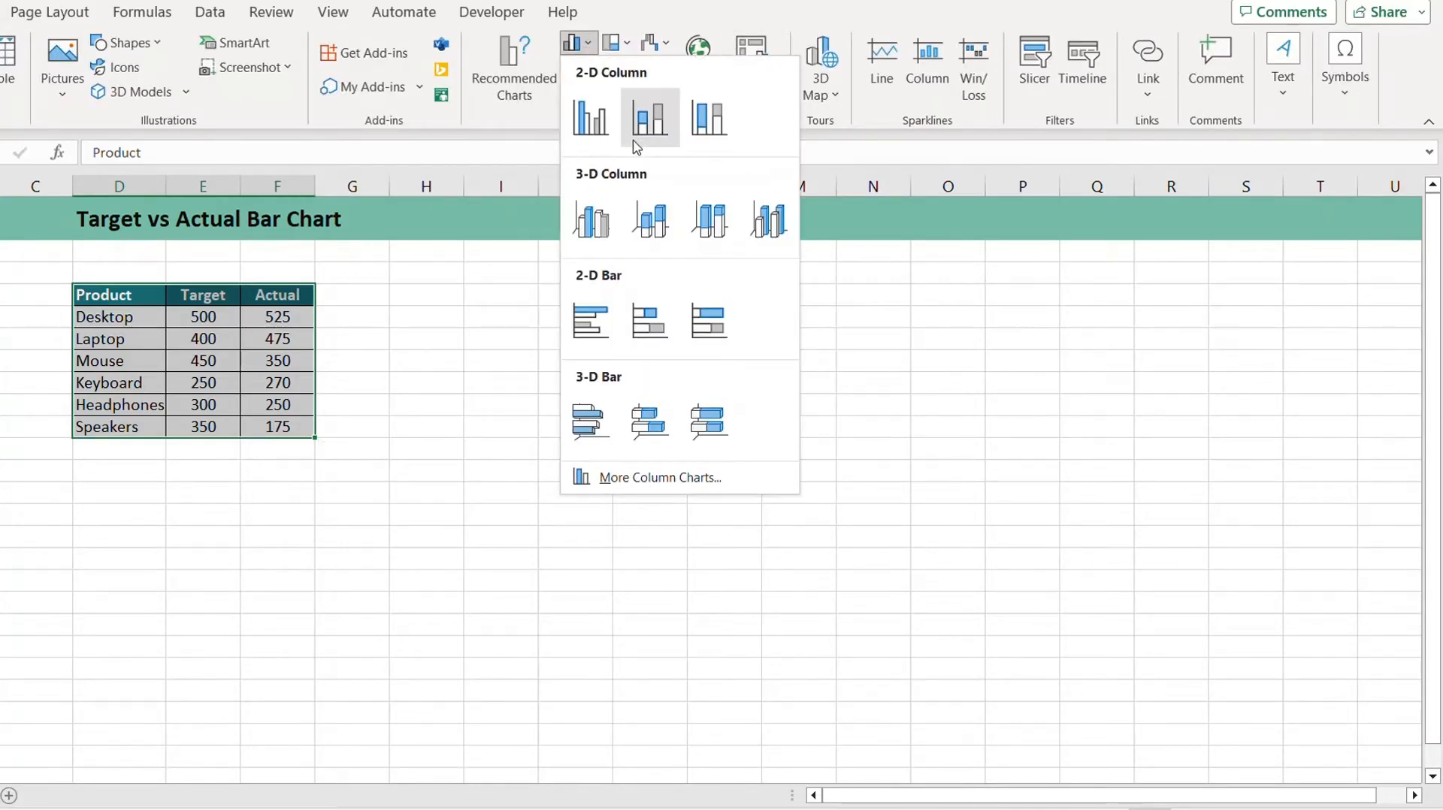
pyautogui.click(589, 117)
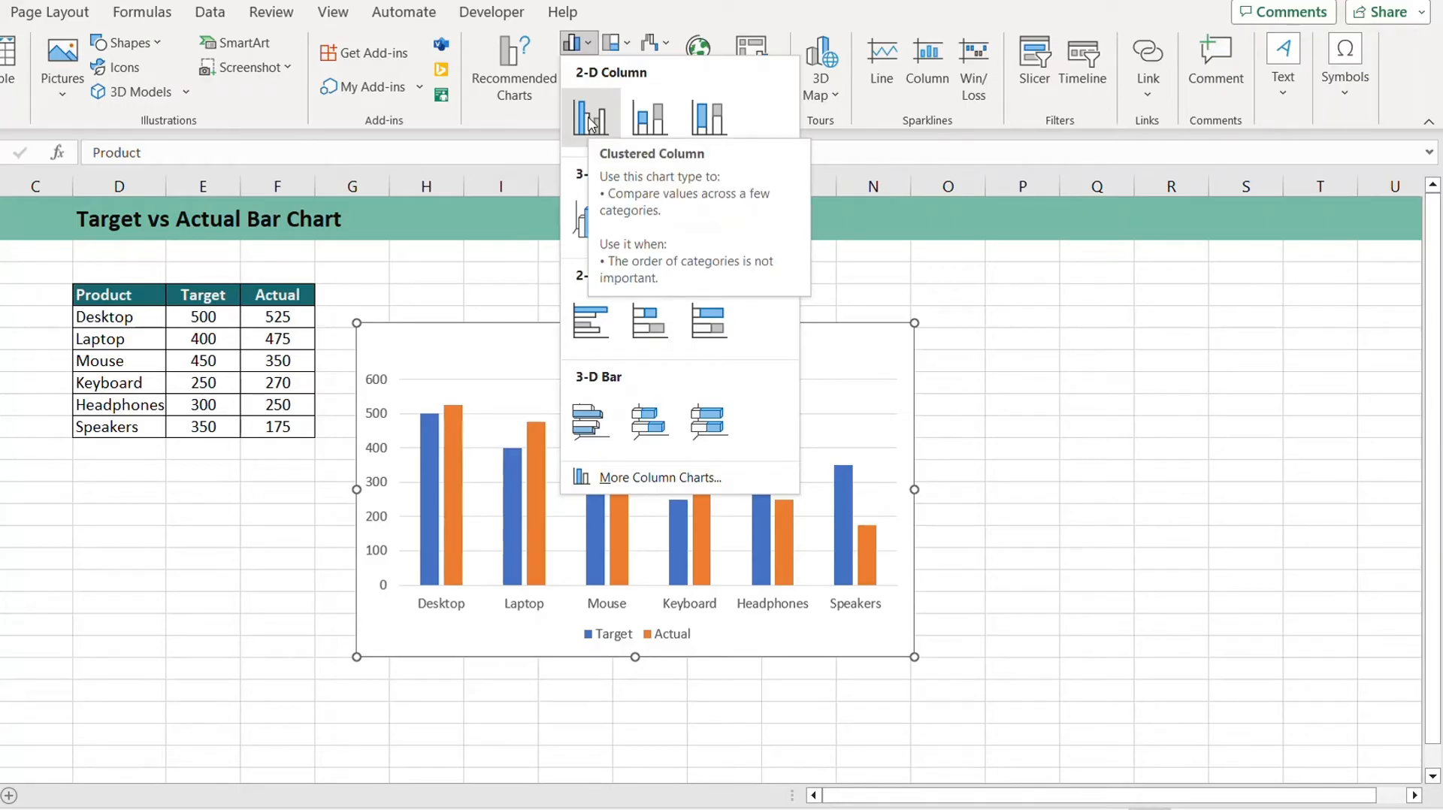
pyautogui.click(589, 114)
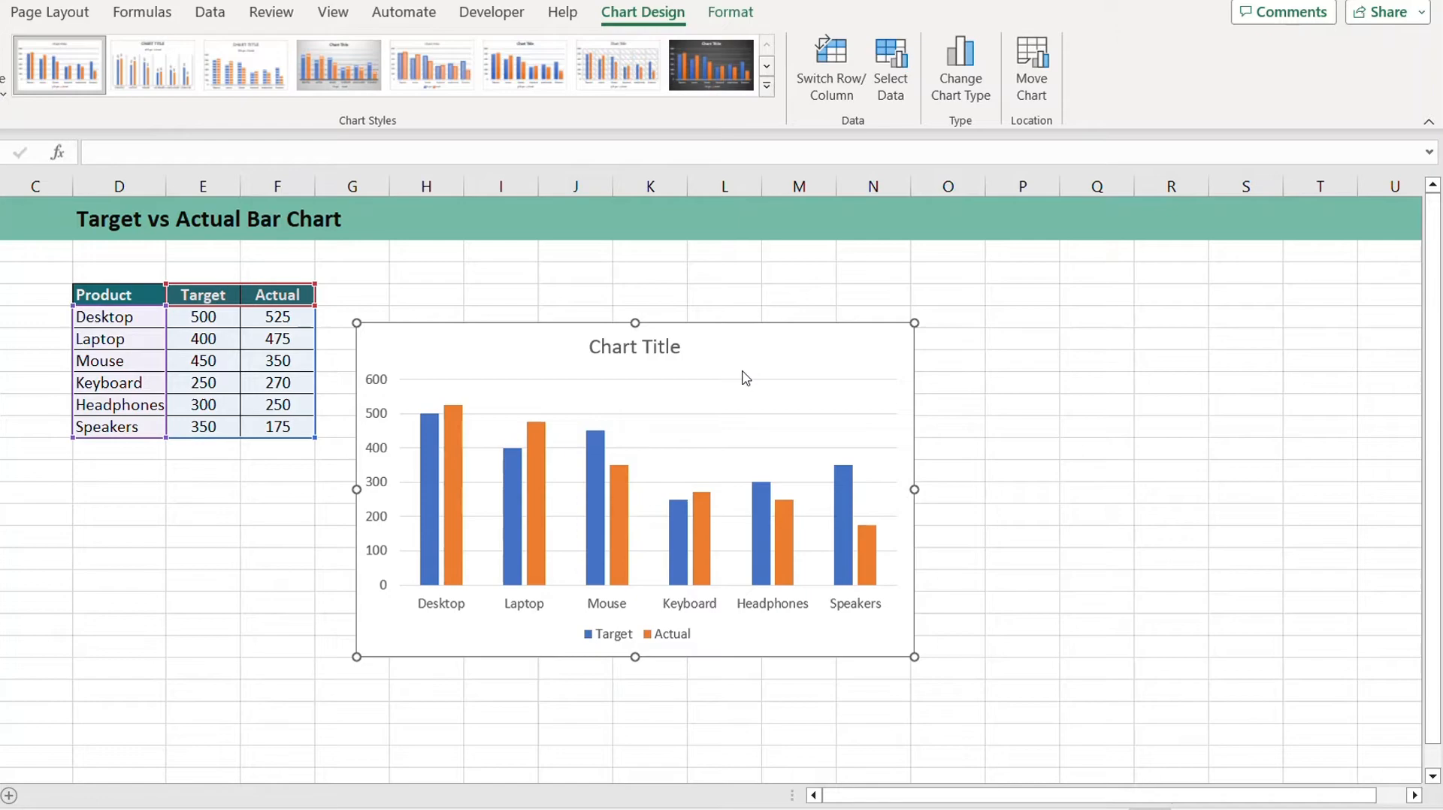
pyautogui.moveTo(784, 329)
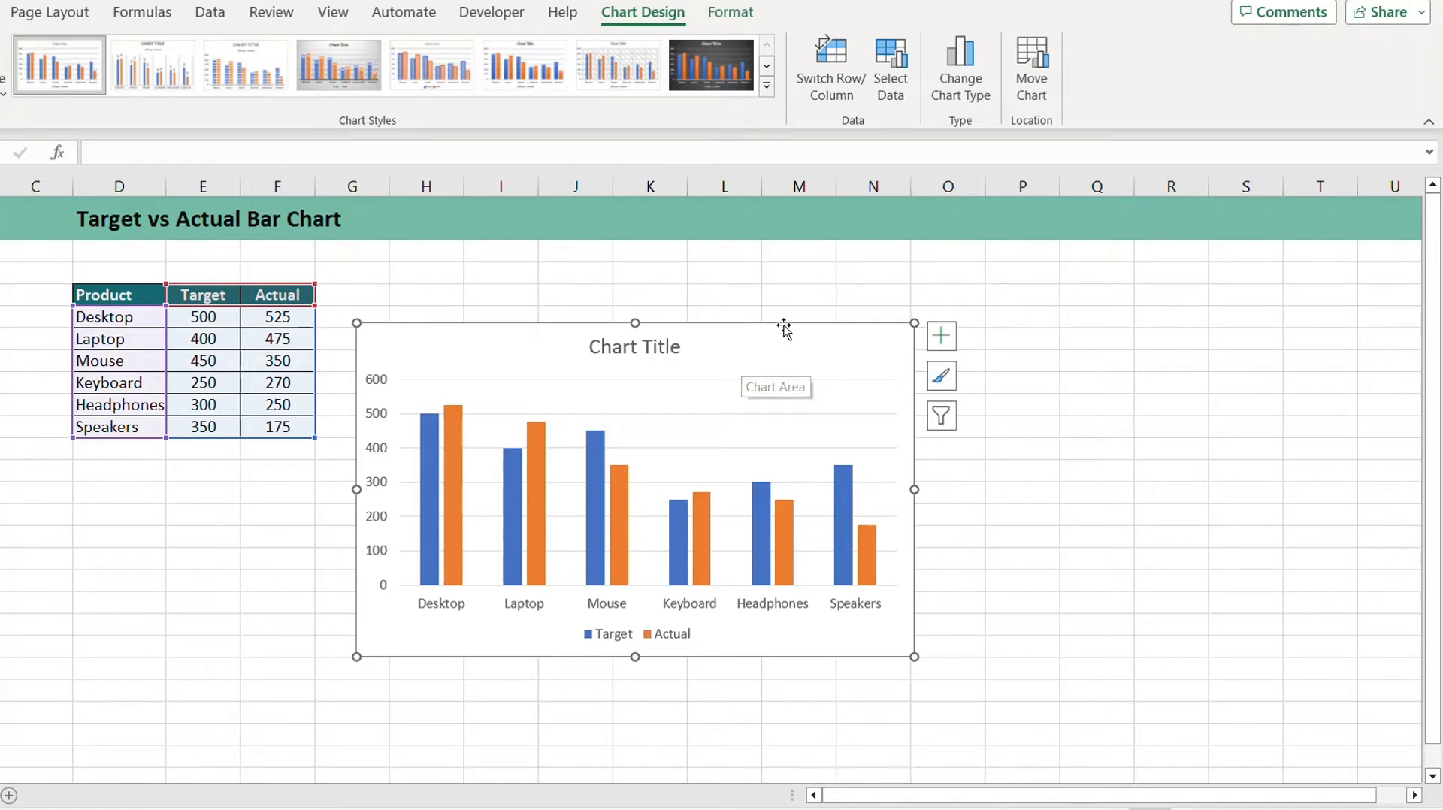
# - Select the Target and then the Actual bar series in the new chart
pyautogui.click(430, 442)
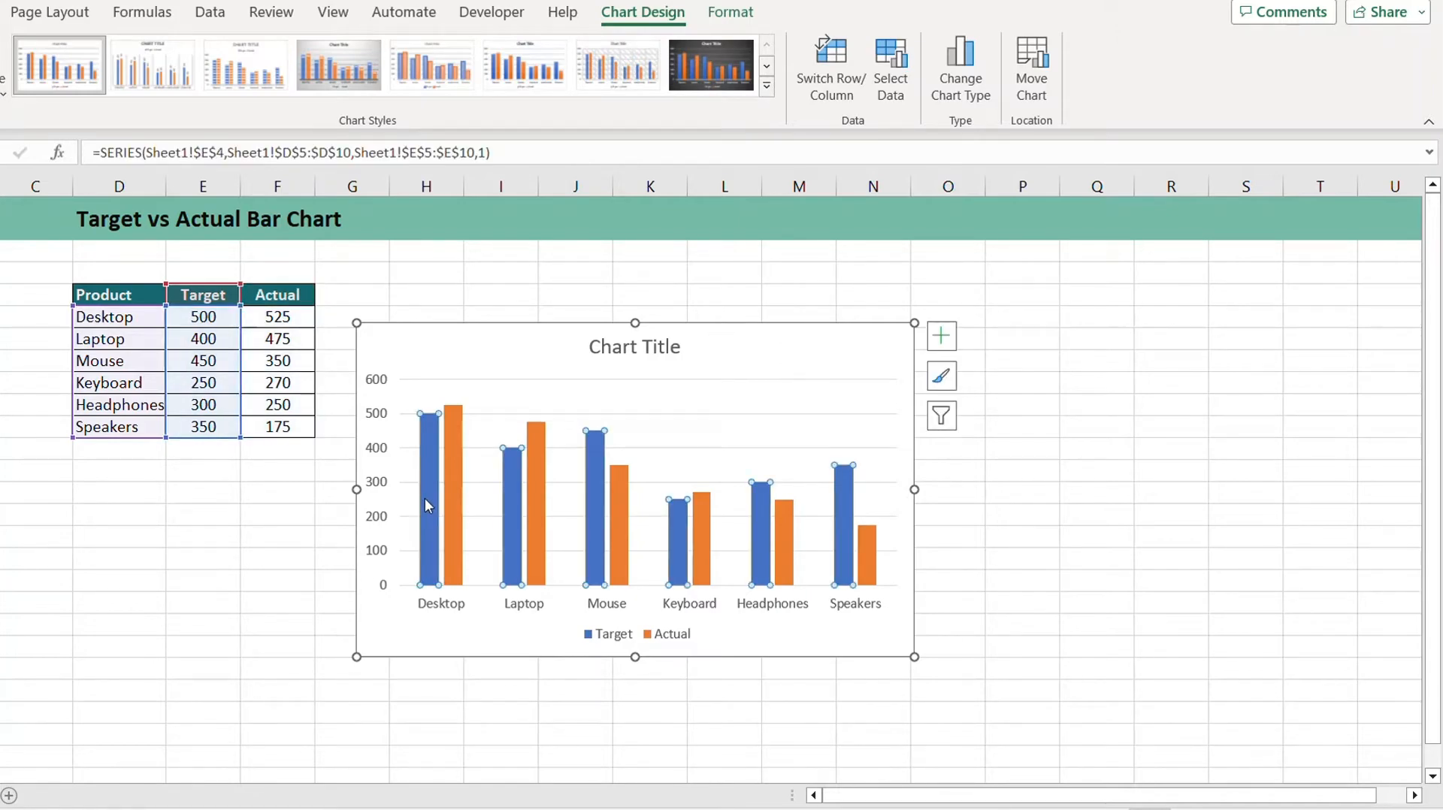
pyautogui.moveTo(451, 484)
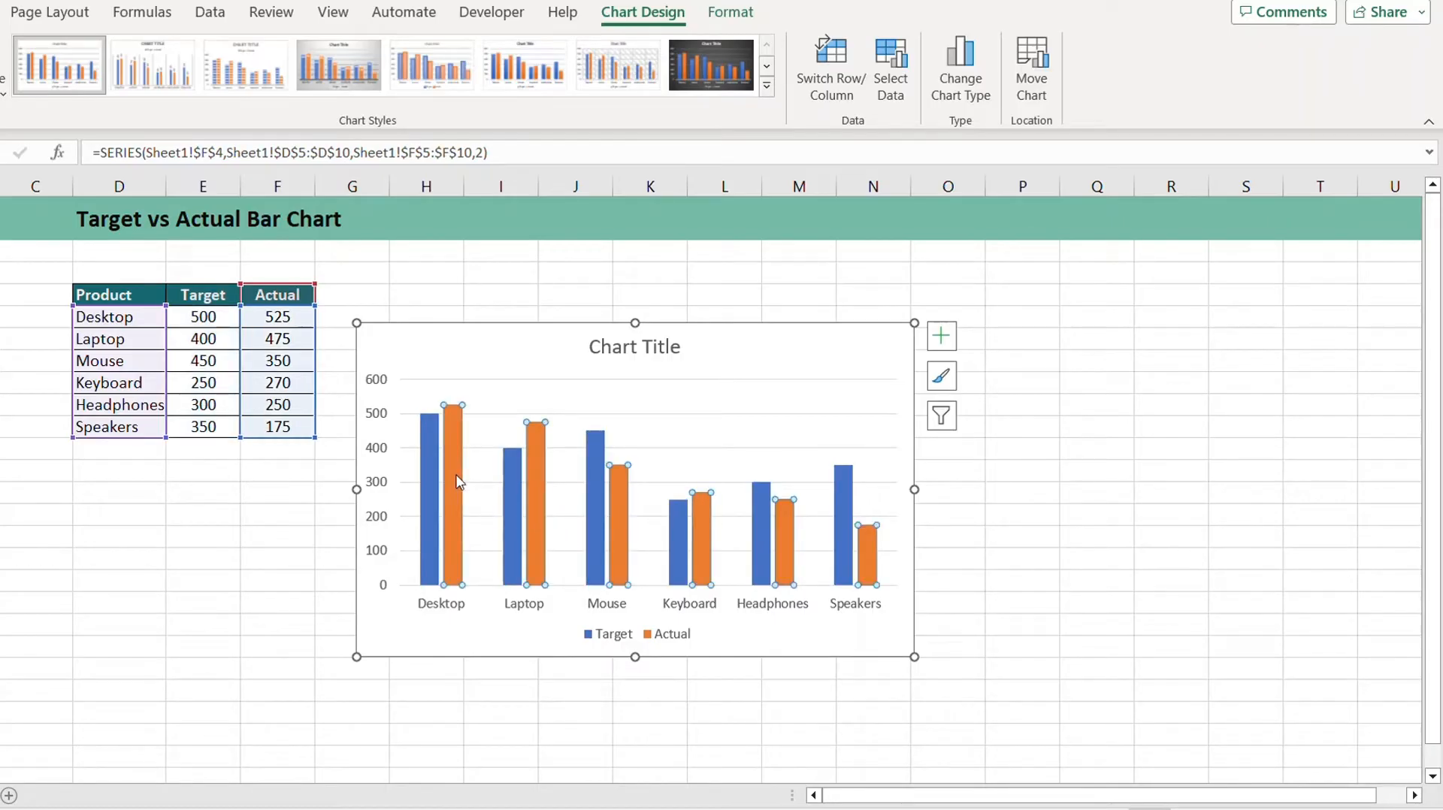
pyautogui.moveTo(437, 518)
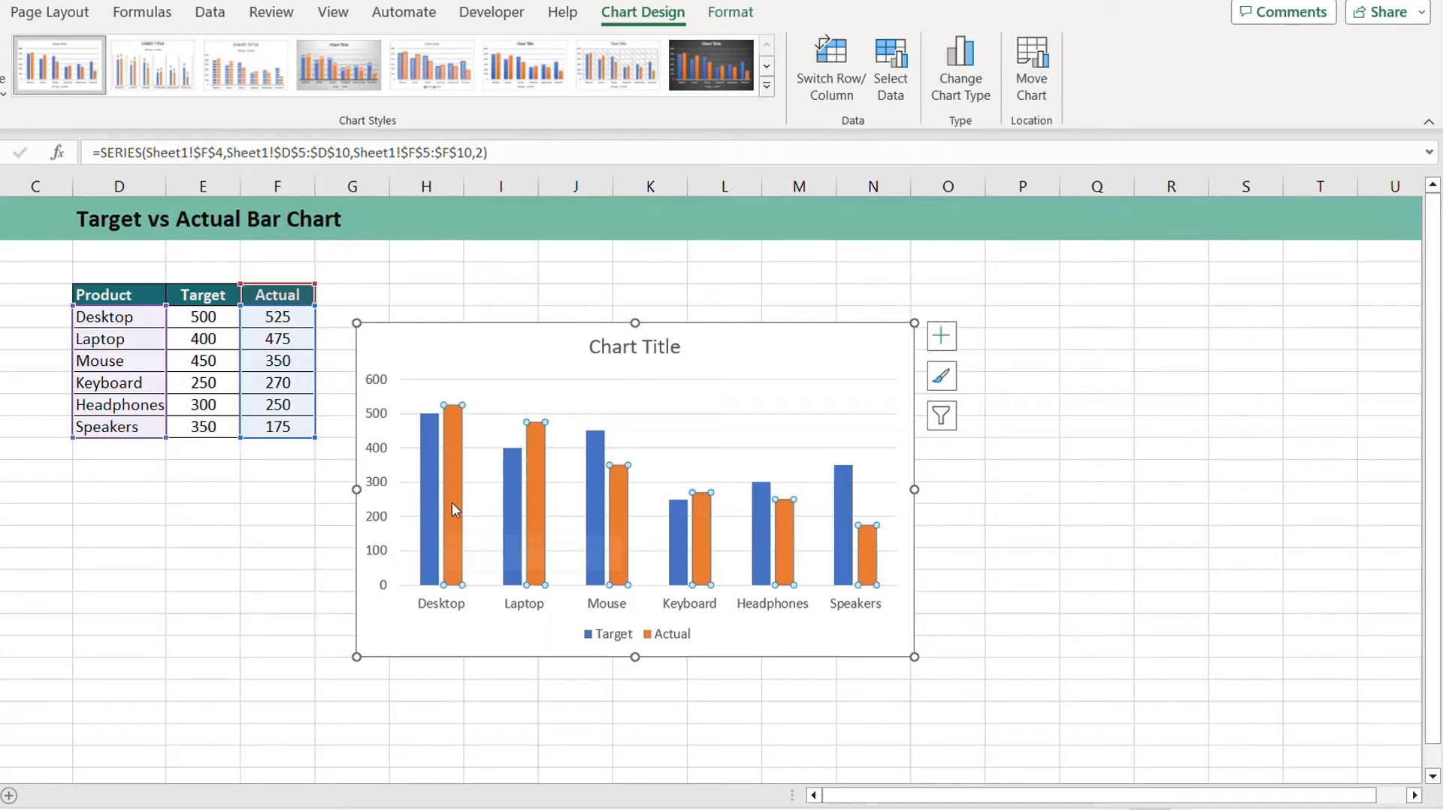
pyautogui.moveTo(453, 510)
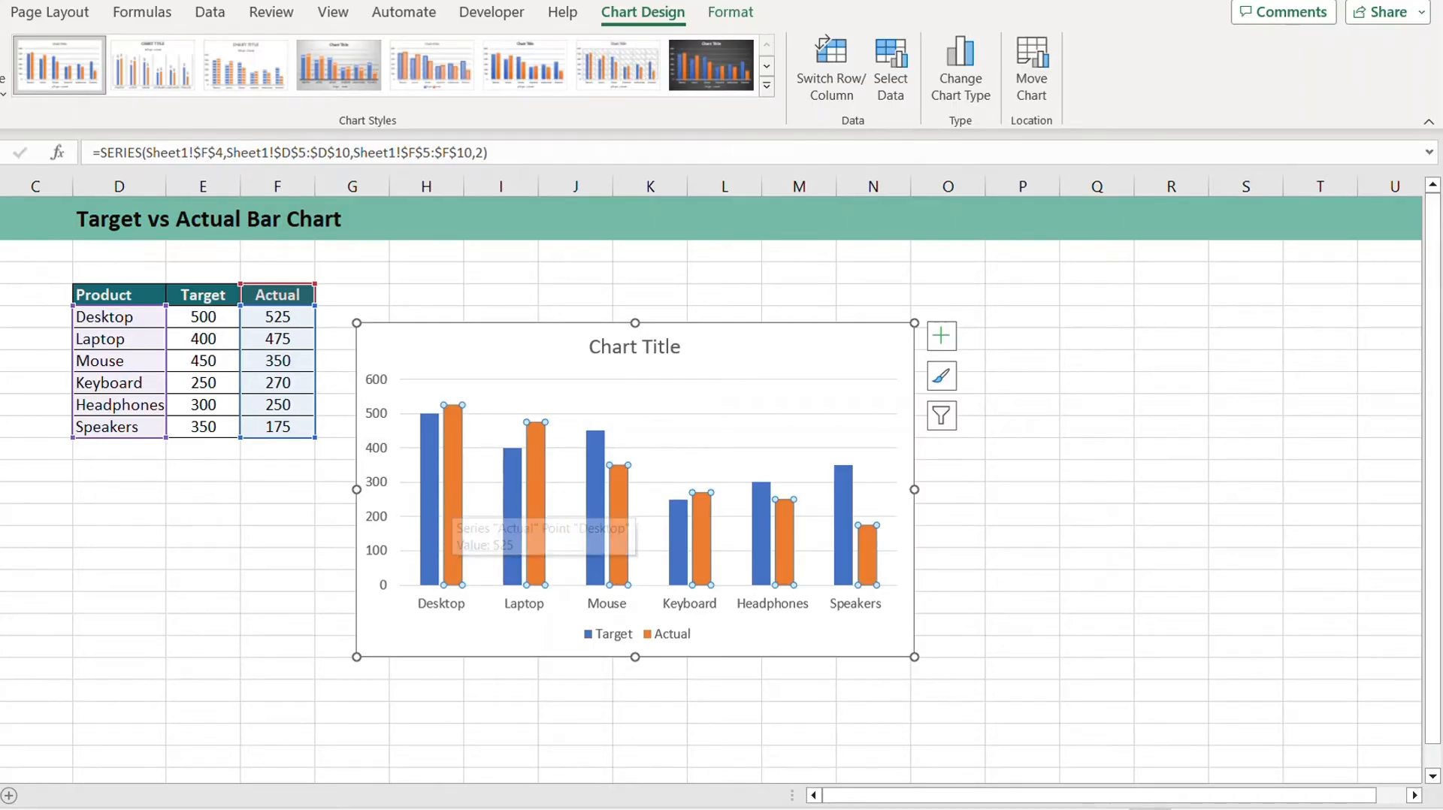
pyautogui.moveTo(1125, 432)
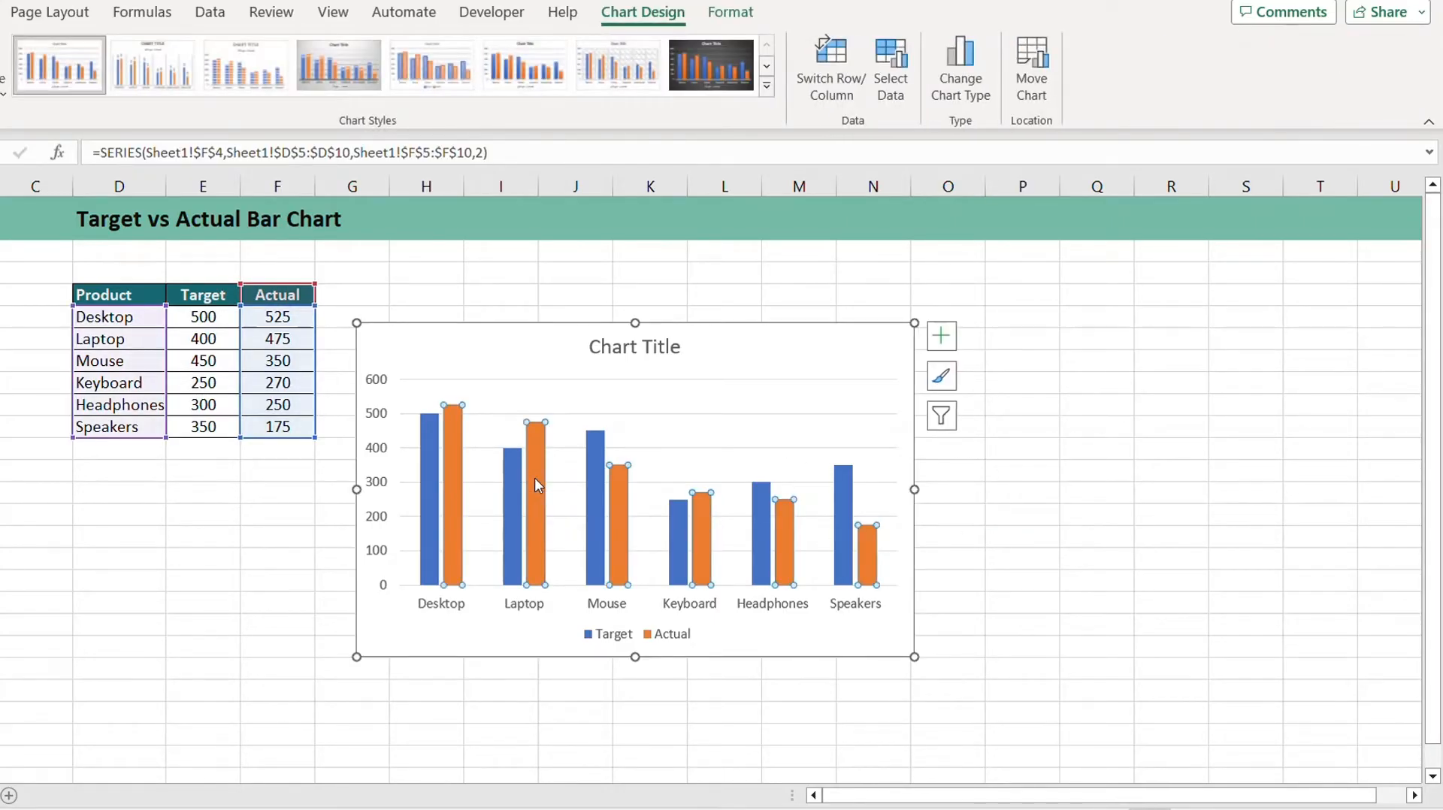
pyautogui.click(1022, 470)
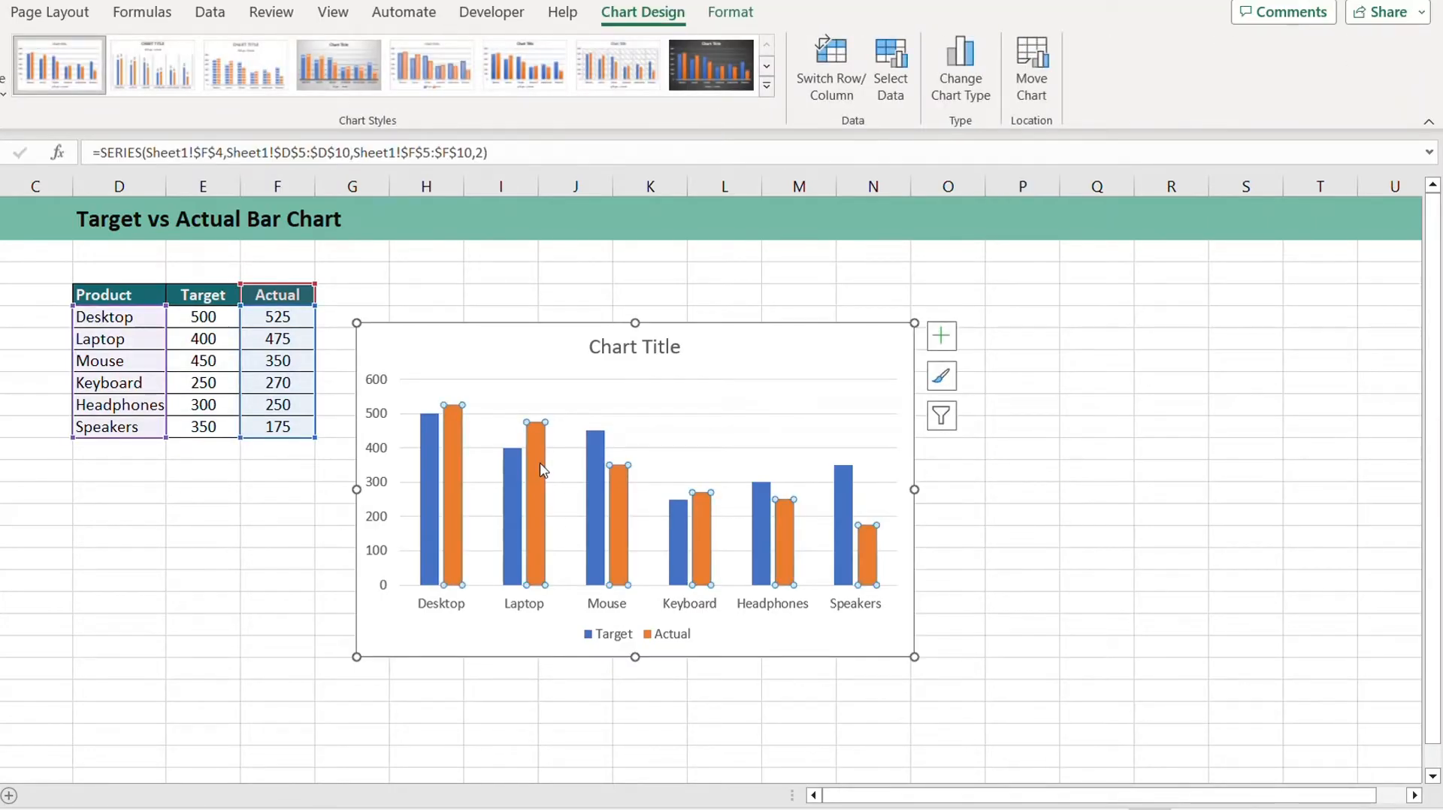
# - Plot the Actual series on a secondary axis with 100% gap width, then select the Target bars to widen them
pyautogui.rightClick(541, 469)
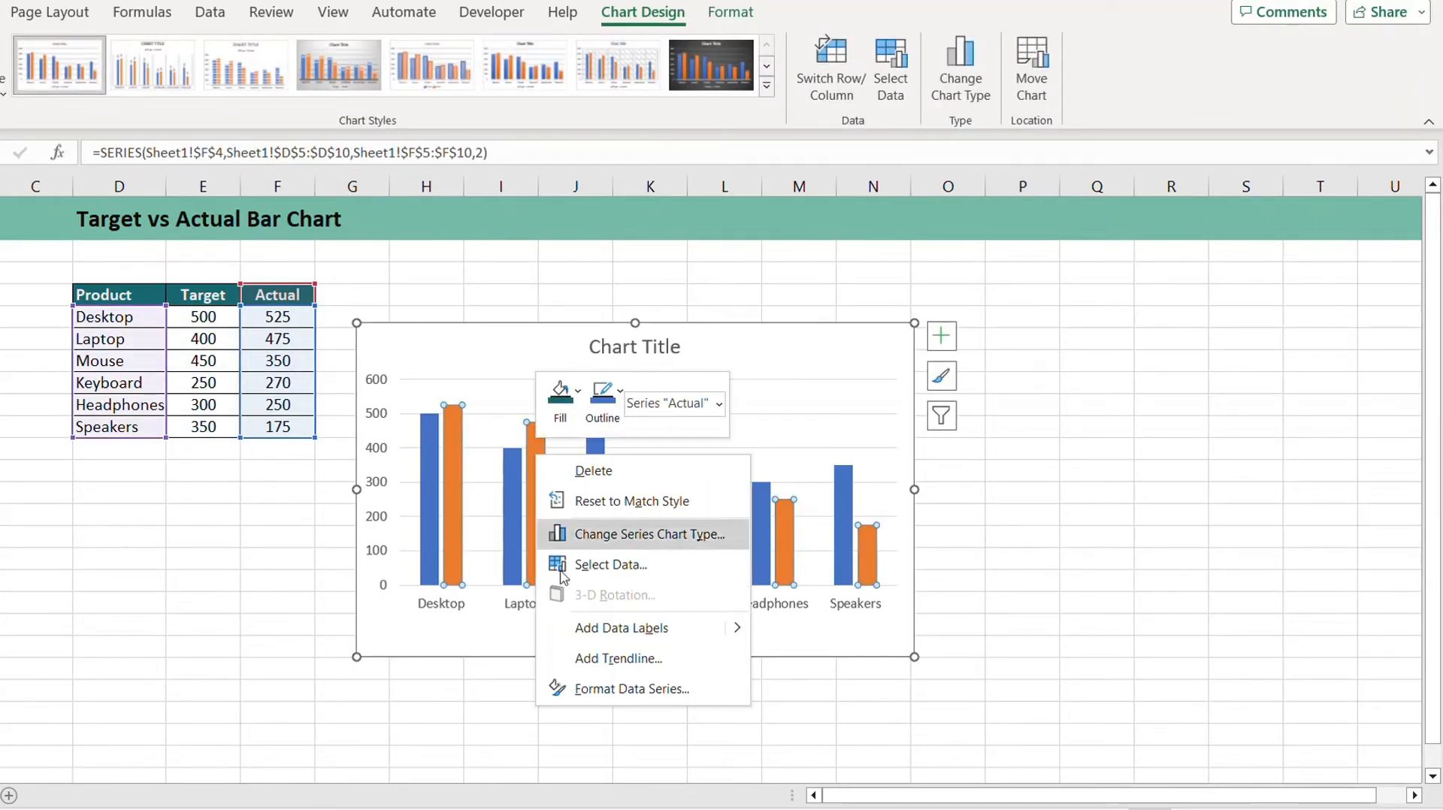
pyautogui.moveTo(592, 689)
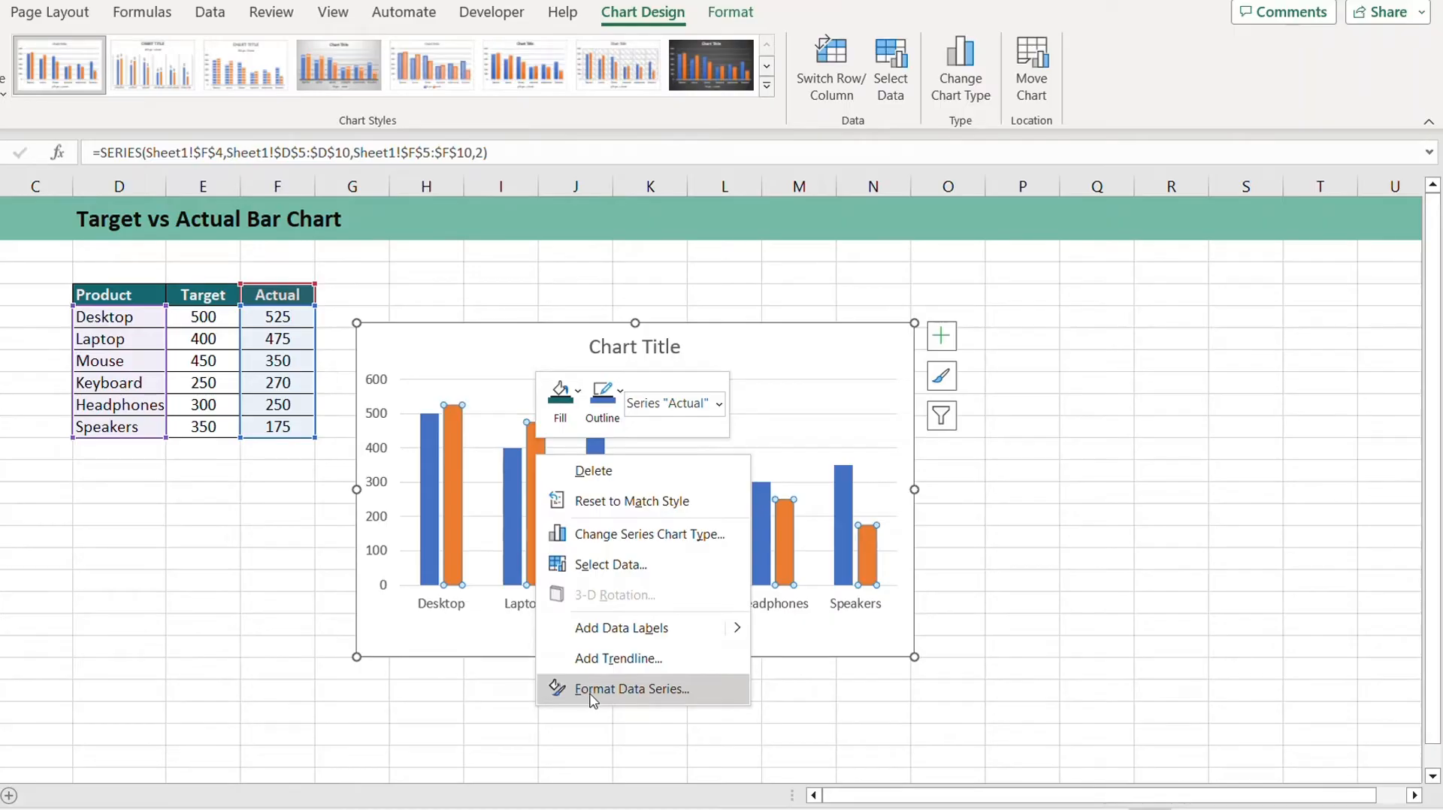
pyautogui.click(631, 689)
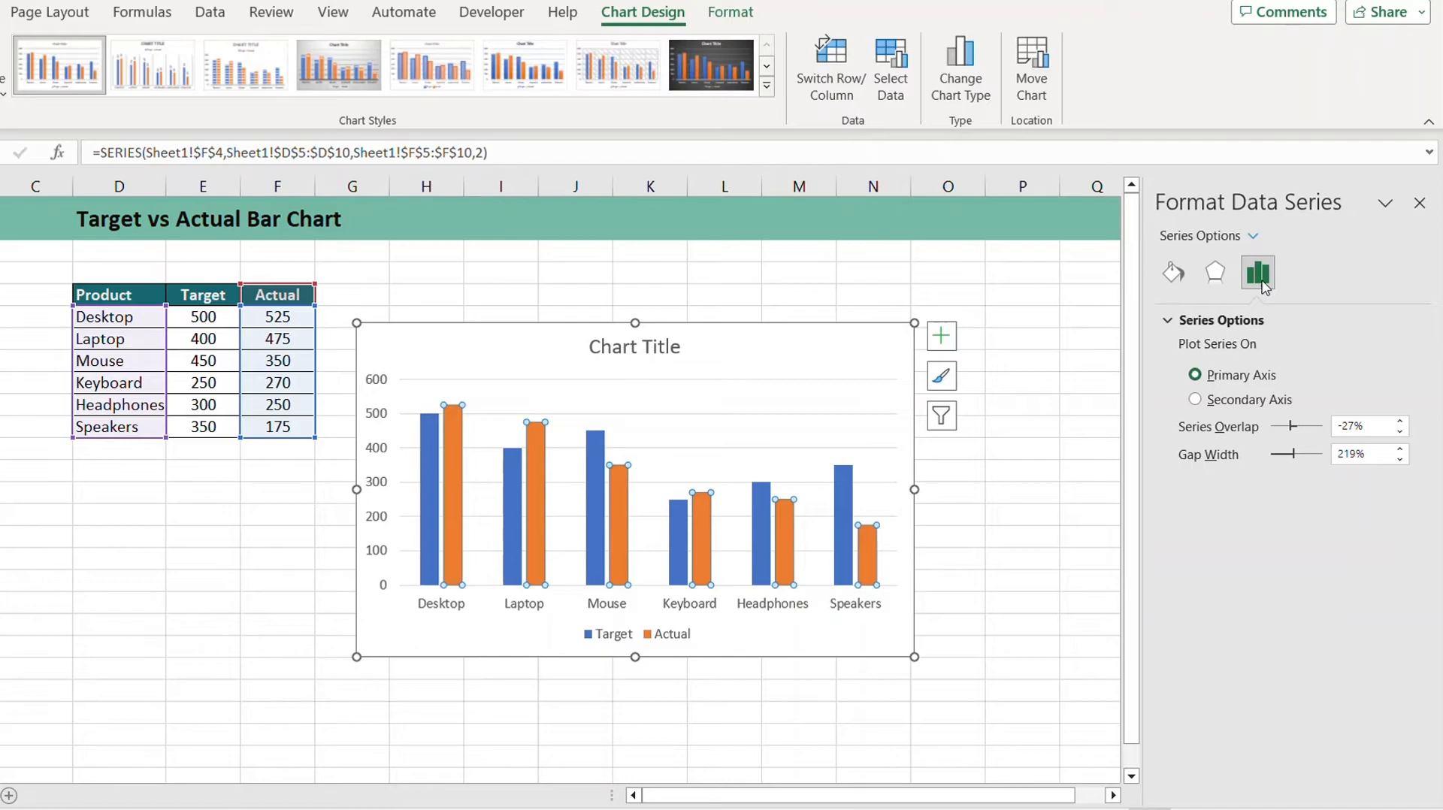
pyautogui.moveTo(1257, 273)
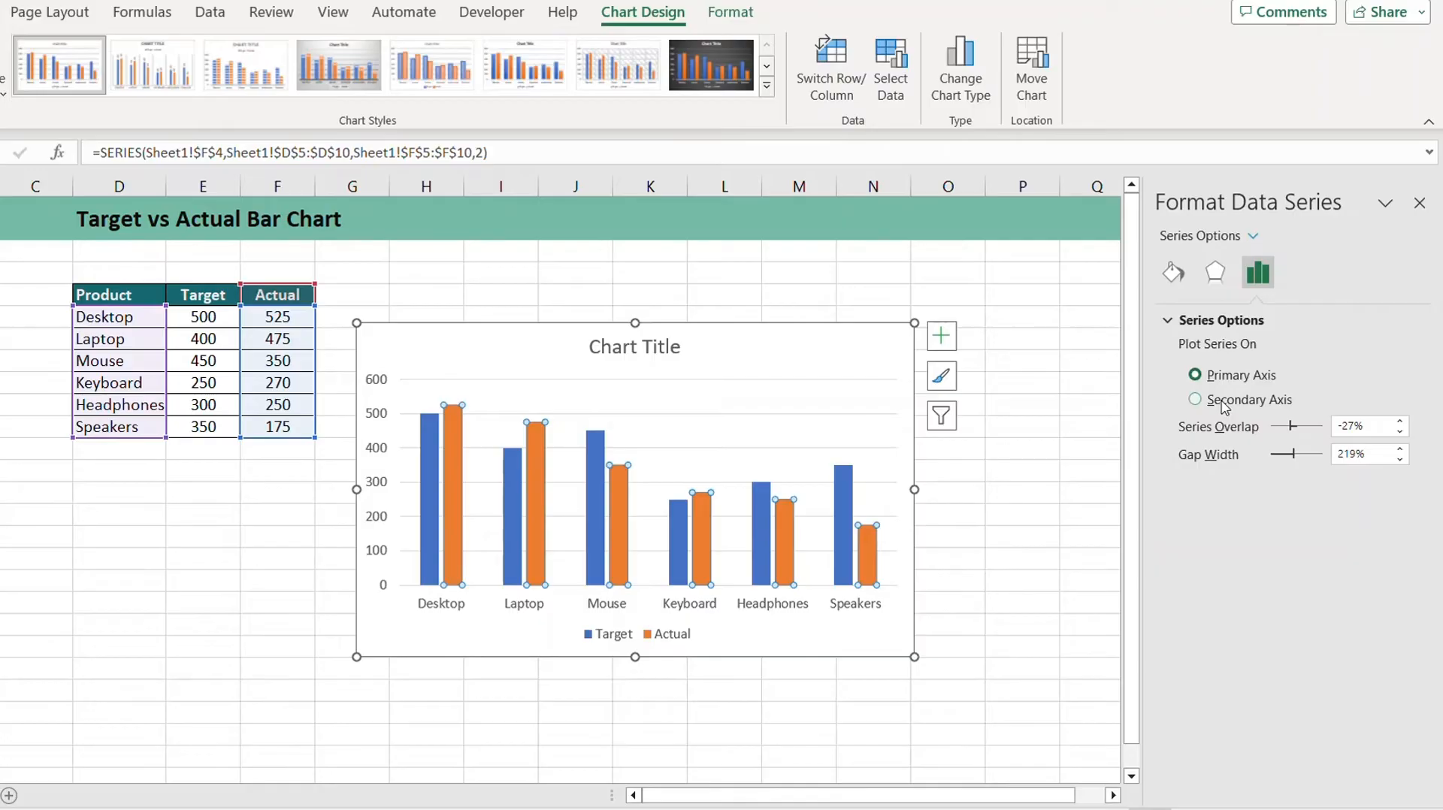
pyautogui.click(1195, 400)
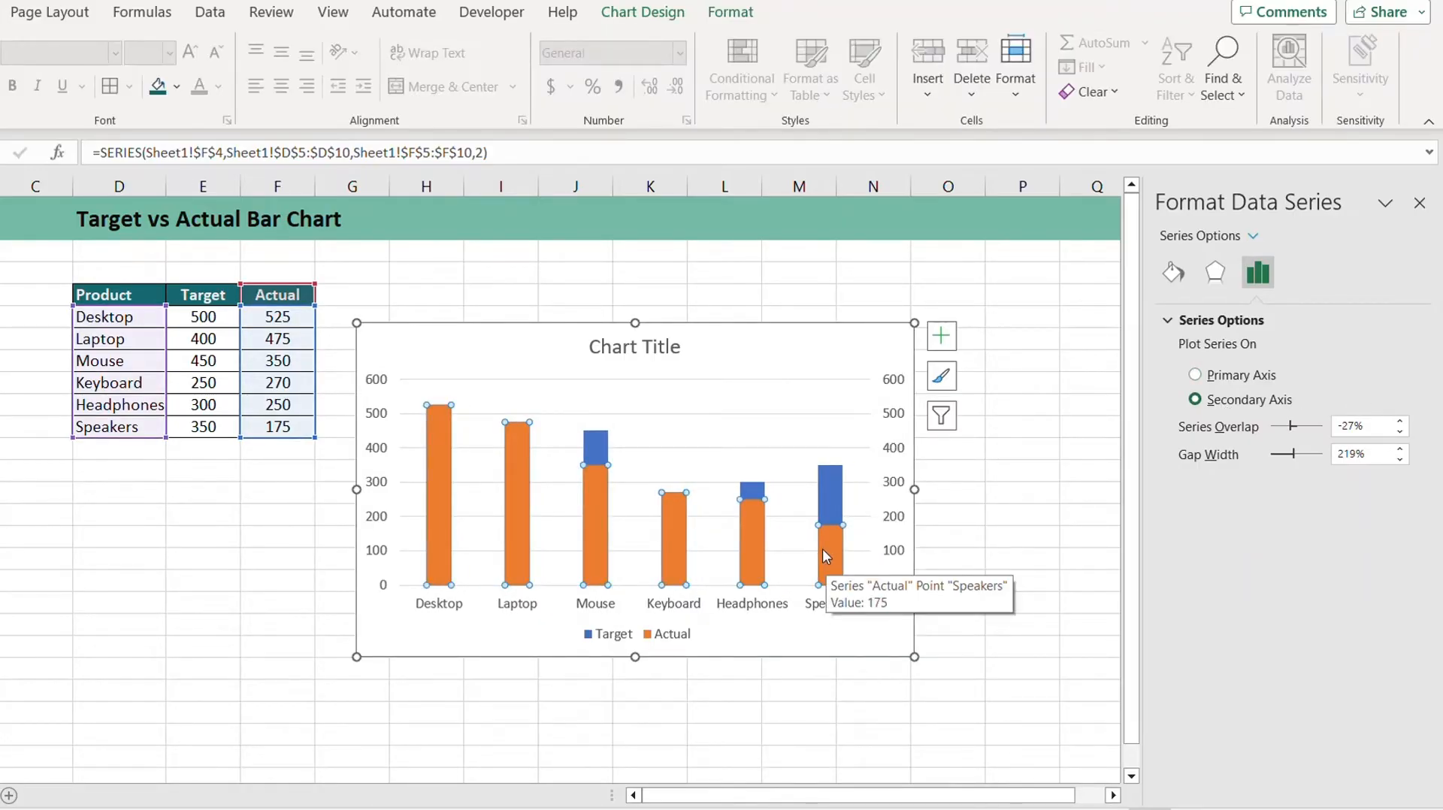
pyautogui.click(1366, 454)
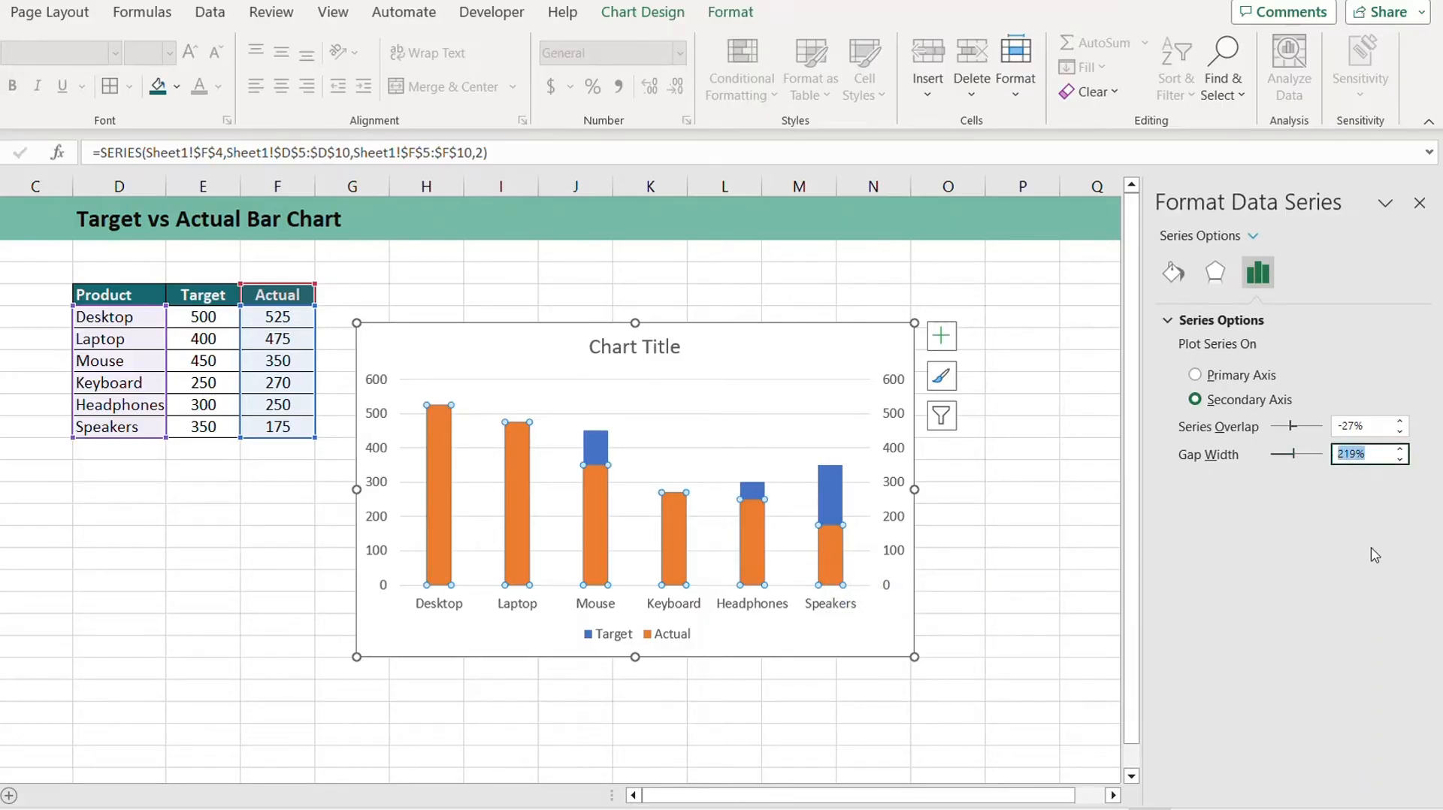
pyautogui.write('100%')
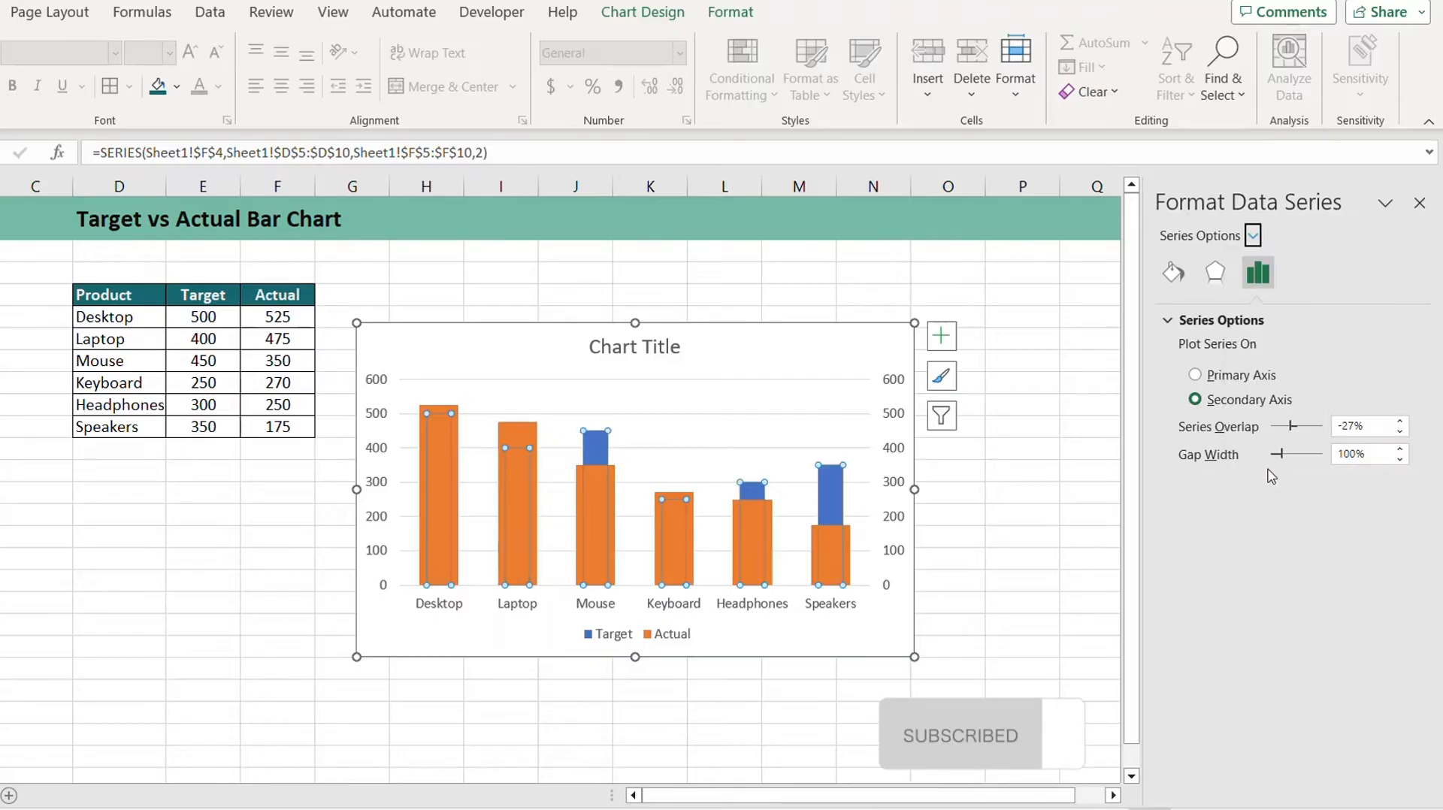
pyautogui.click(1193, 374)
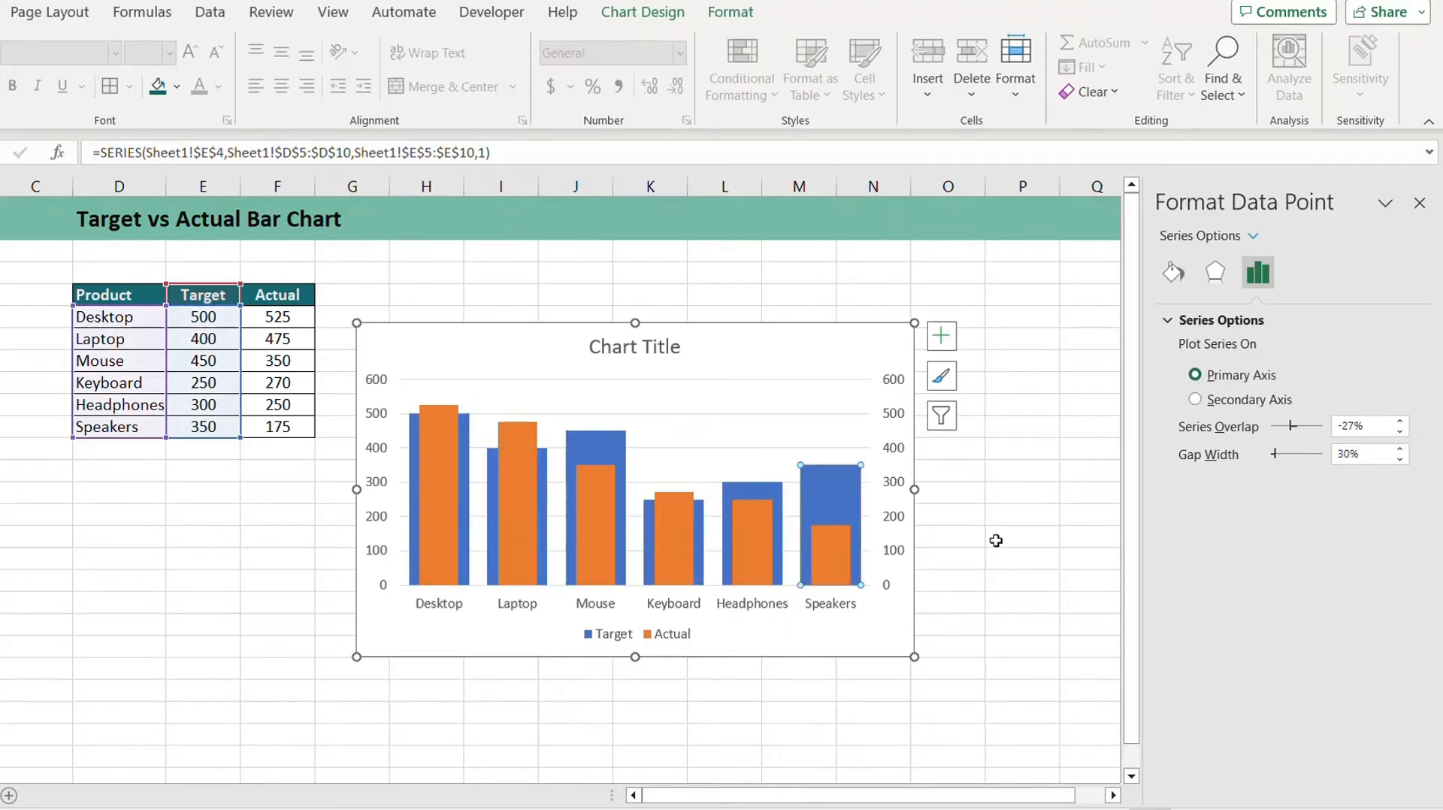
pyautogui.moveTo(839, 505)
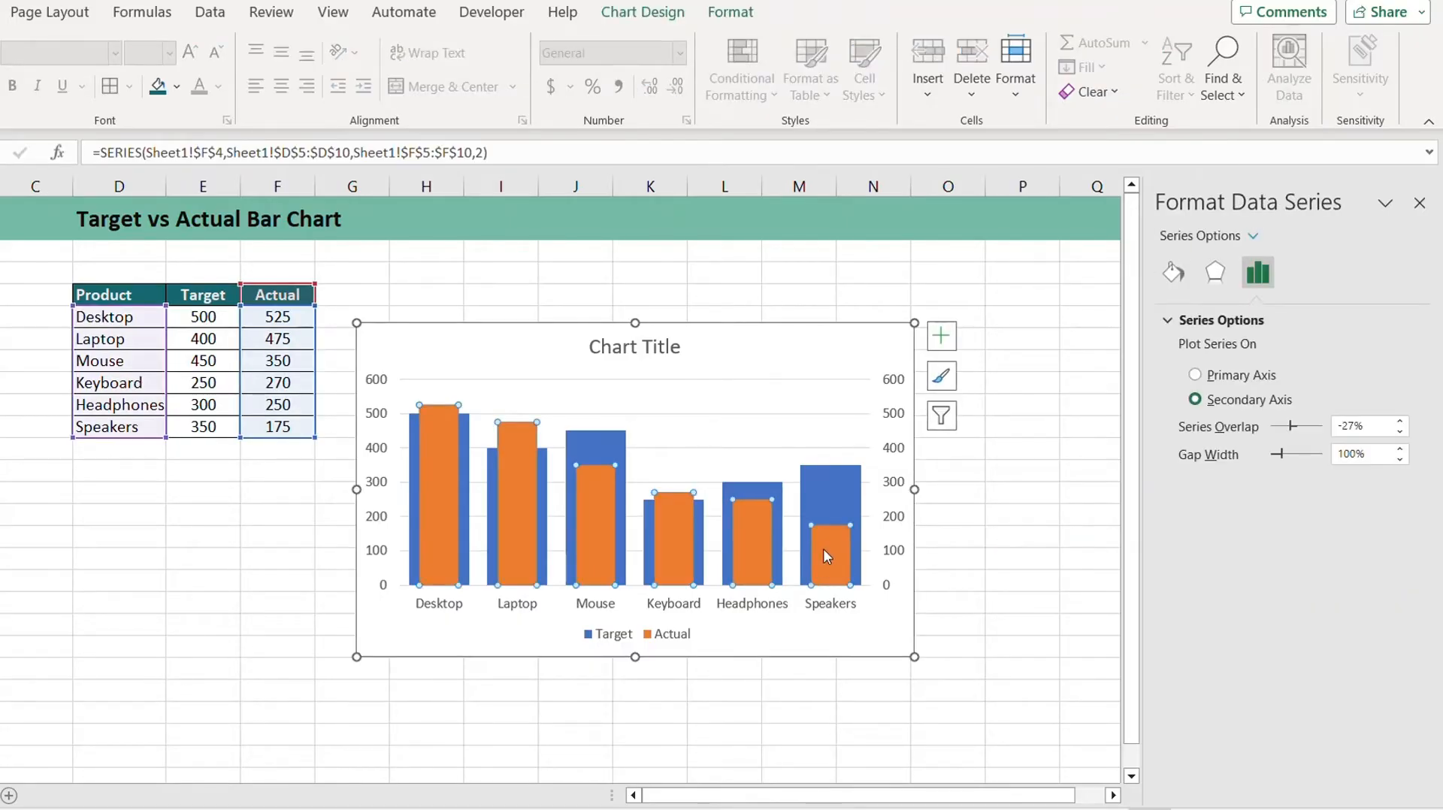
pyautogui.moveTo(839, 546)
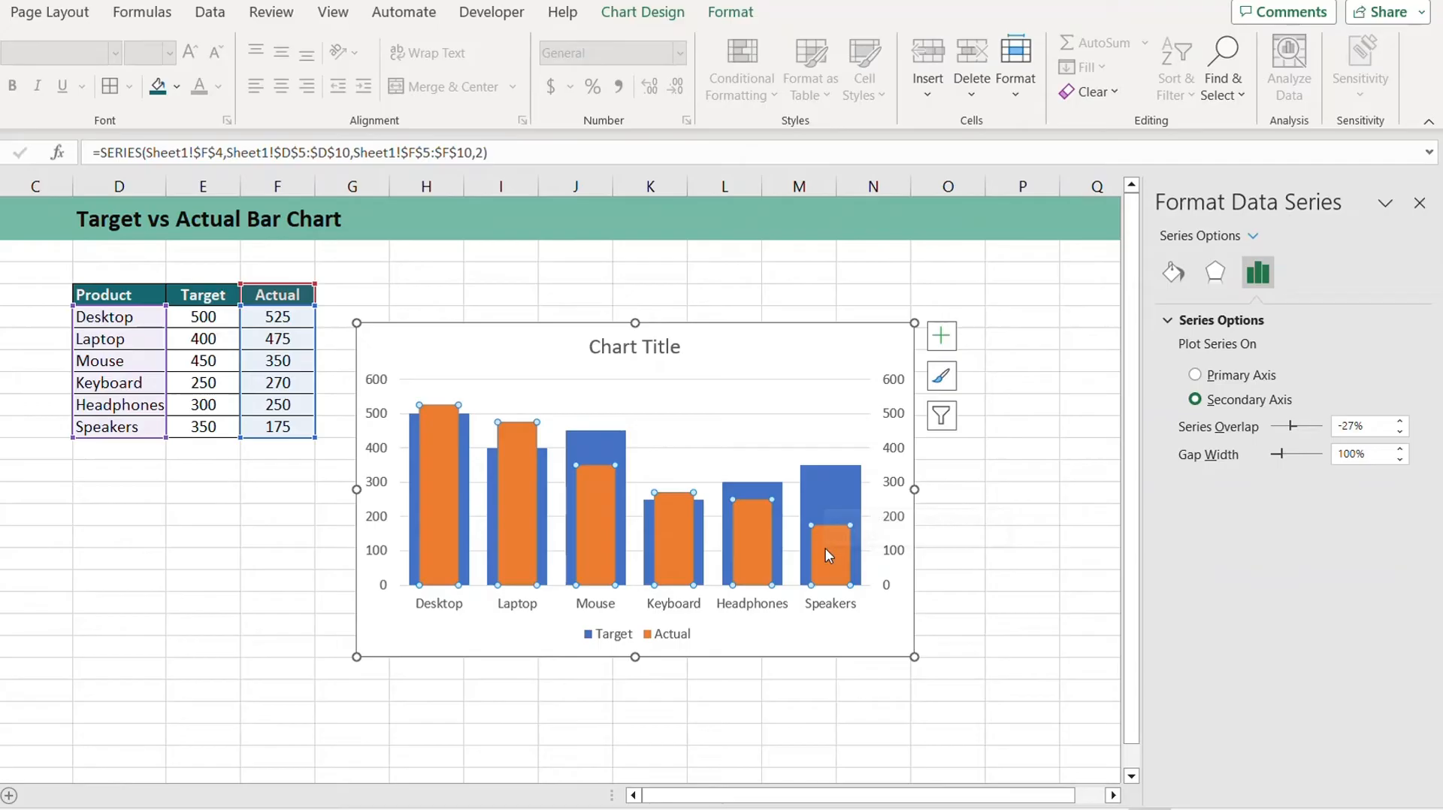
pyautogui.moveTo(828, 553)
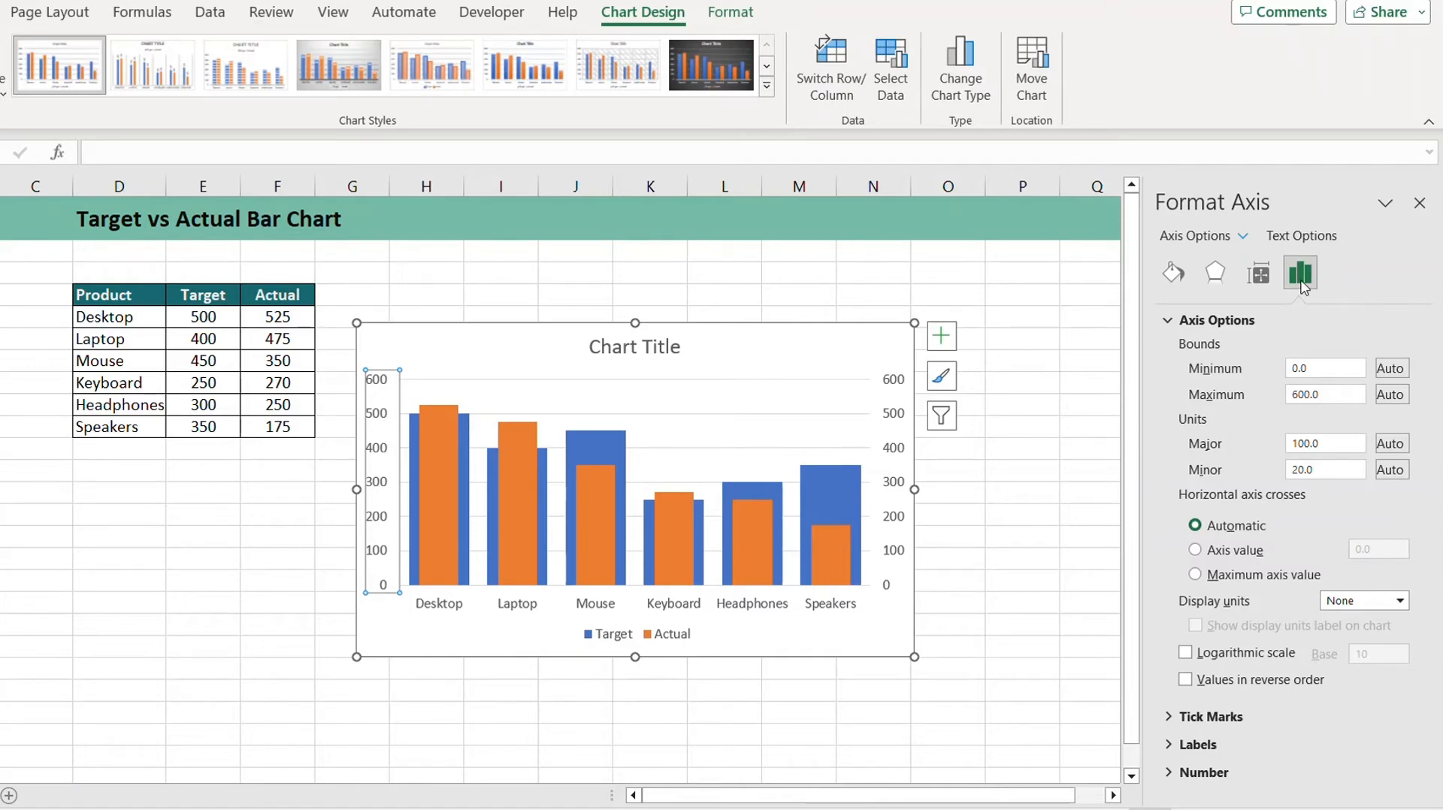
# - Fix the secondary axis bounds at 0 and 600, then select the value axes to remove them
pyautogui.click(1321, 368)
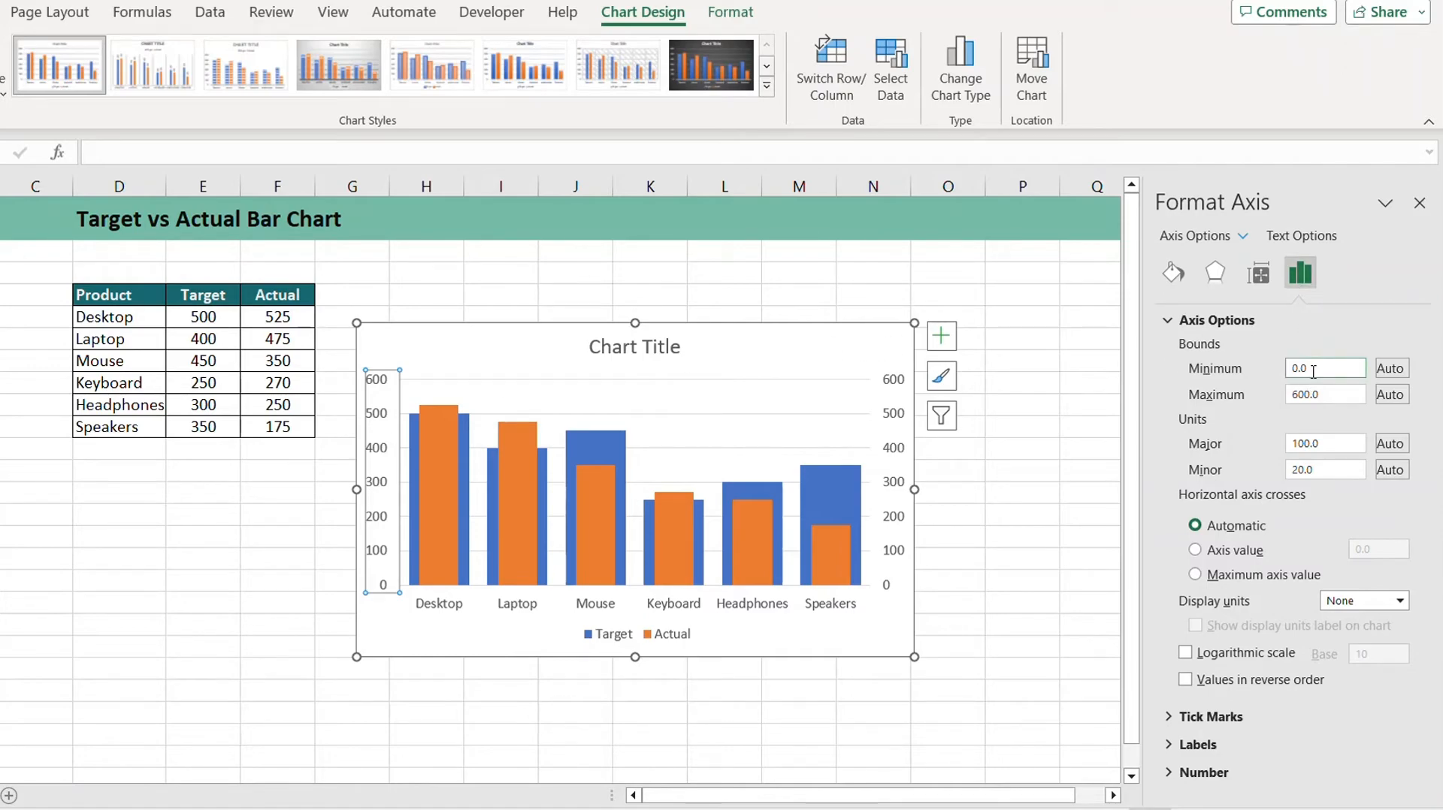
pyautogui.click(1323, 368)
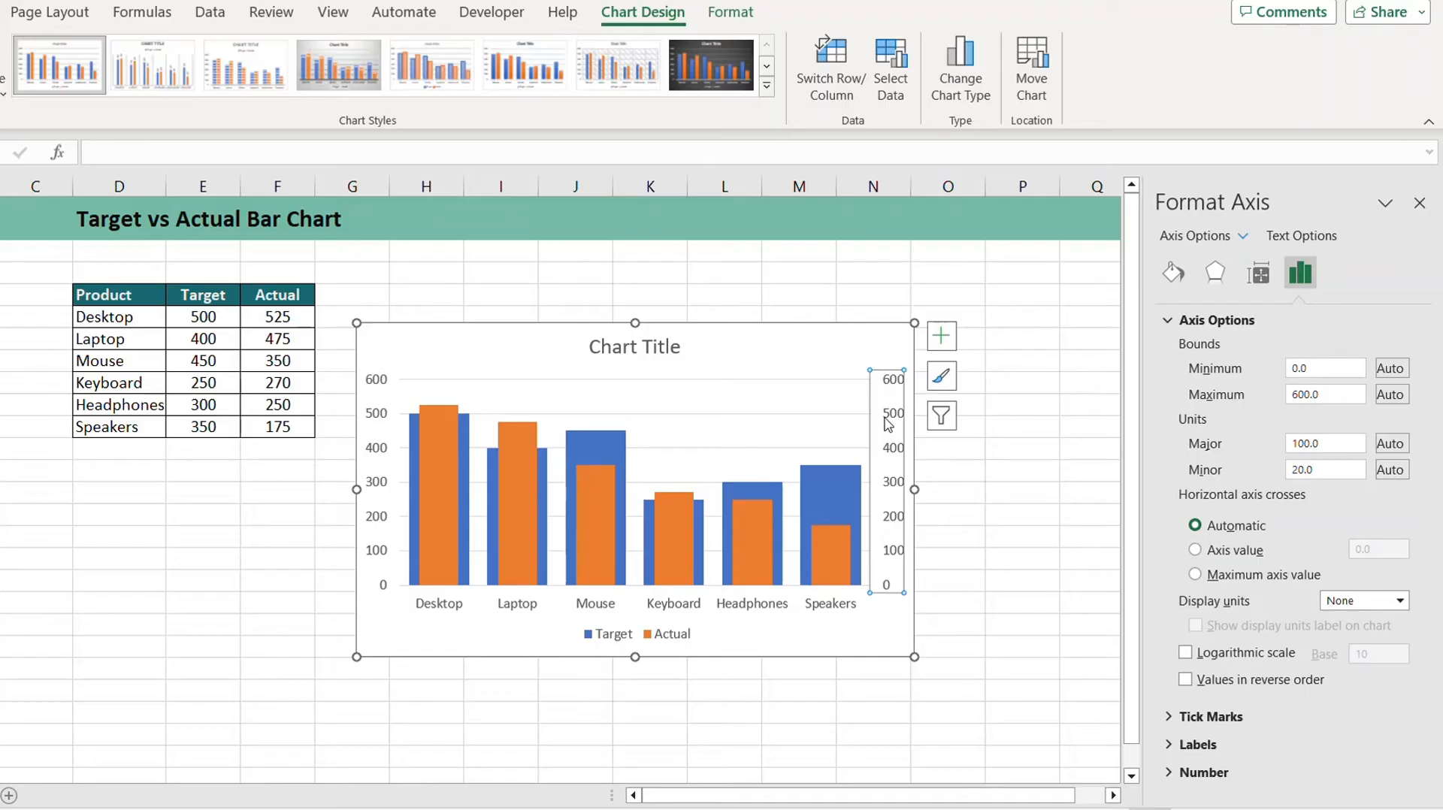
pyautogui.click(1324, 367)
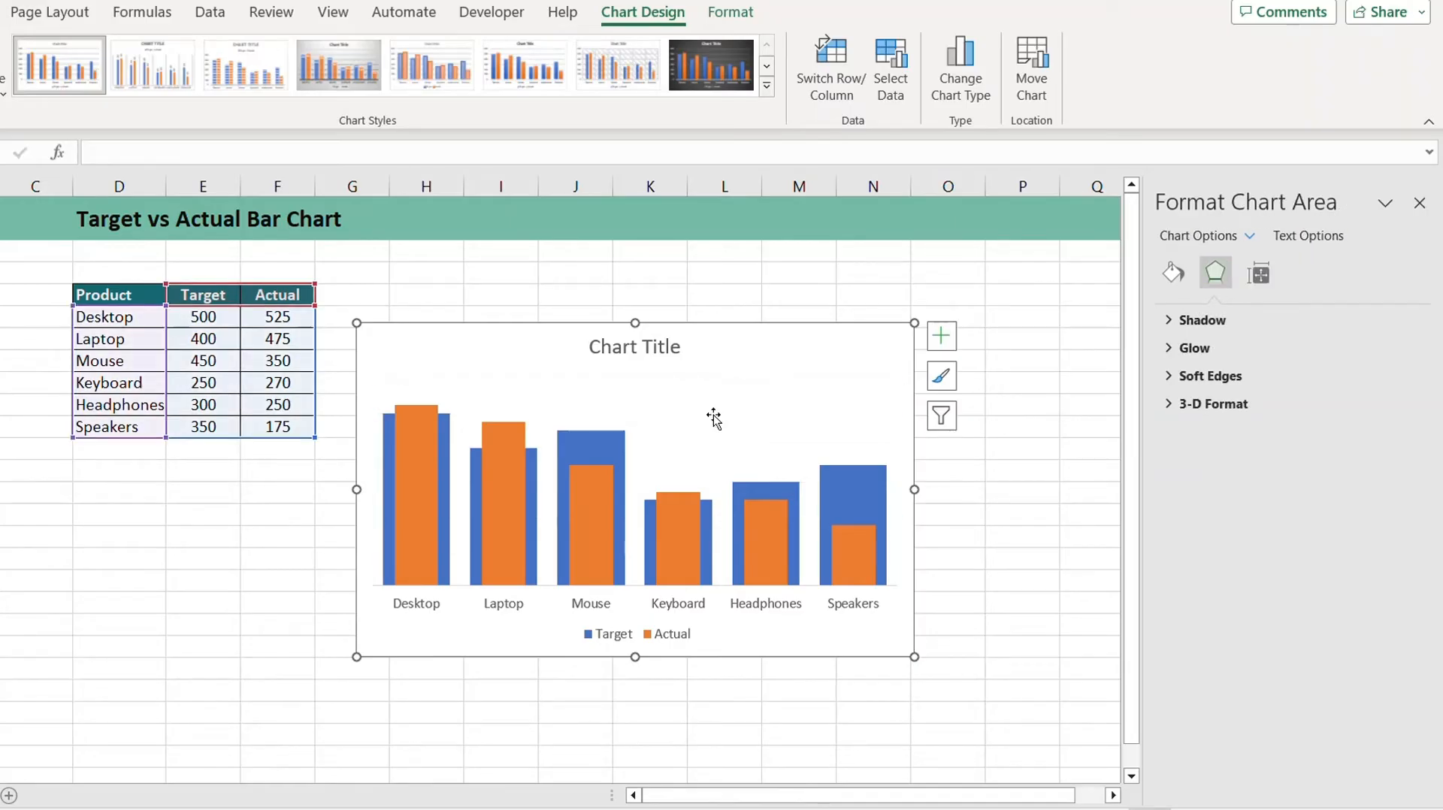
# - Rename the chart heading to 'Target vs Actual' in bold
pyautogui.click(635, 347)
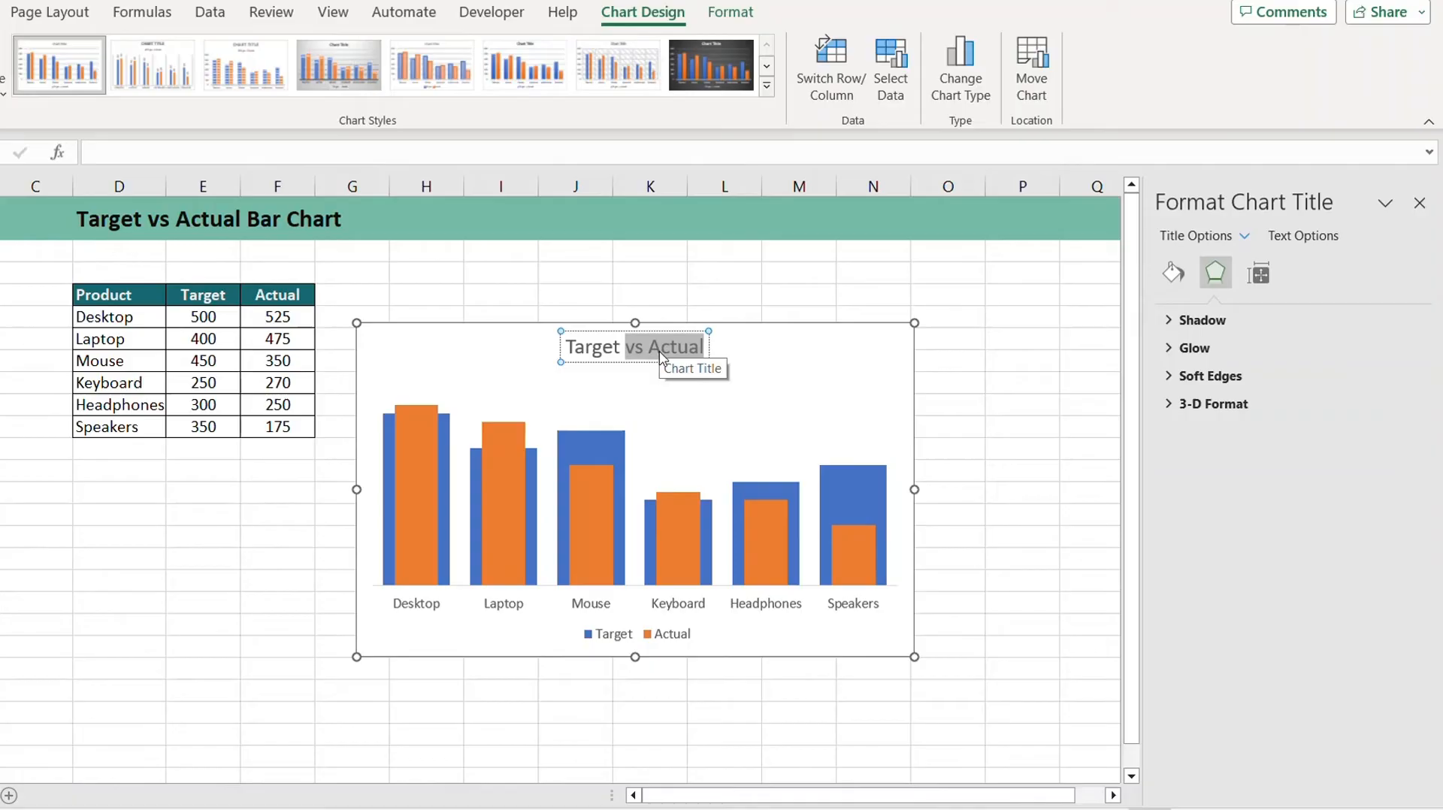
pyautogui.click(633, 347)
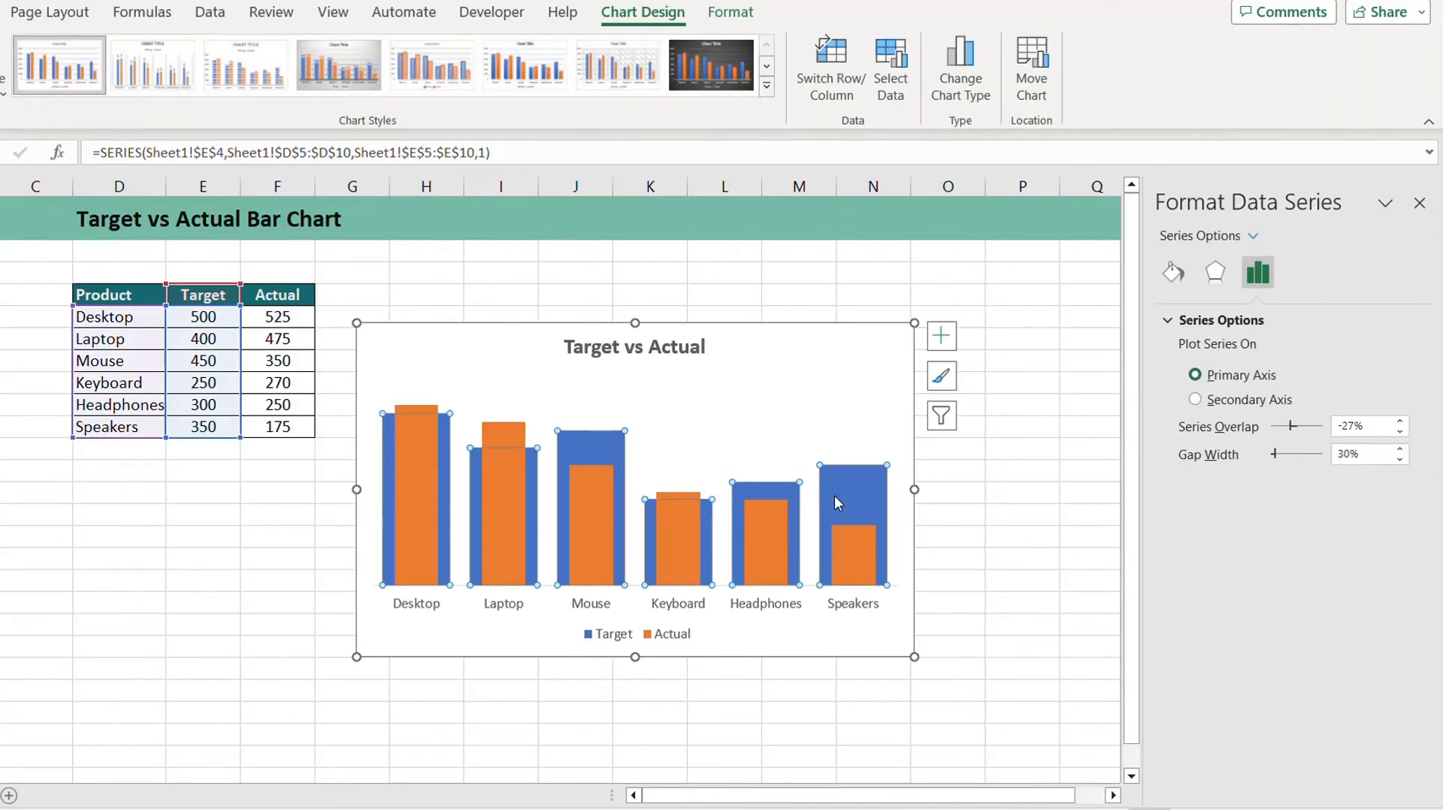
# - Give the Target bars a solid dark teal fill
pyautogui.click(1173, 272)
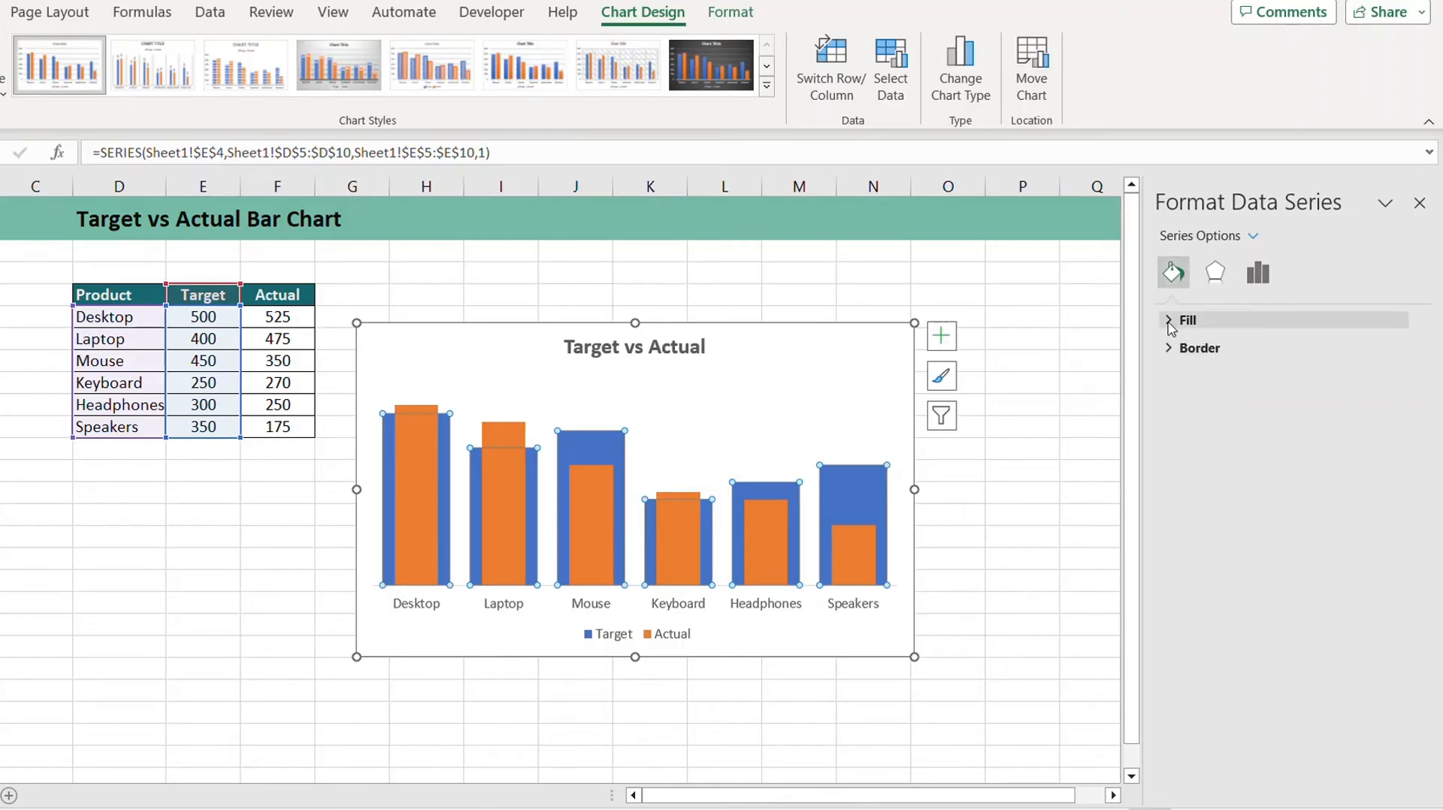
pyautogui.click(1187, 320)
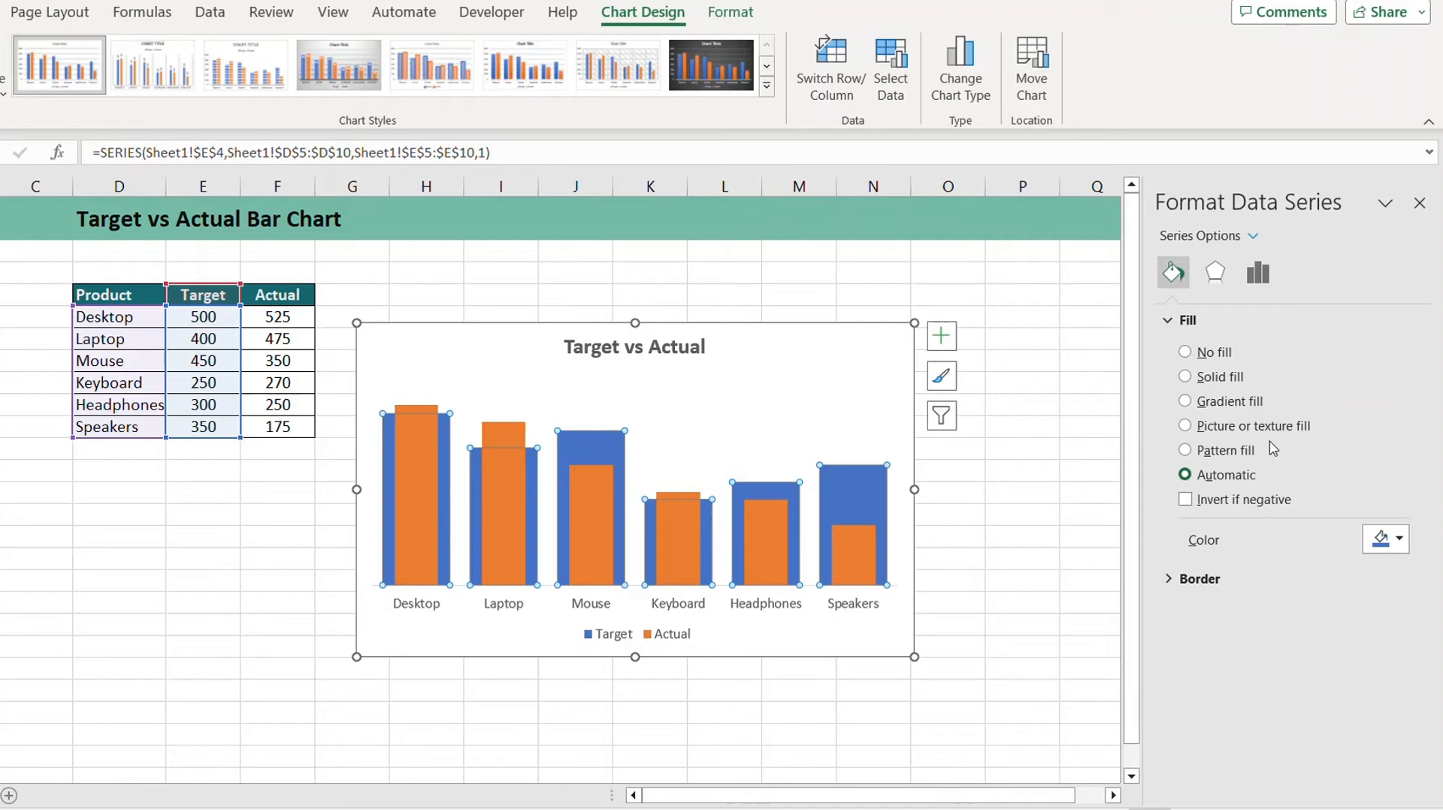
pyautogui.click(1187, 376)
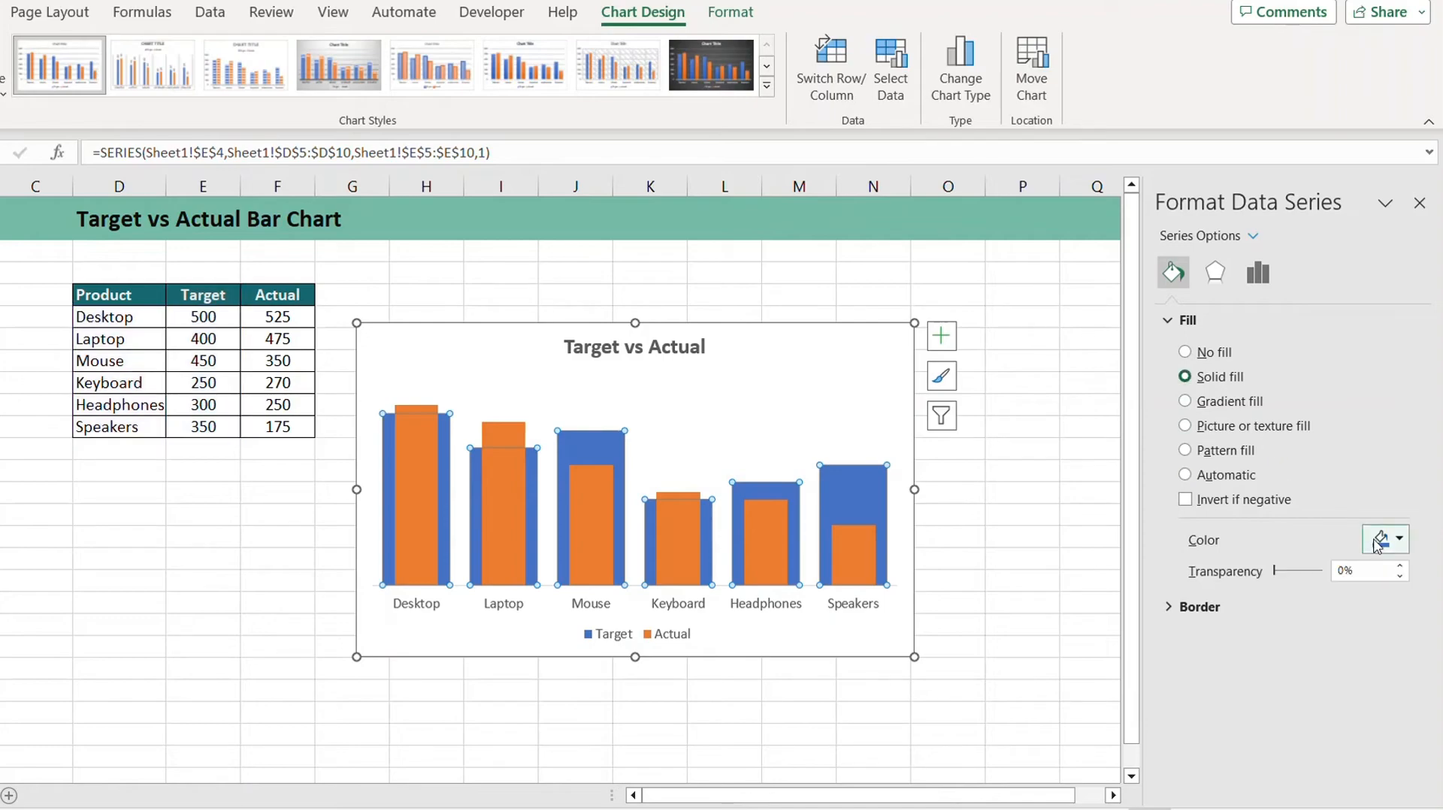
pyautogui.click(1400, 540)
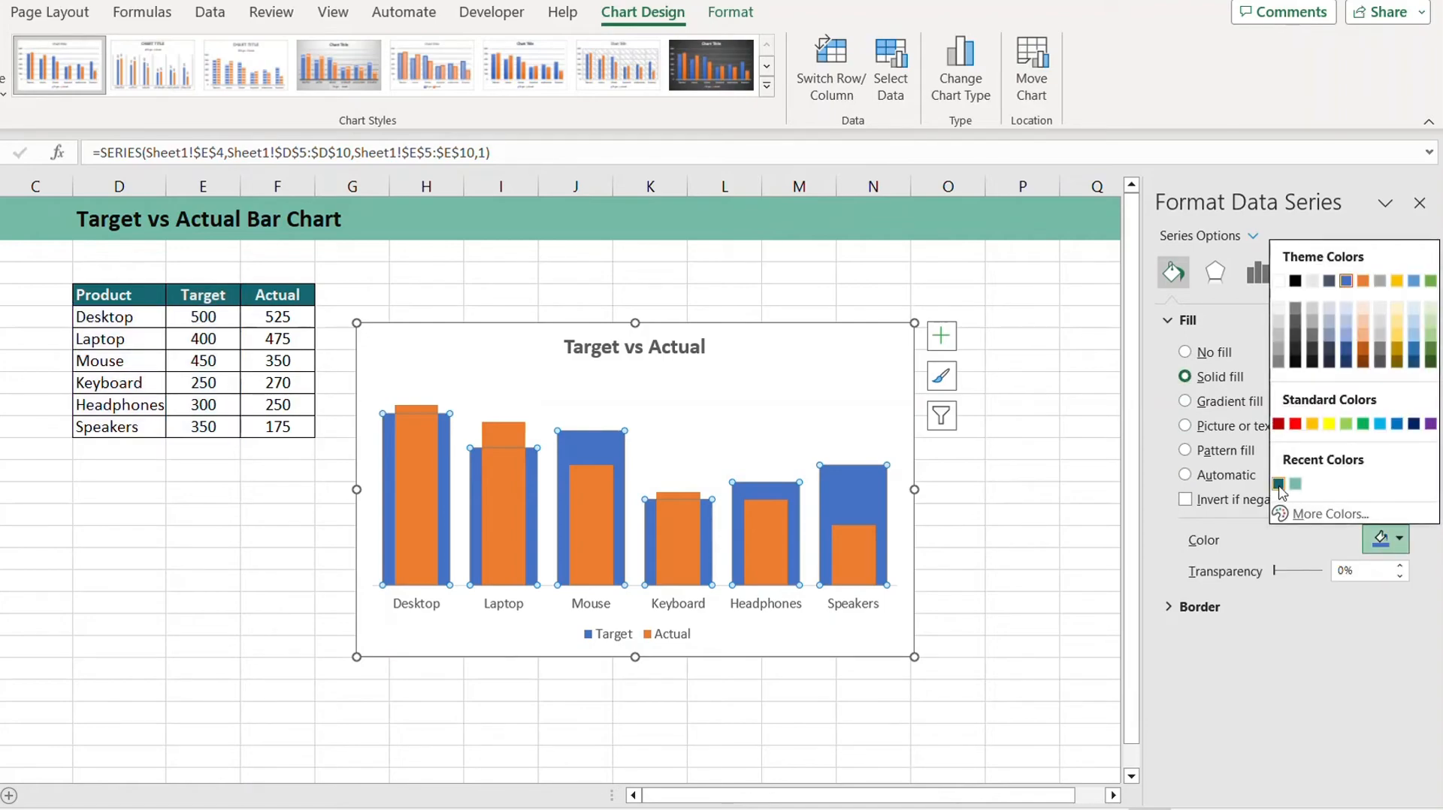
pyautogui.click(1293, 486)
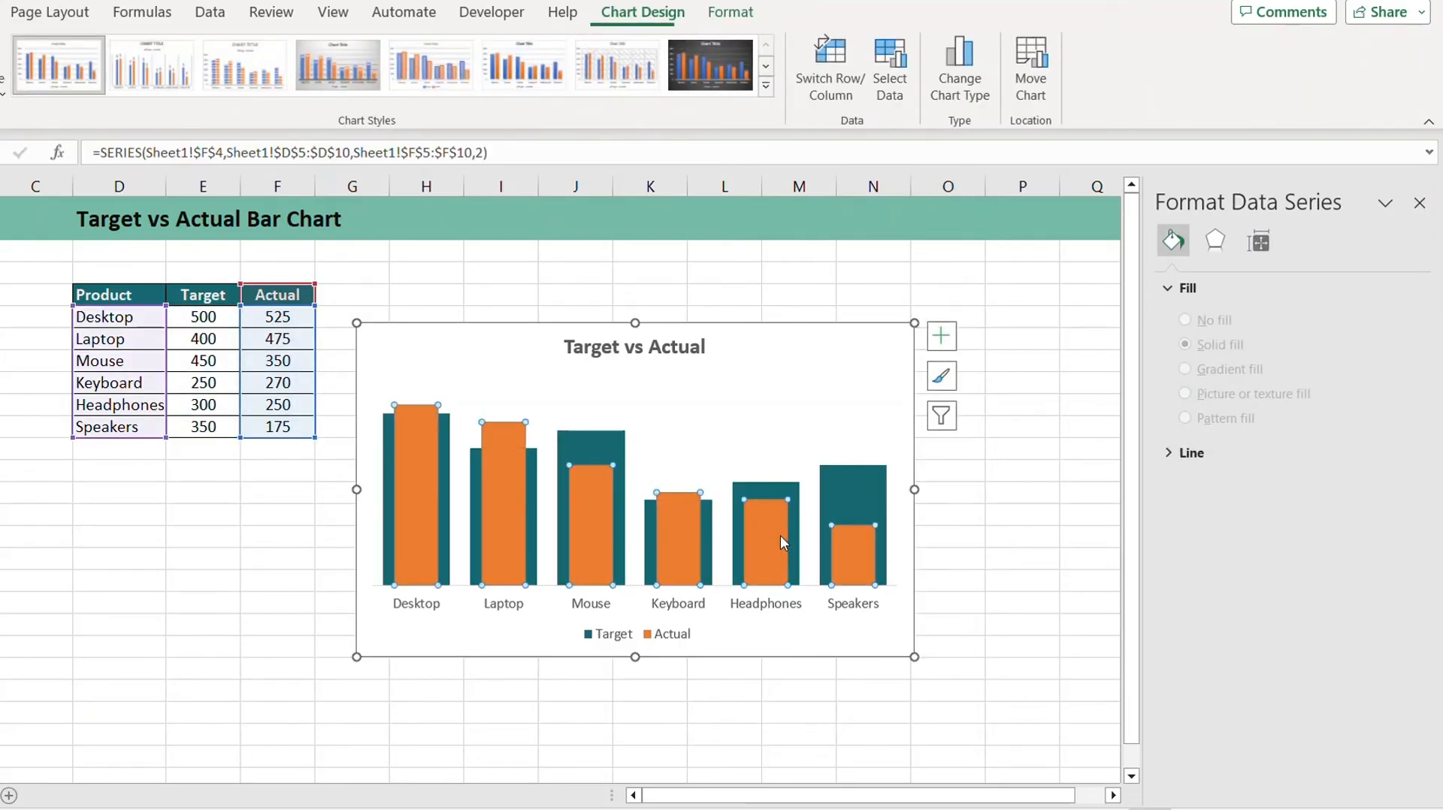
# - Give the inner Actual bars a solid light mint green fill
pyautogui.click(1256, 271)
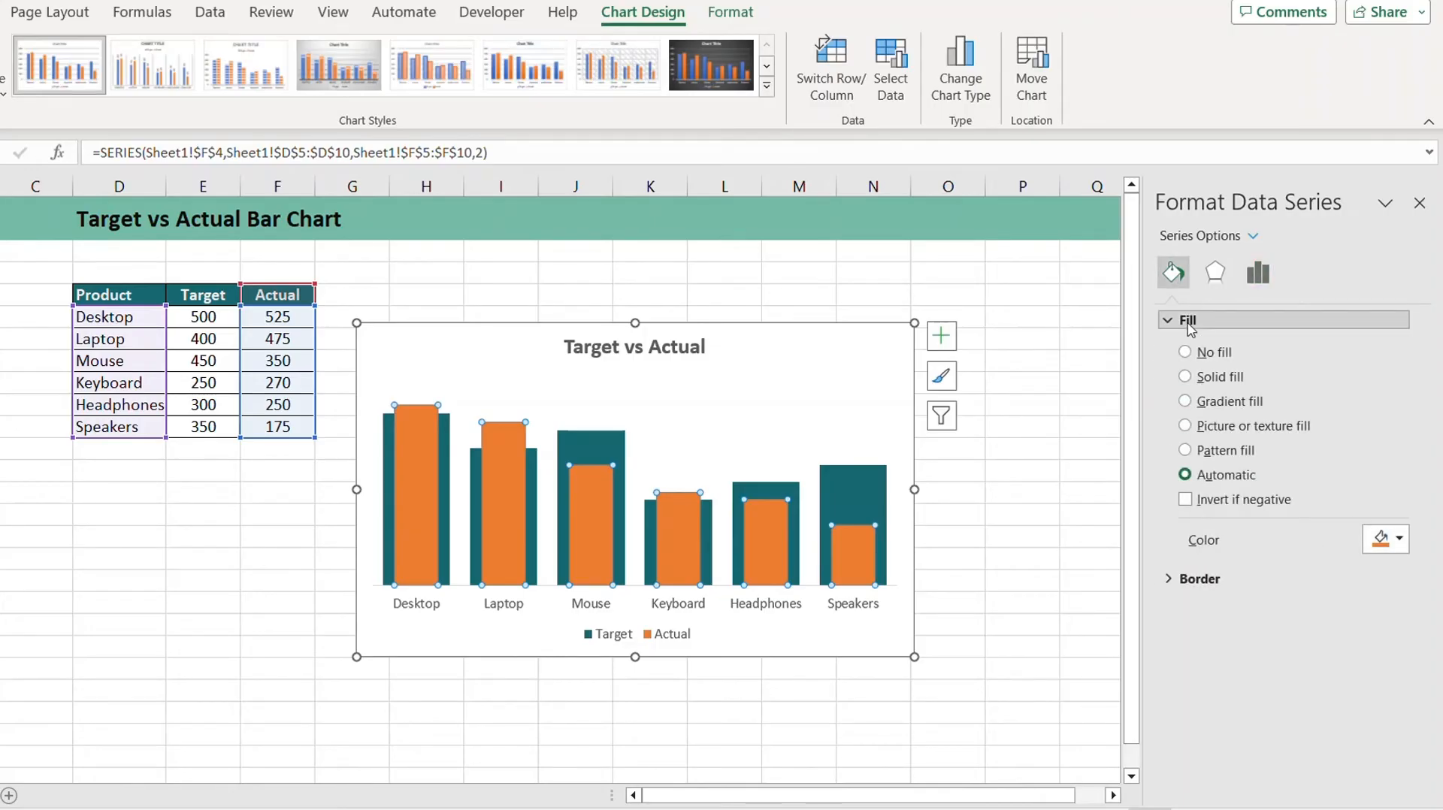
pyautogui.click(1186, 376)
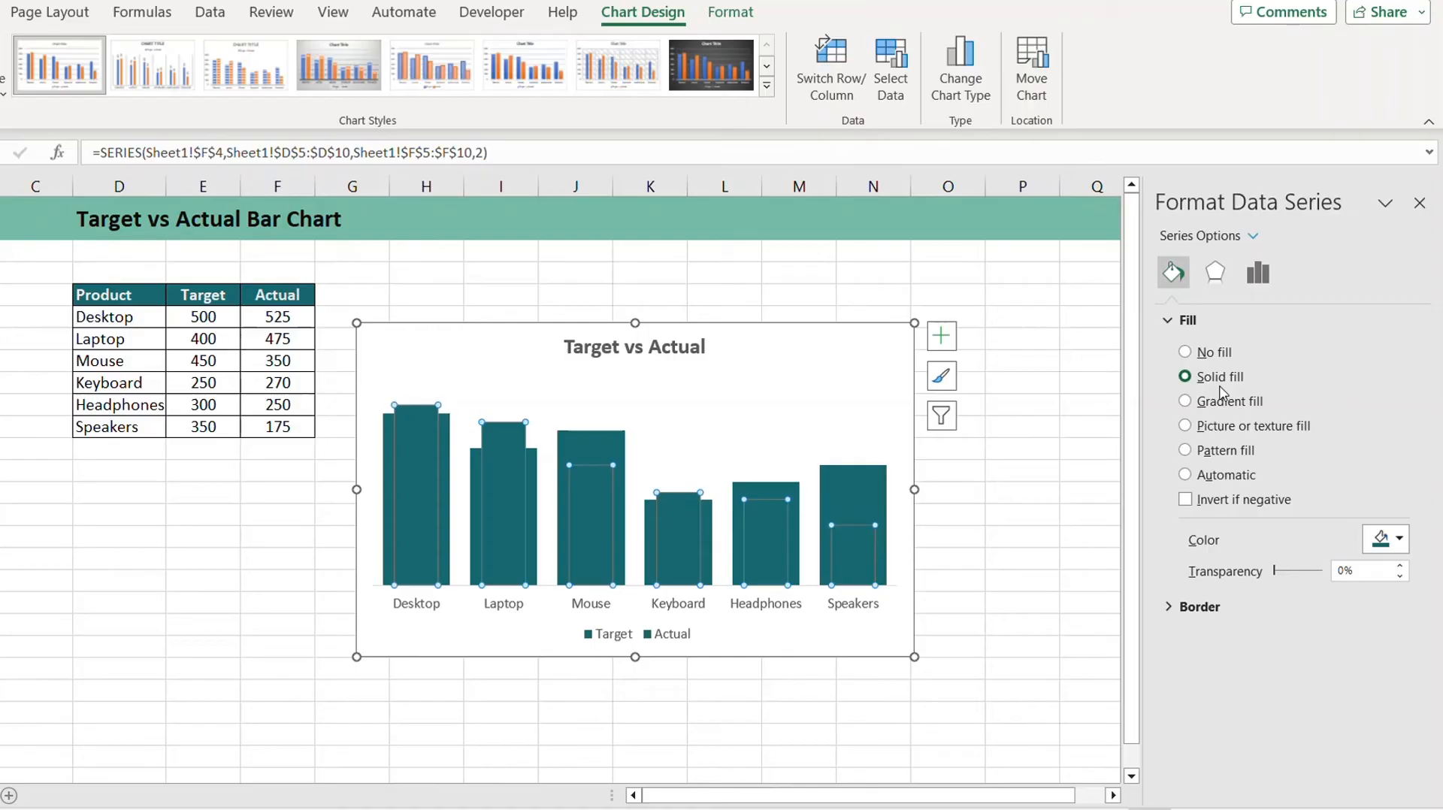
pyautogui.click(1392, 540)
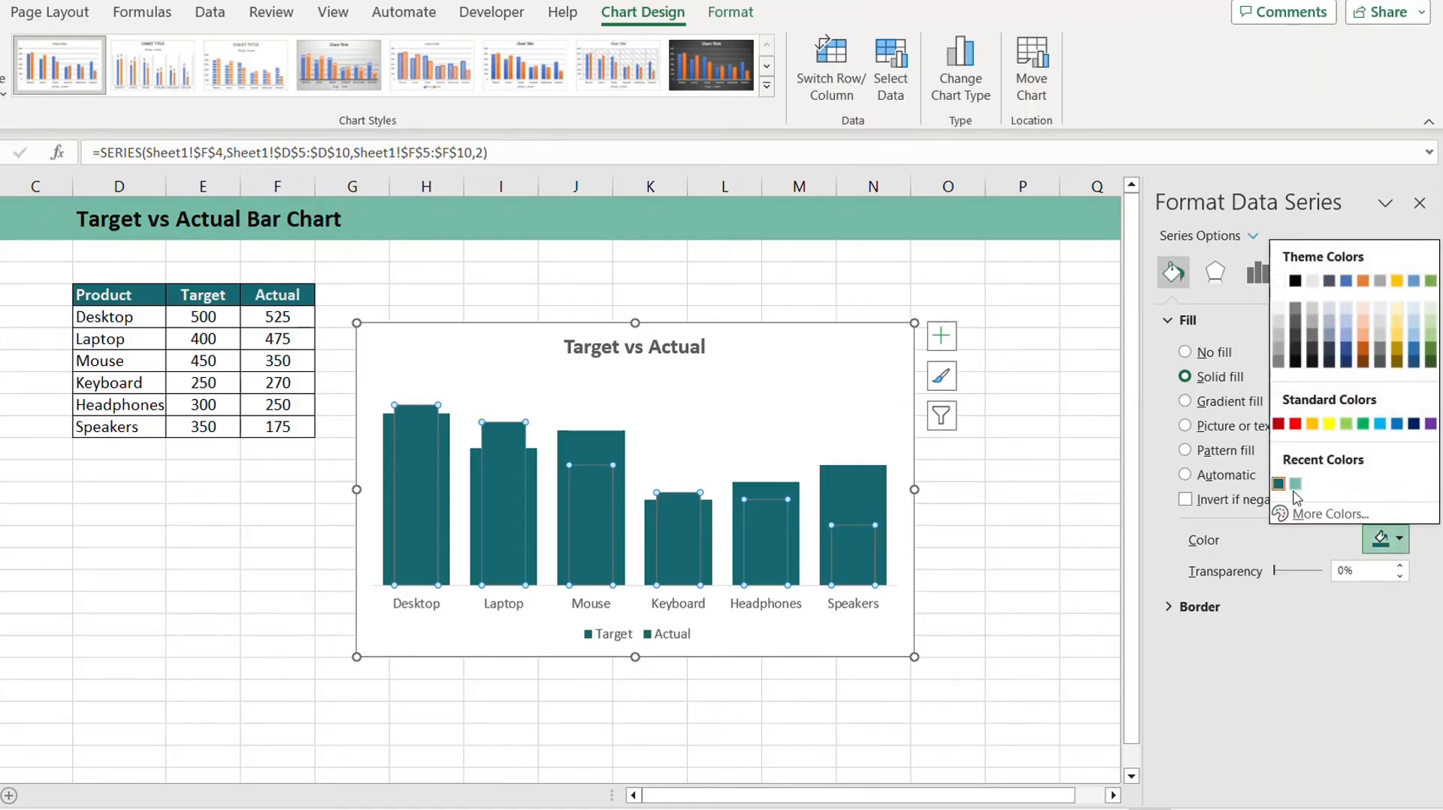
pyautogui.click(1296, 484)
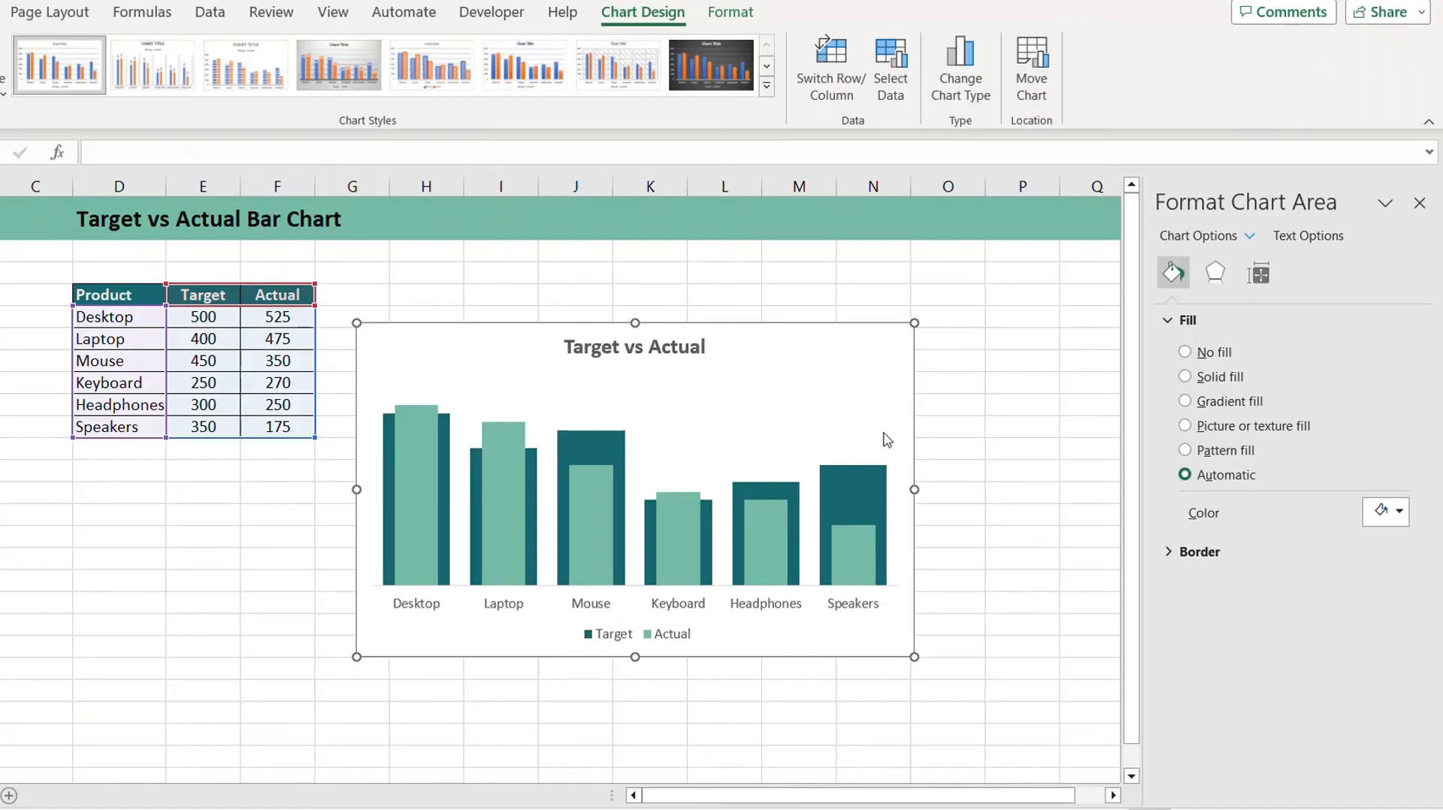
pyautogui.moveTo(473, 612)
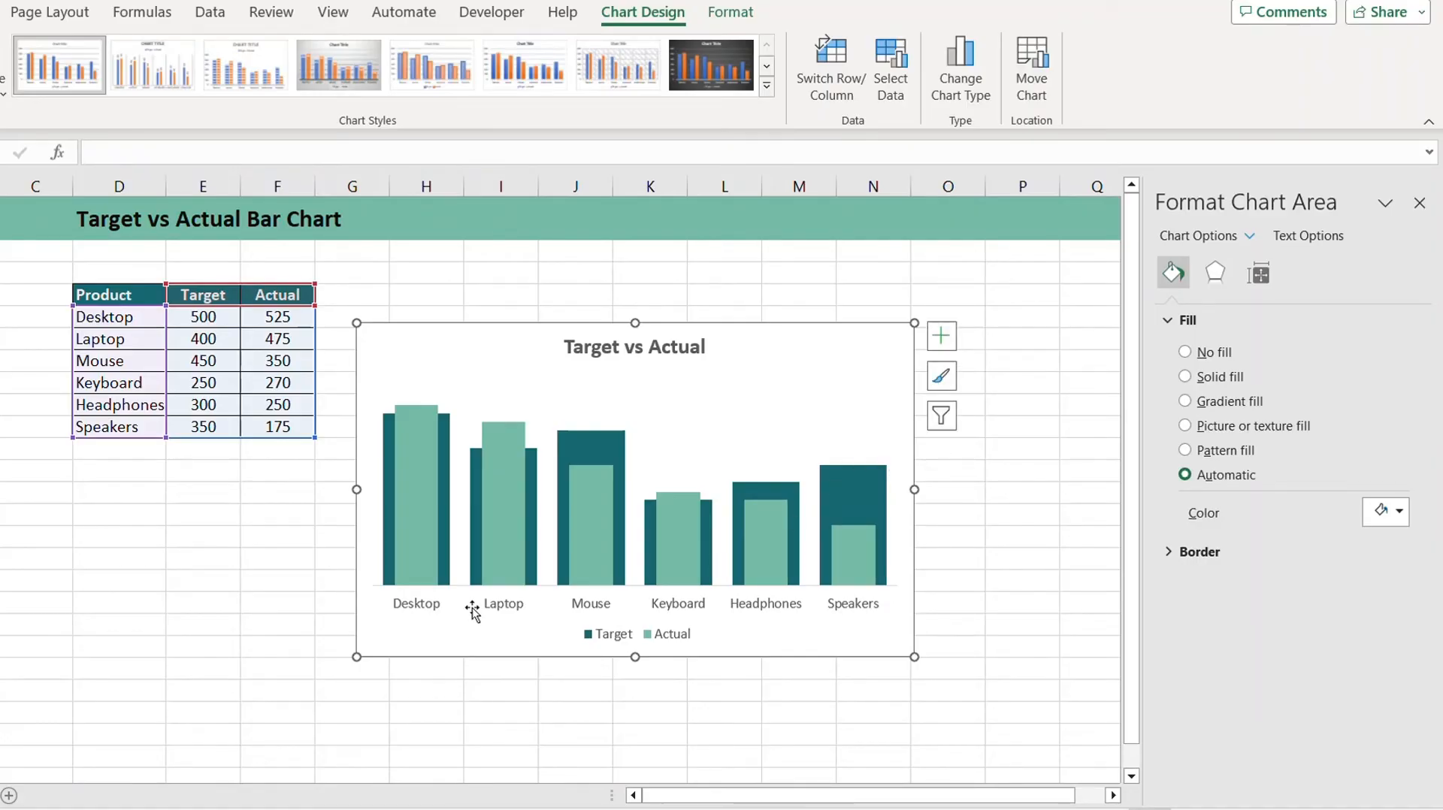
# - Make the product names under the bars bold teal text
pyautogui.click(503, 602)
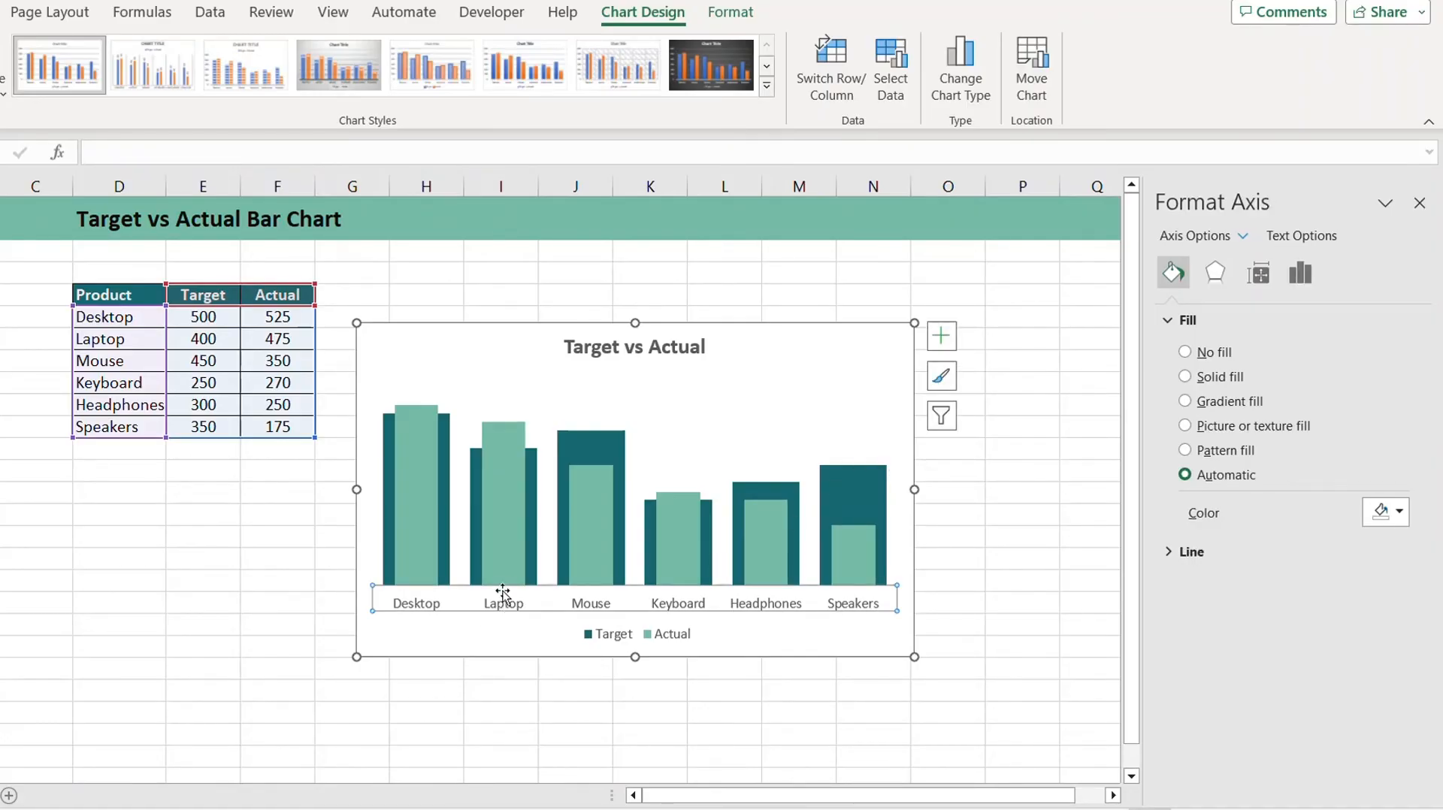
pyautogui.moveTo(505, 603)
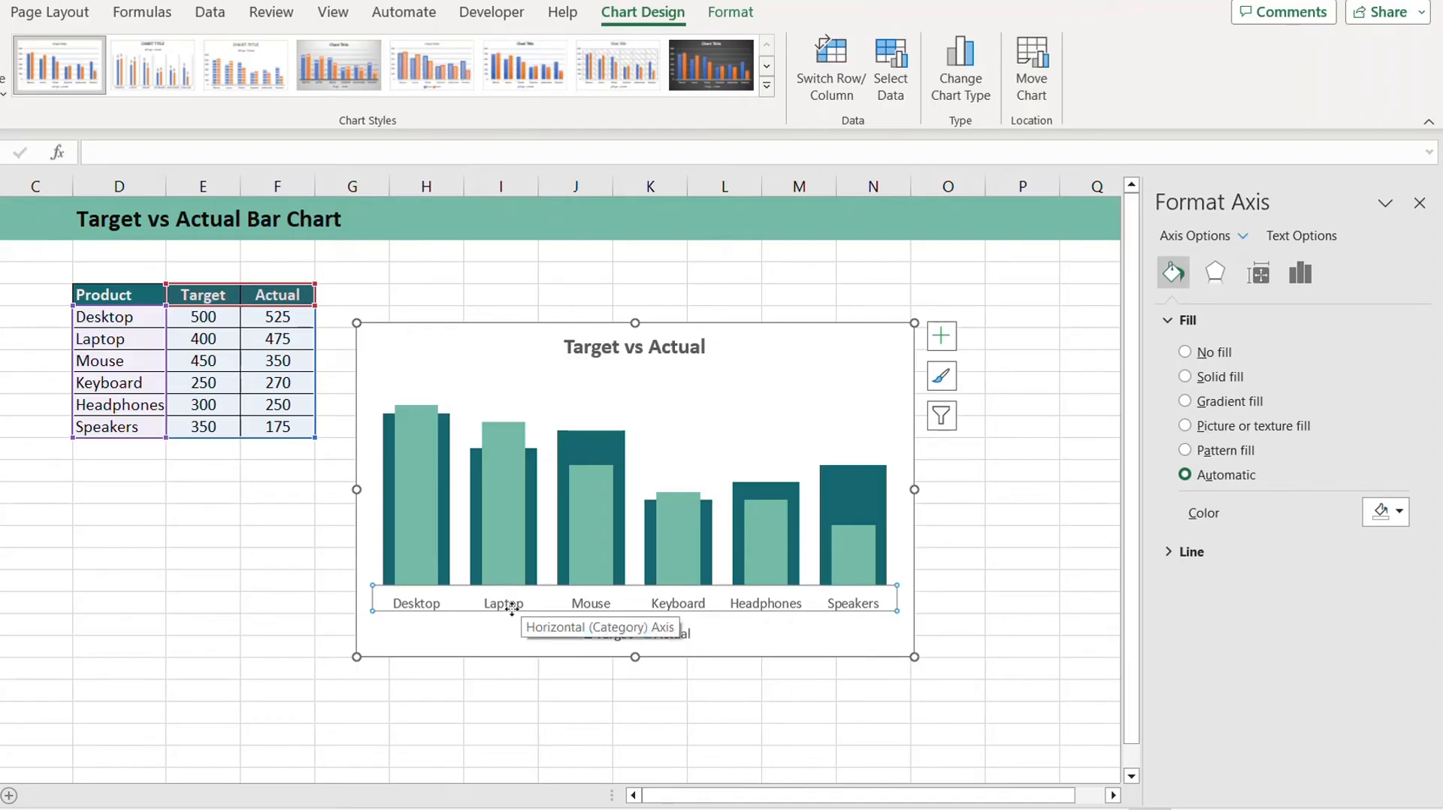
pyautogui.moveTo(604, 624)
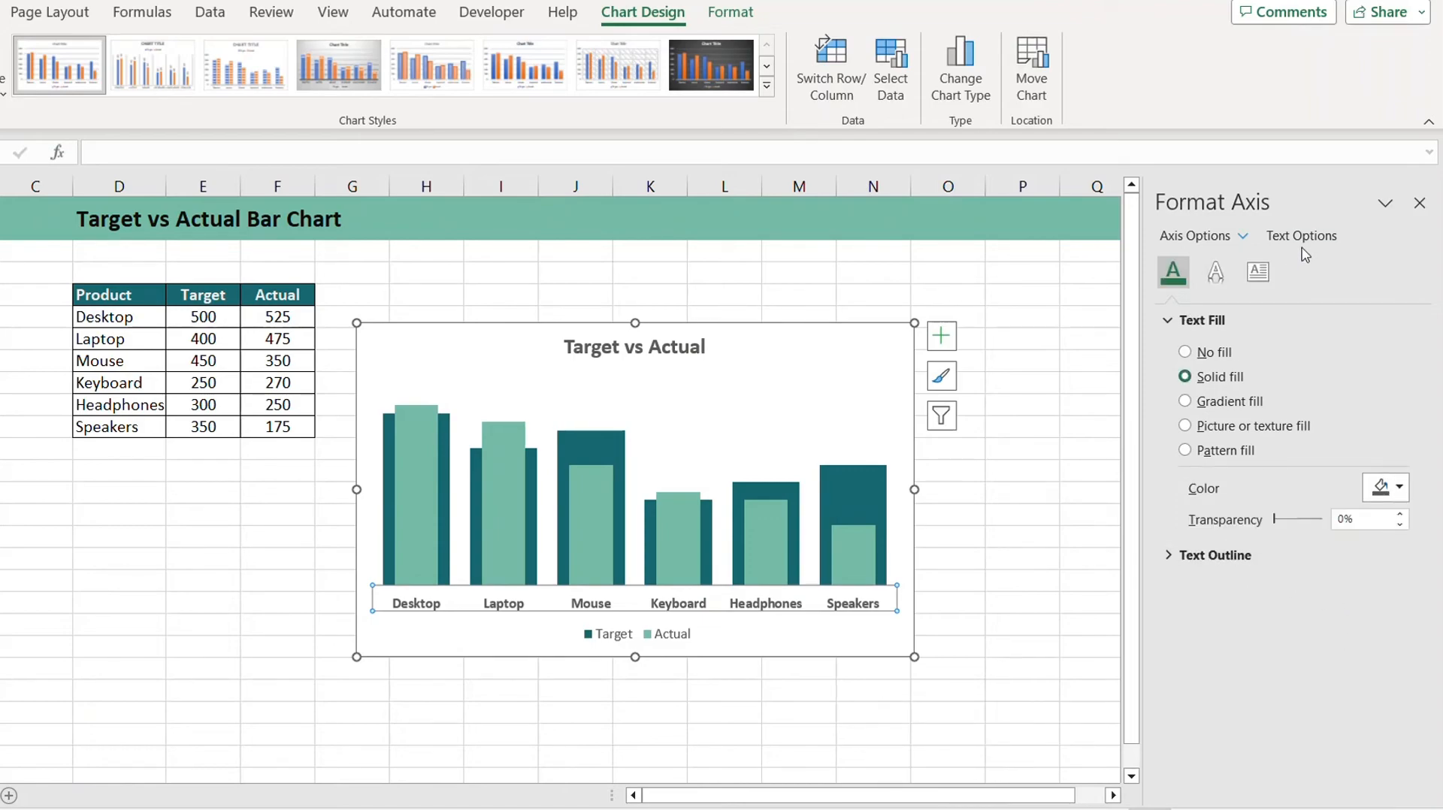
pyautogui.click(1214, 272)
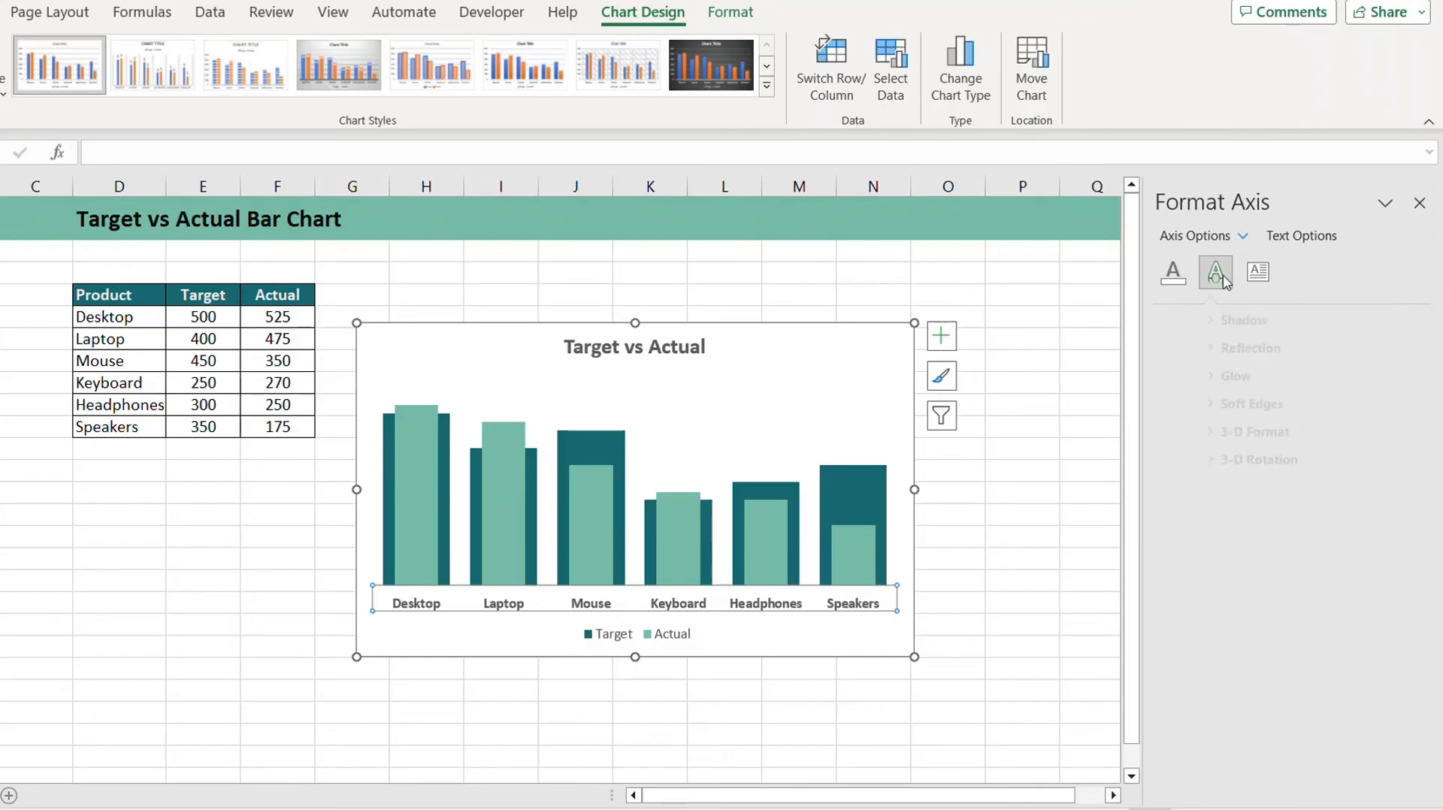
pyautogui.click(1174, 272)
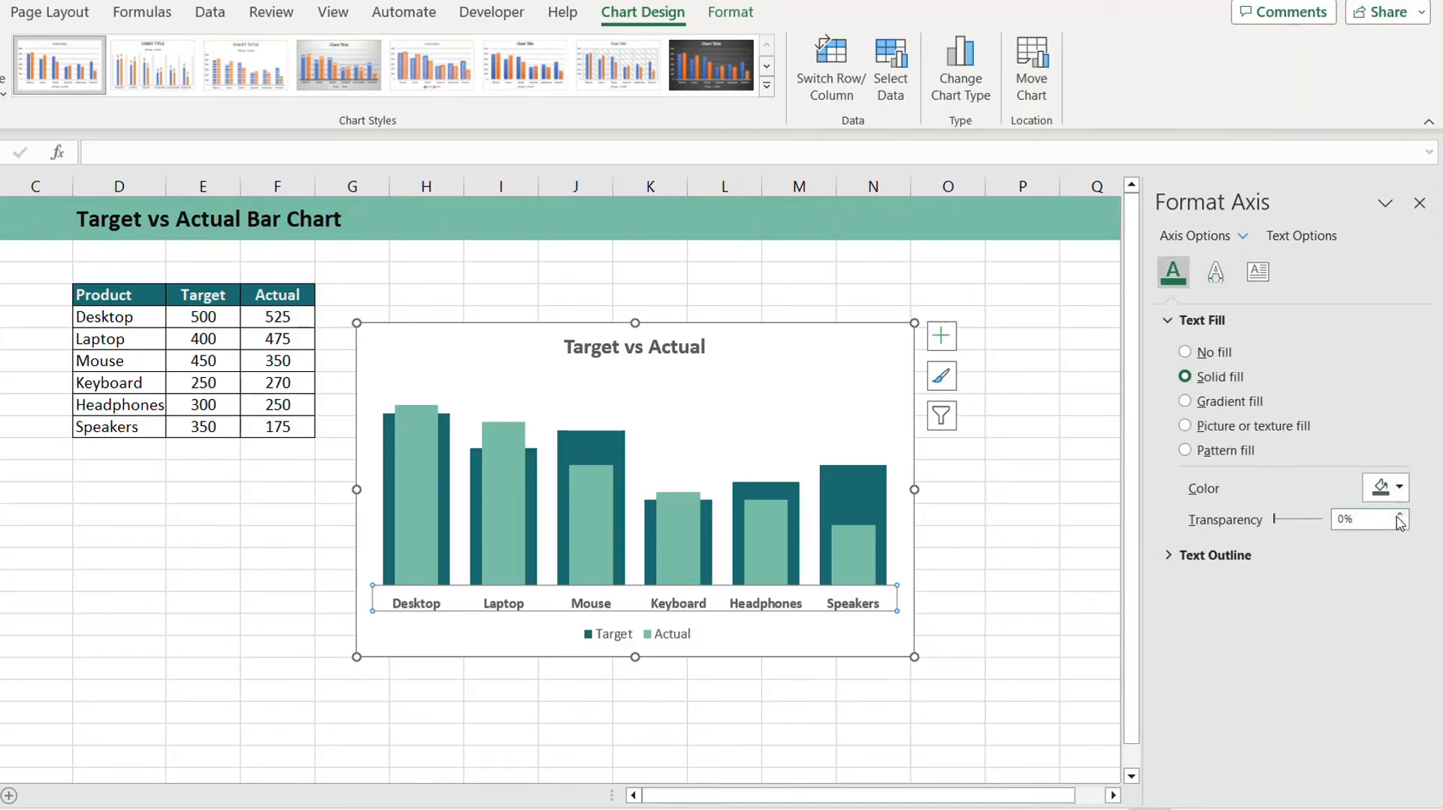
pyautogui.click(1396, 489)
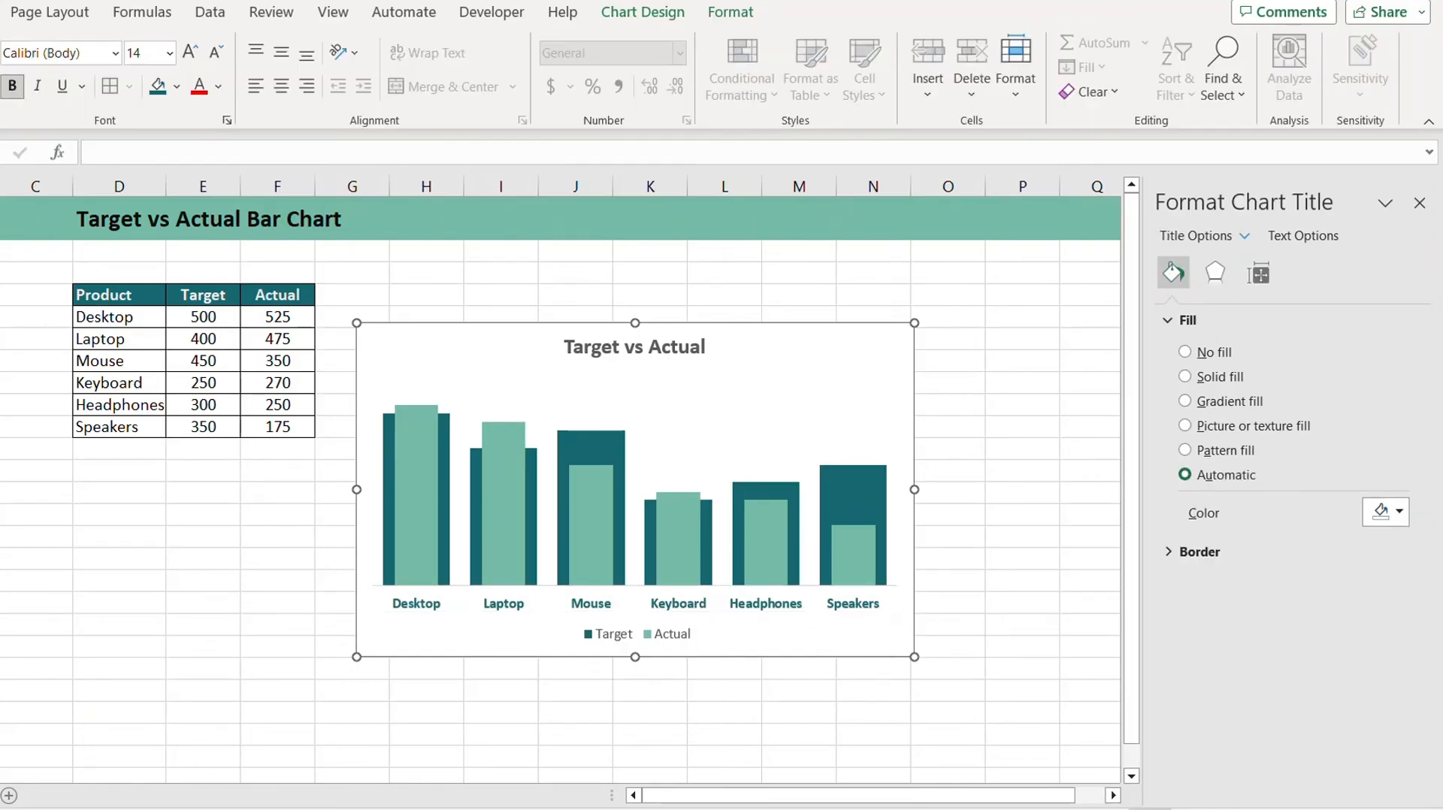
pyautogui.moveTo(995, 494)
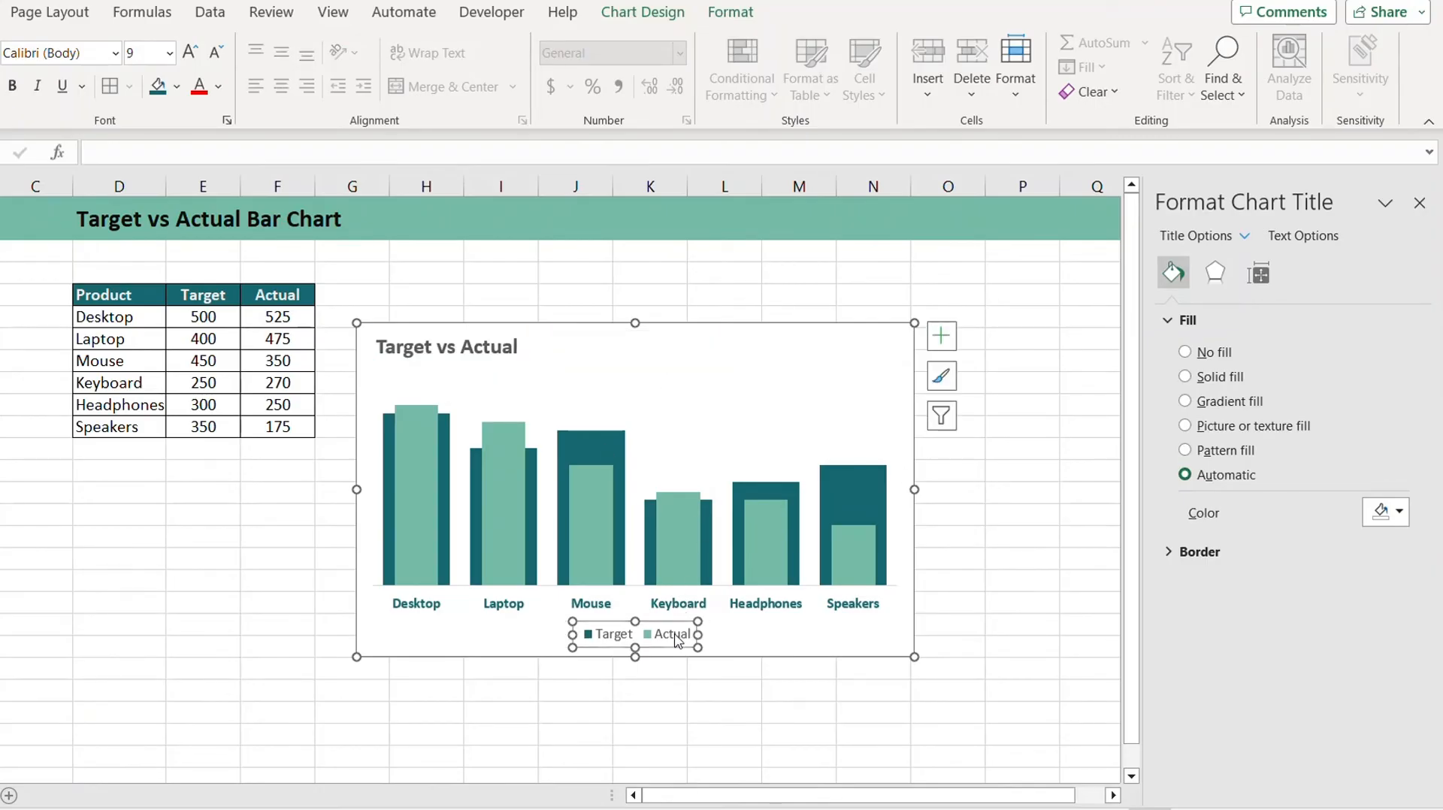
# - Move the legend up to the top-right beside the chart heading
pyautogui.click(635, 633)
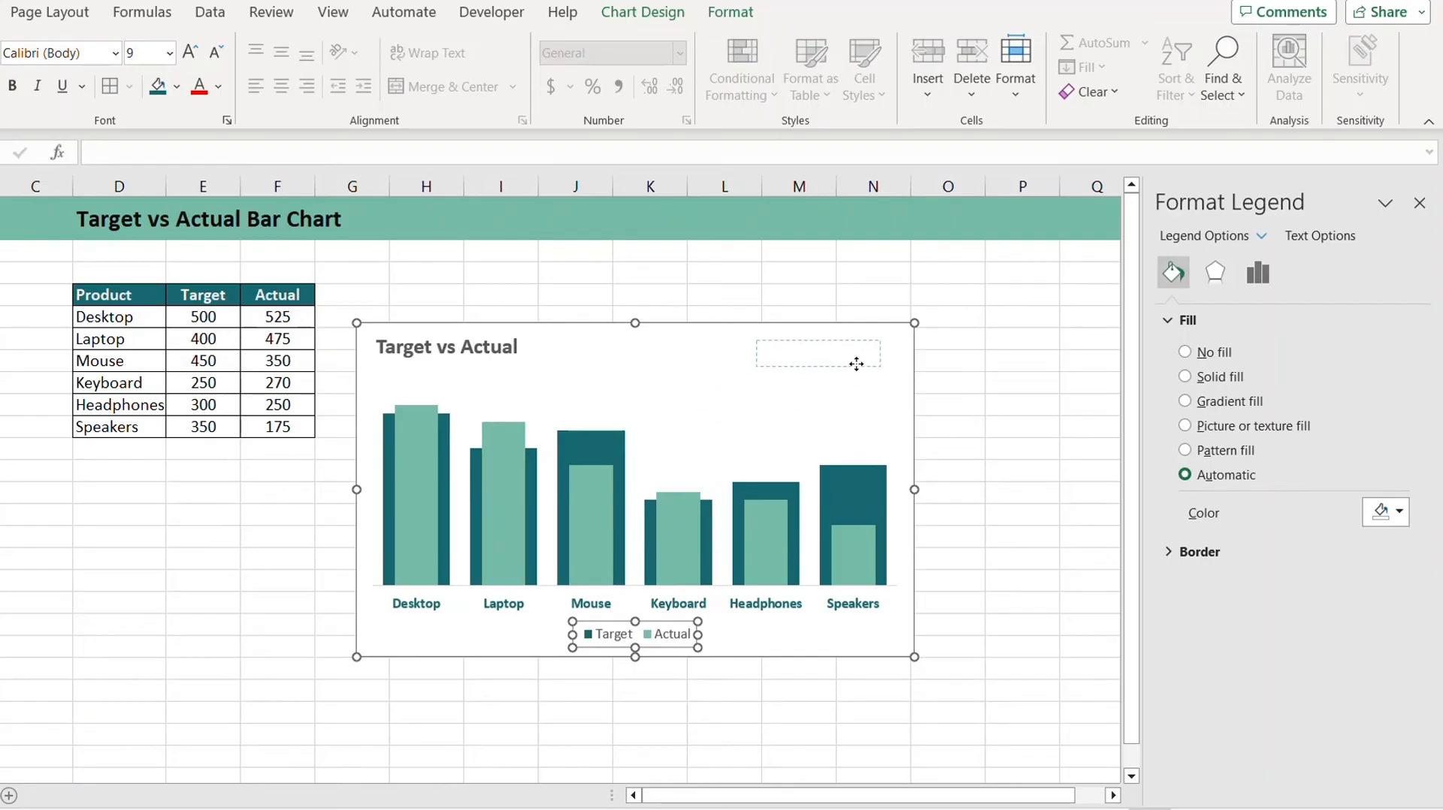
pyautogui.moveTo(634, 633); pyautogui.dragTo(820, 352)
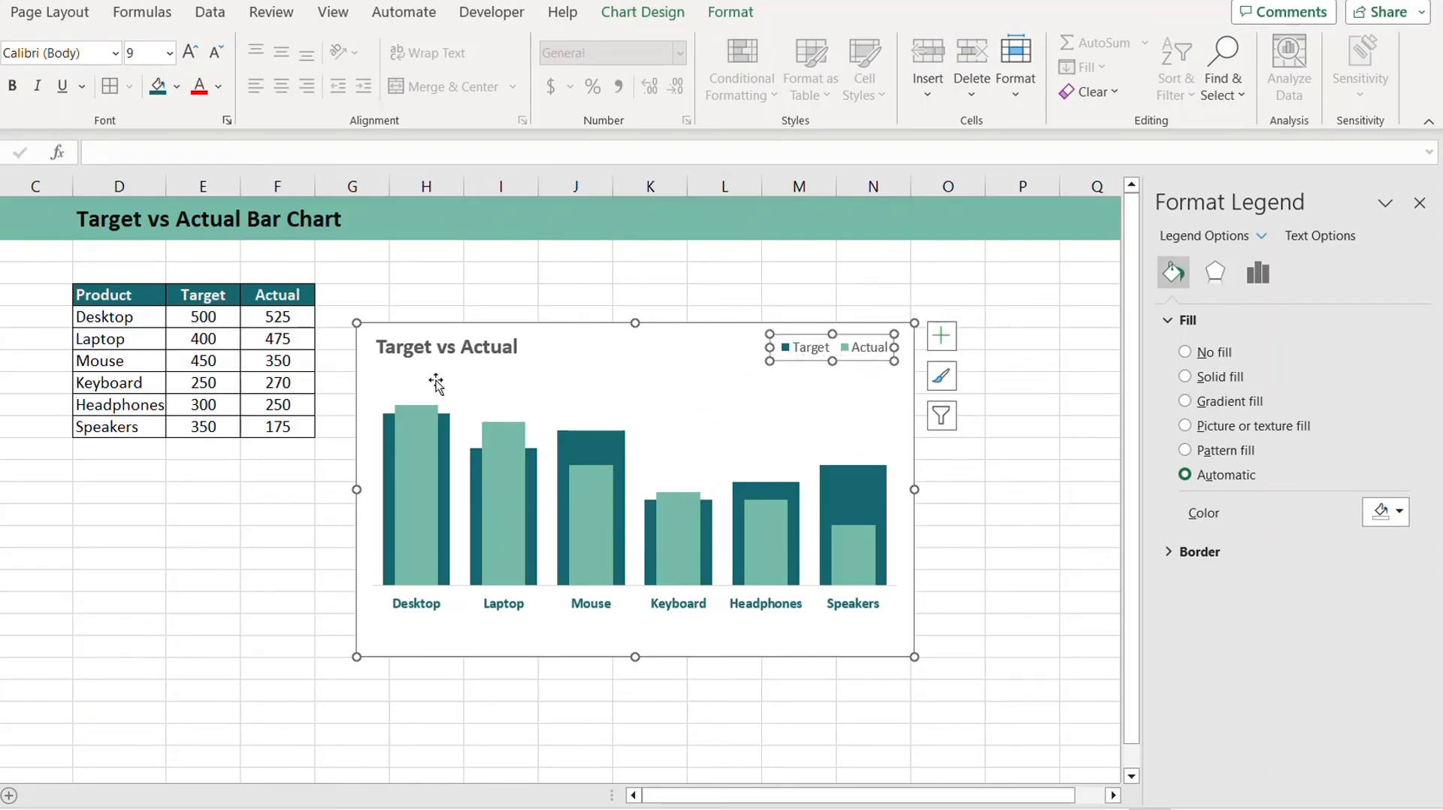
pyautogui.click(445, 346)
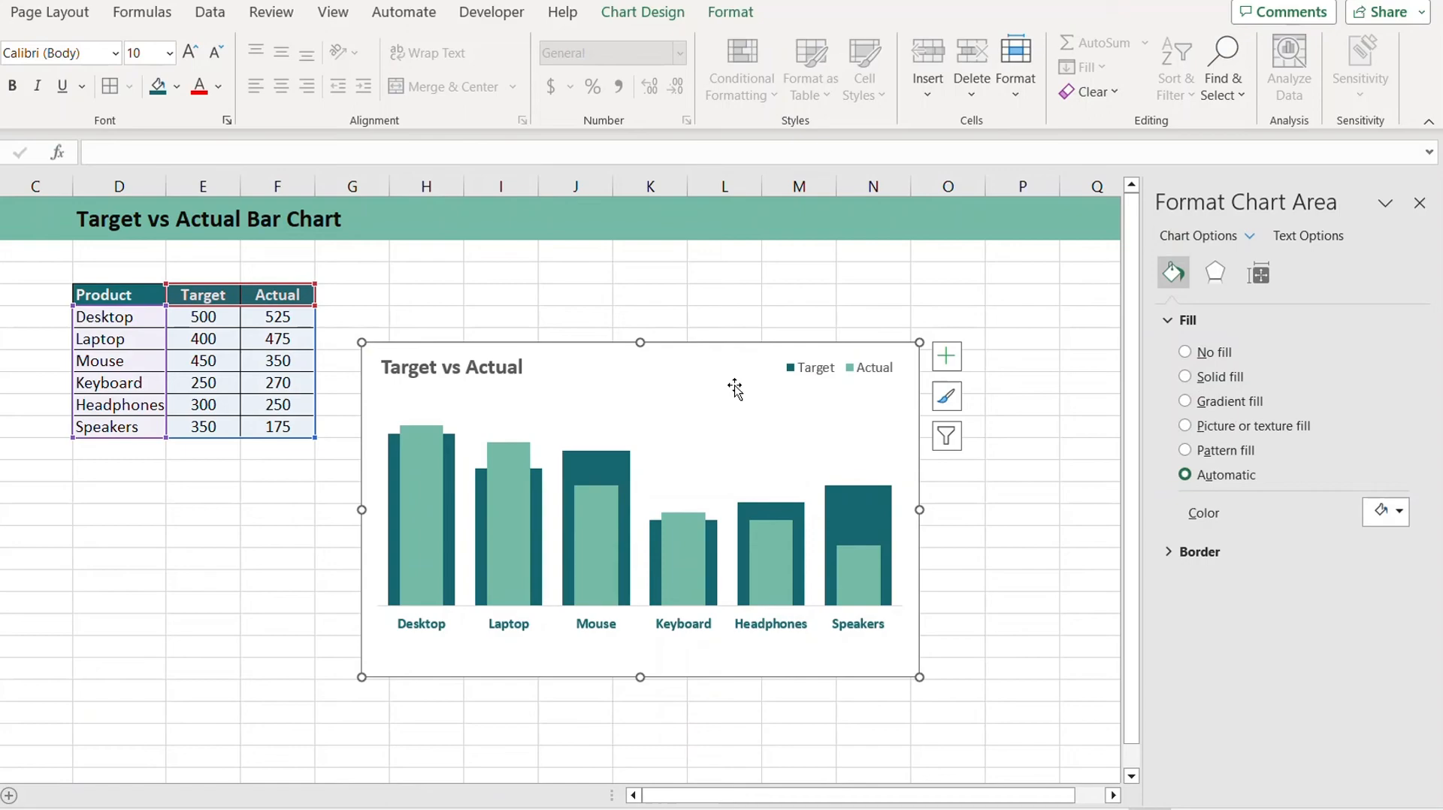
pyautogui.moveTo(711, 349)
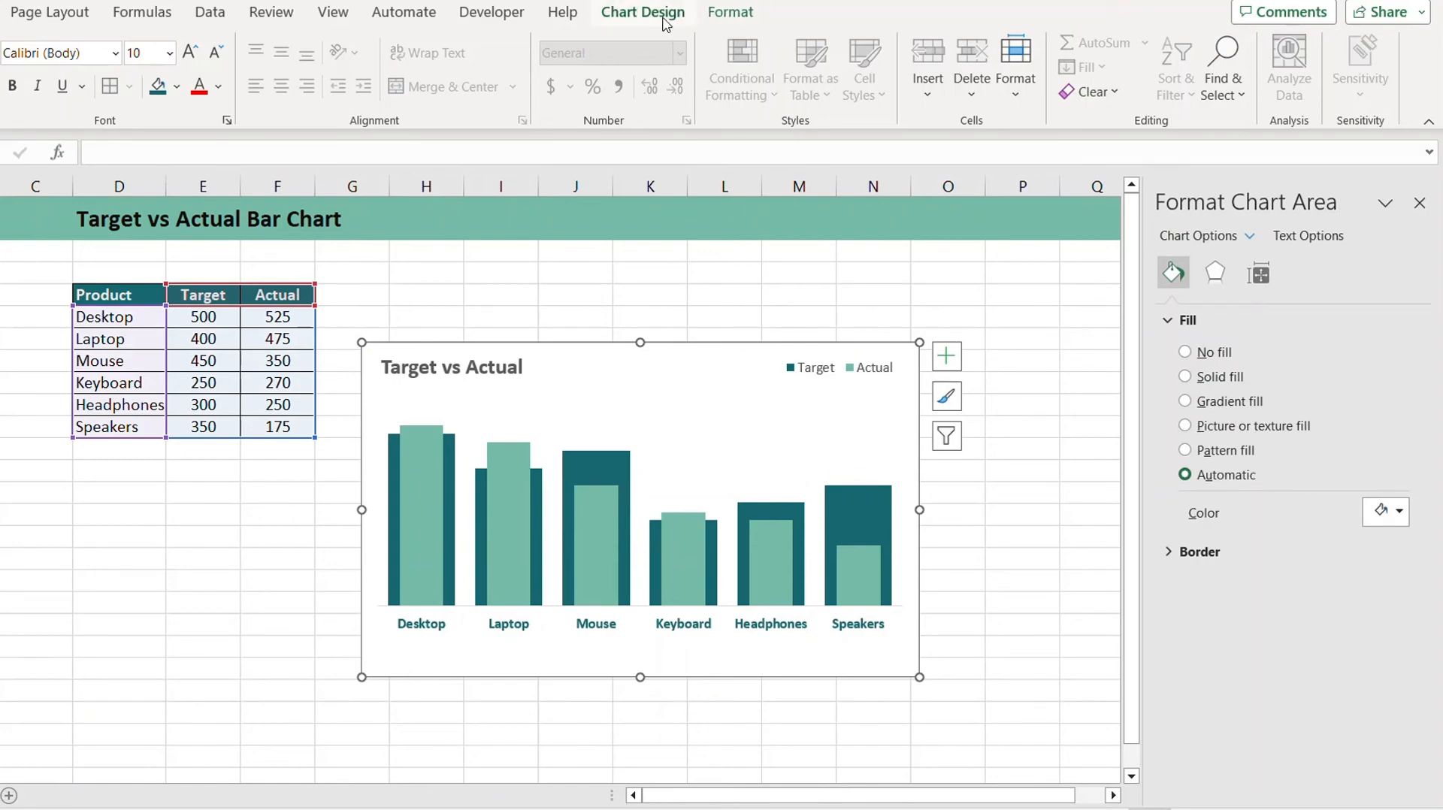
# - Remove the chart's border with Shape Outline > No Outline
pyautogui.click(730, 12)
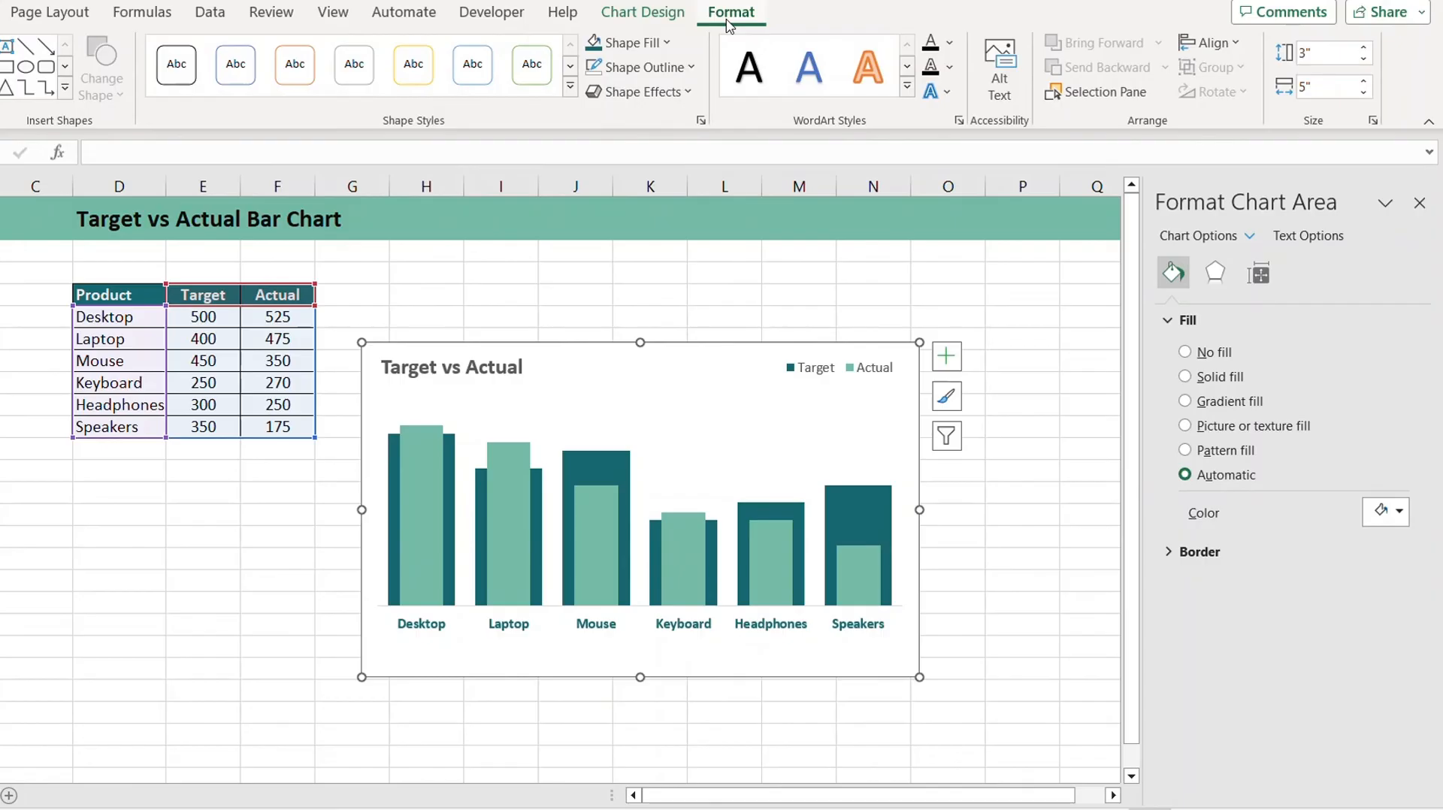
pyautogui.moveTo(641, 67)
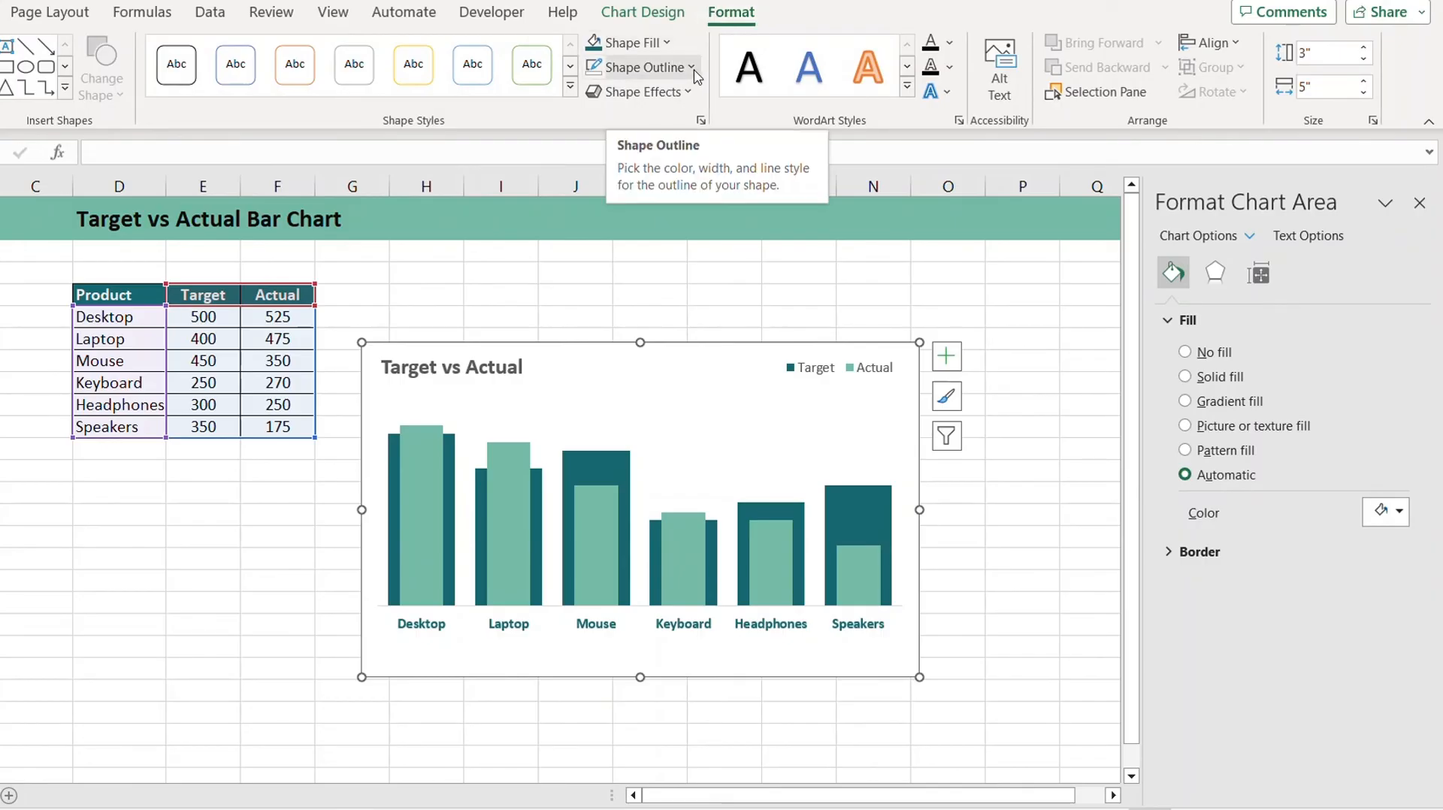
pyautogui.click(635, 68)
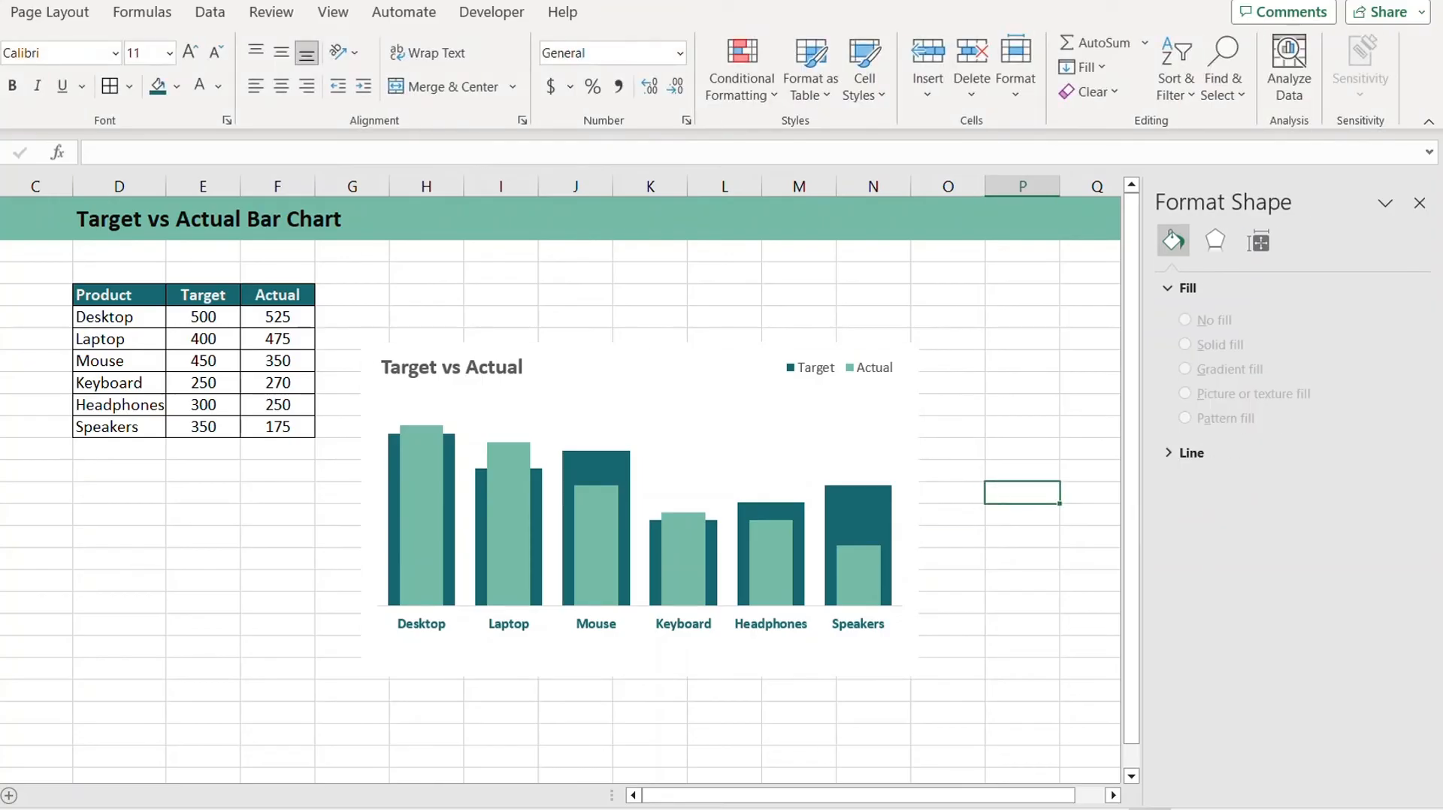
pyautogui.click(1186, 344)
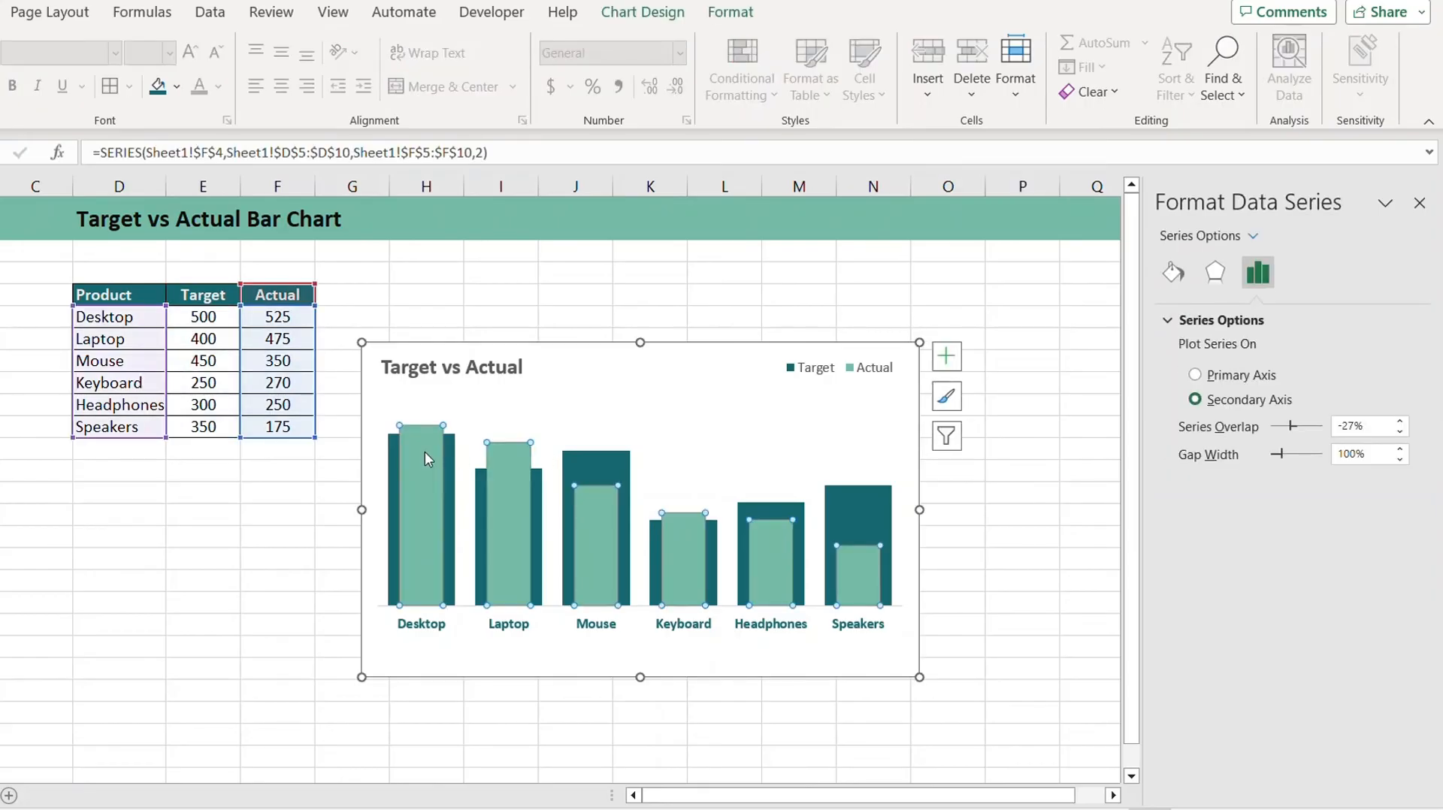
# - Add value labels to the Actual bars
pyautogui.rightClick(426, 459)
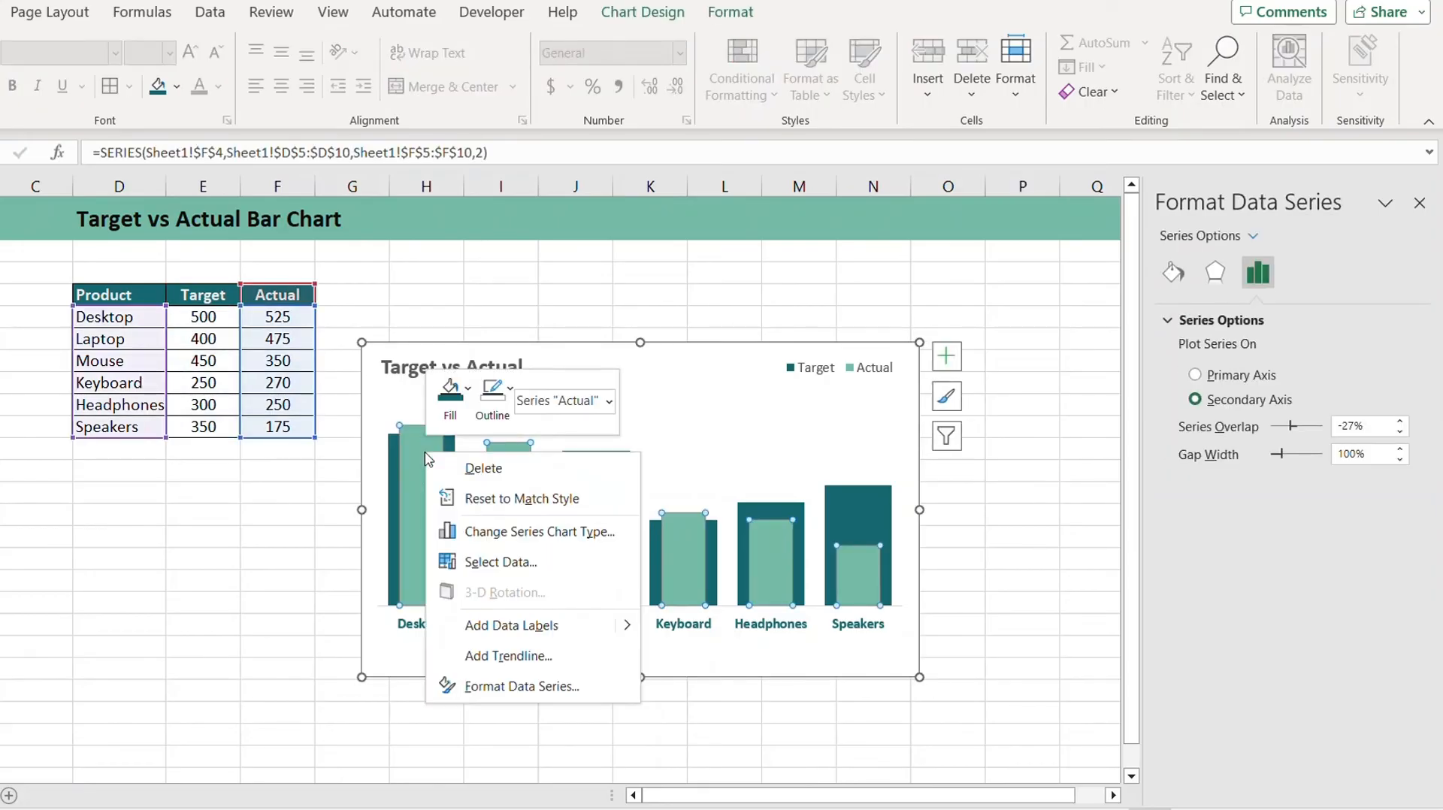
pyautogui.click(512, 625)
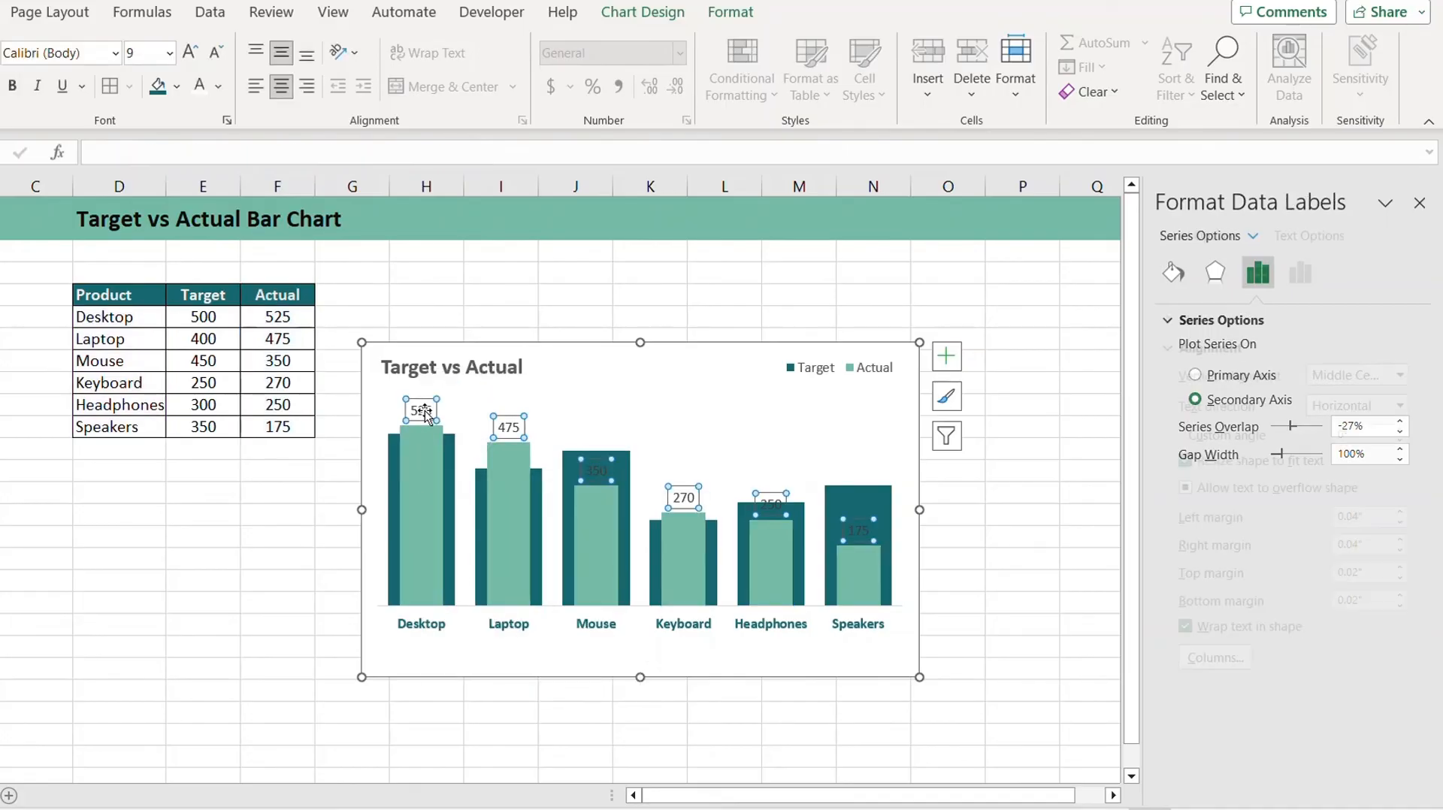
pyautogui.click(1256, 272)
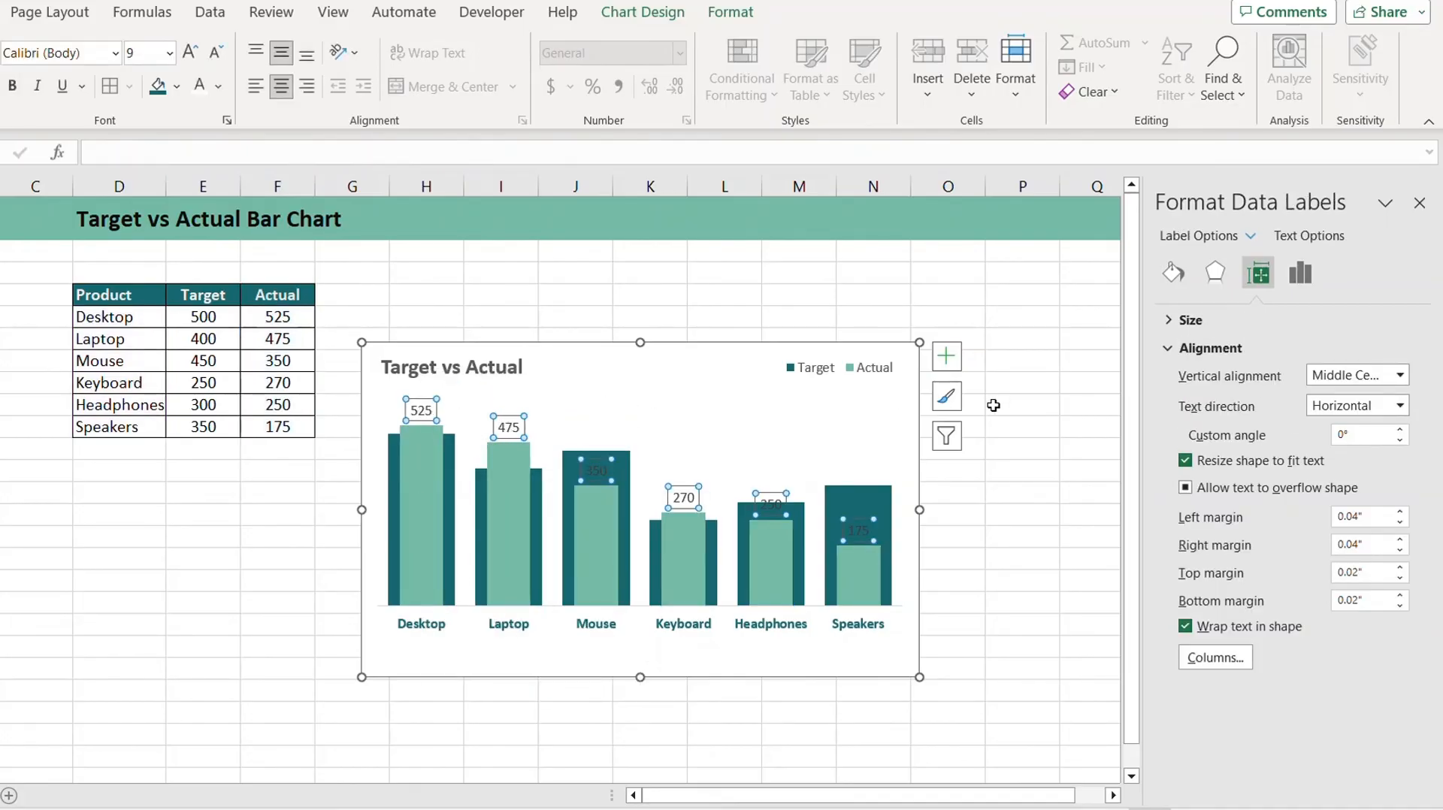
pyautogui.moveTo(946, 355)
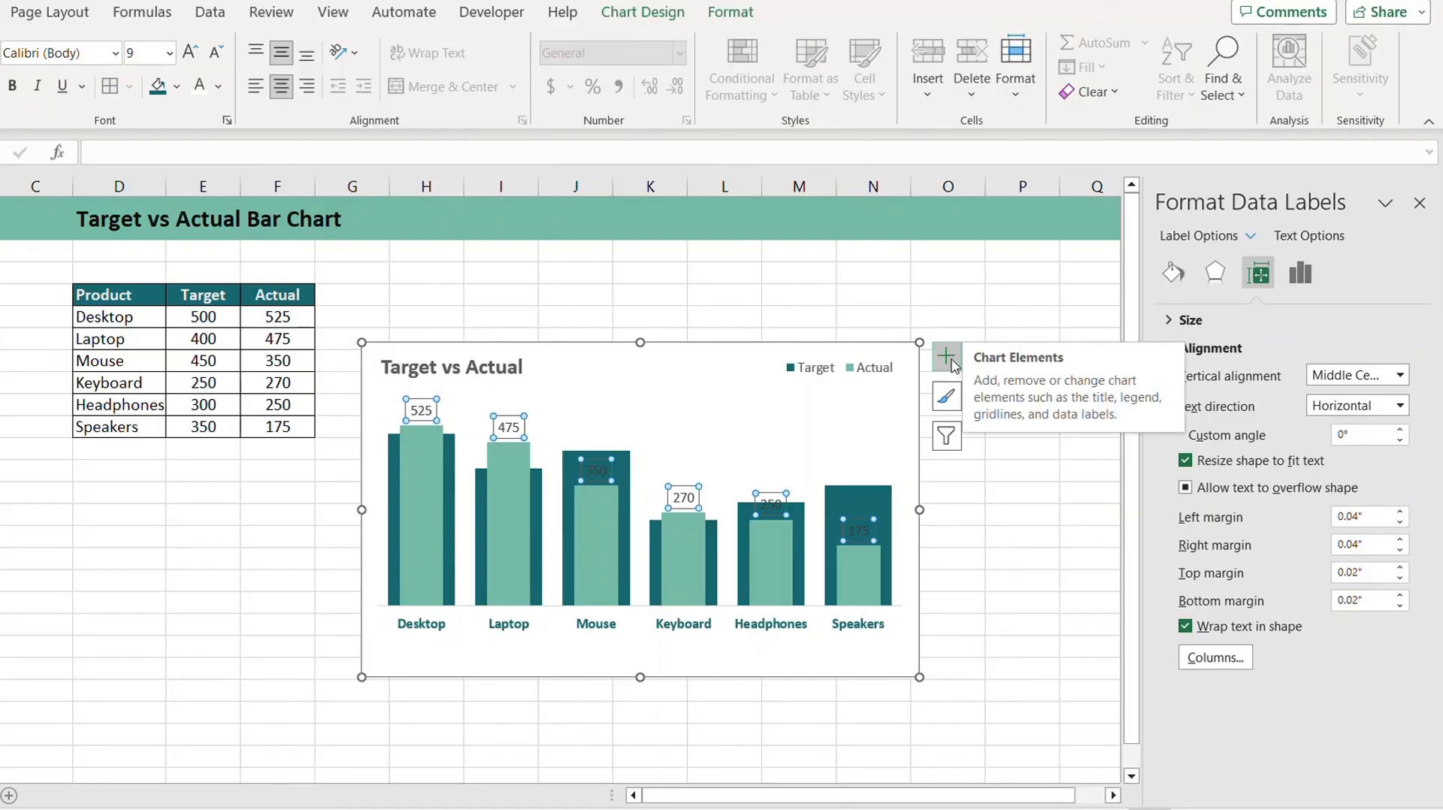
# - Position the Actual value labels at Inside End of their bars via Chart Elements
pyautogui.click(946, 357)
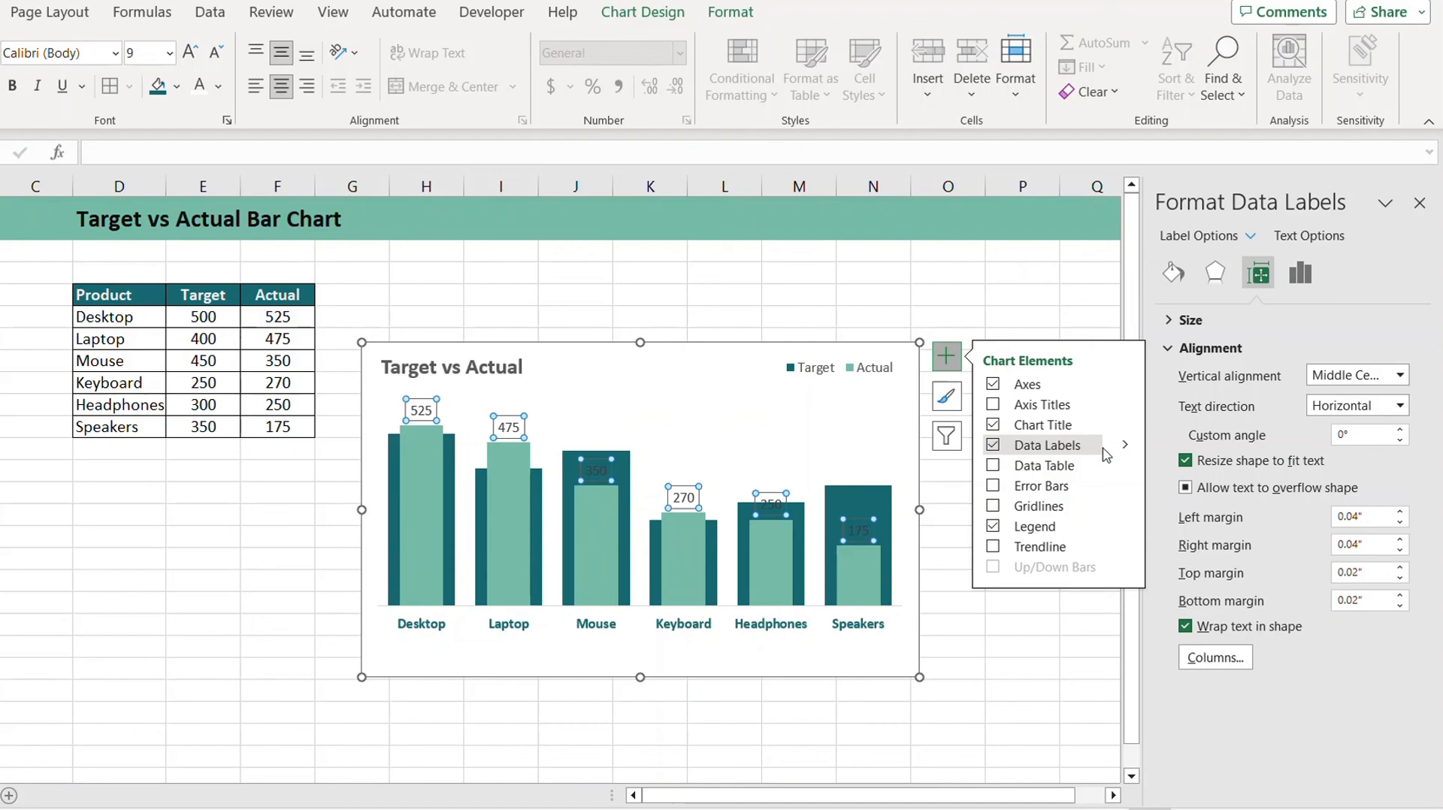
pyautogui.click(1125, 445)
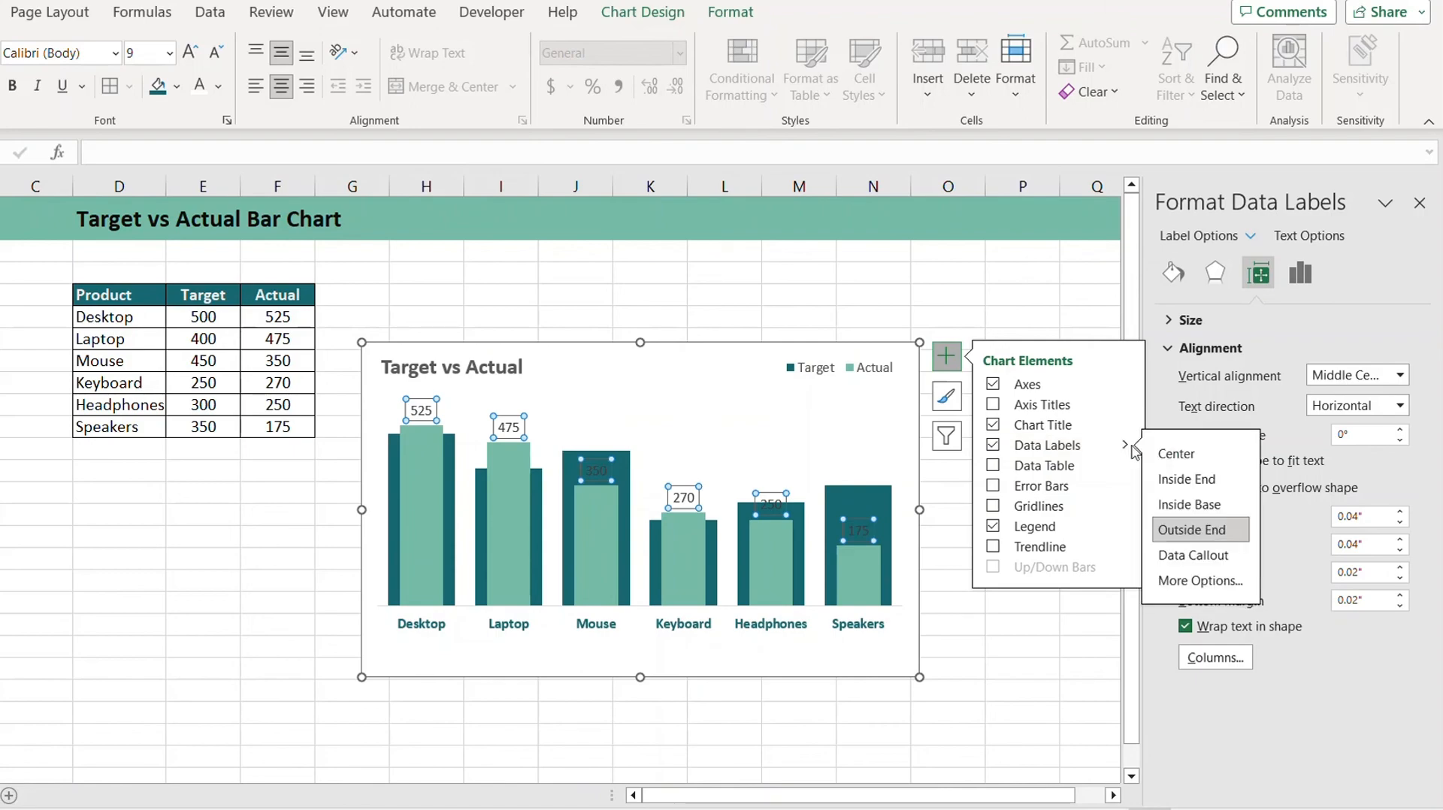
pyautogui.click(1187, 478)
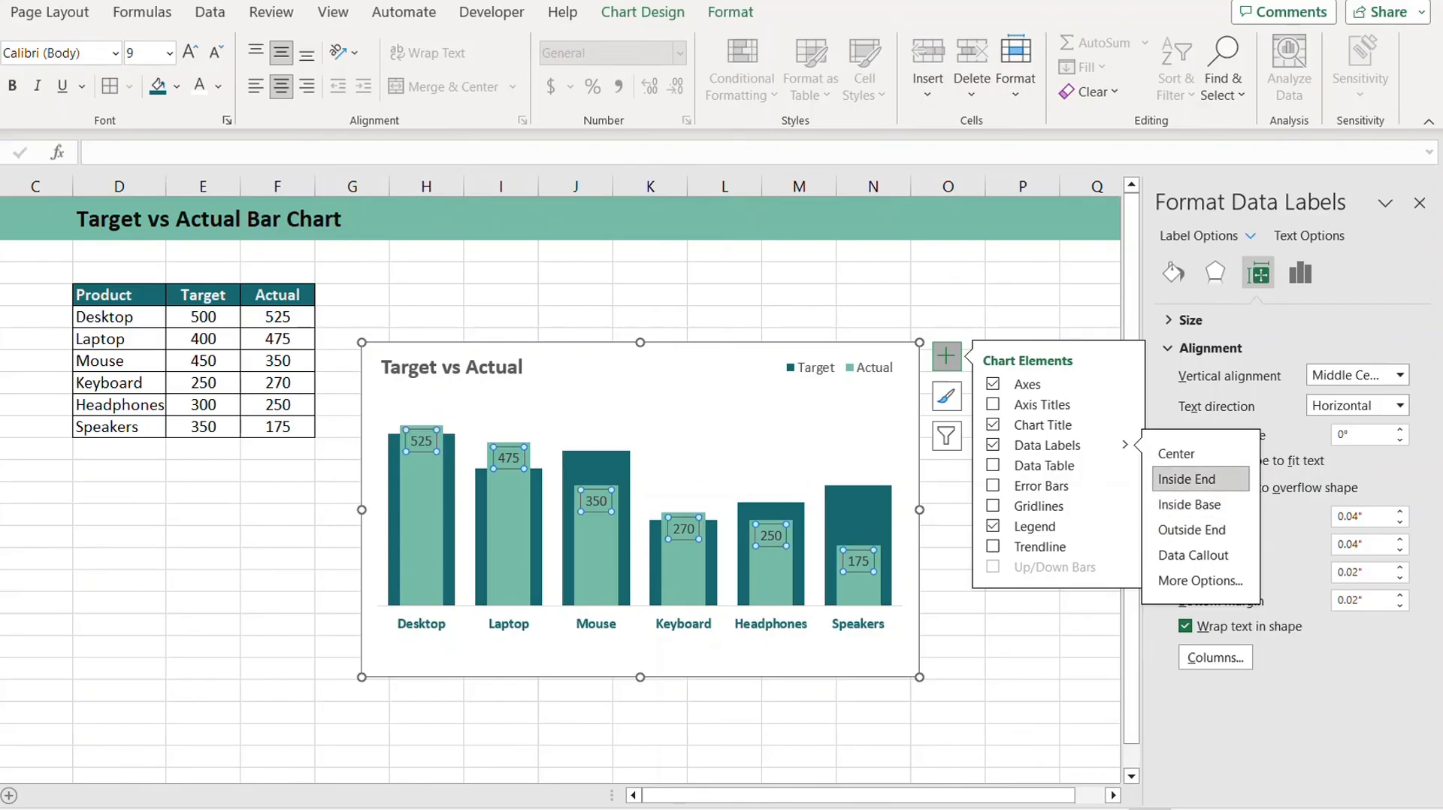
pyautogui.click(510, 458)
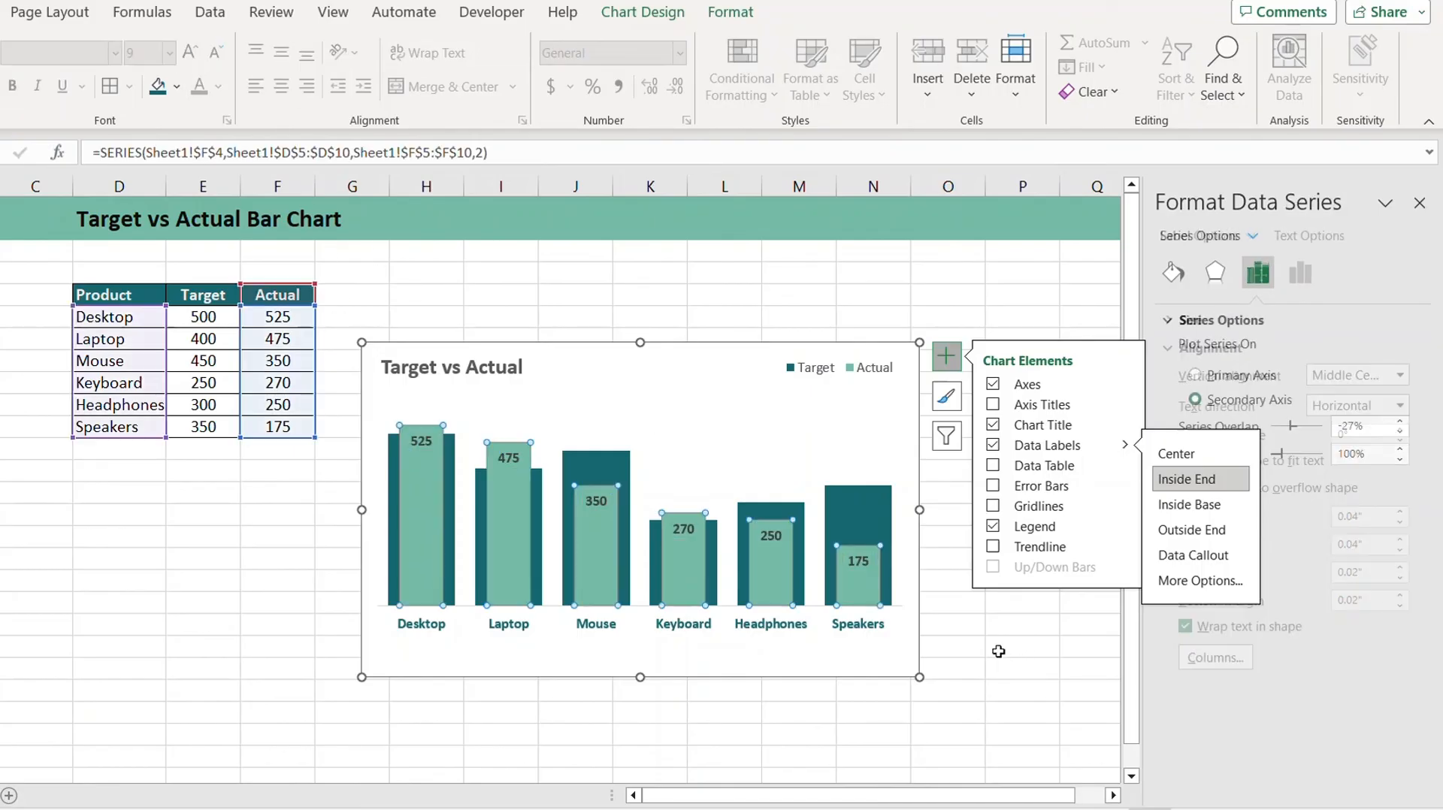
pyautogui.click(1191, 478)
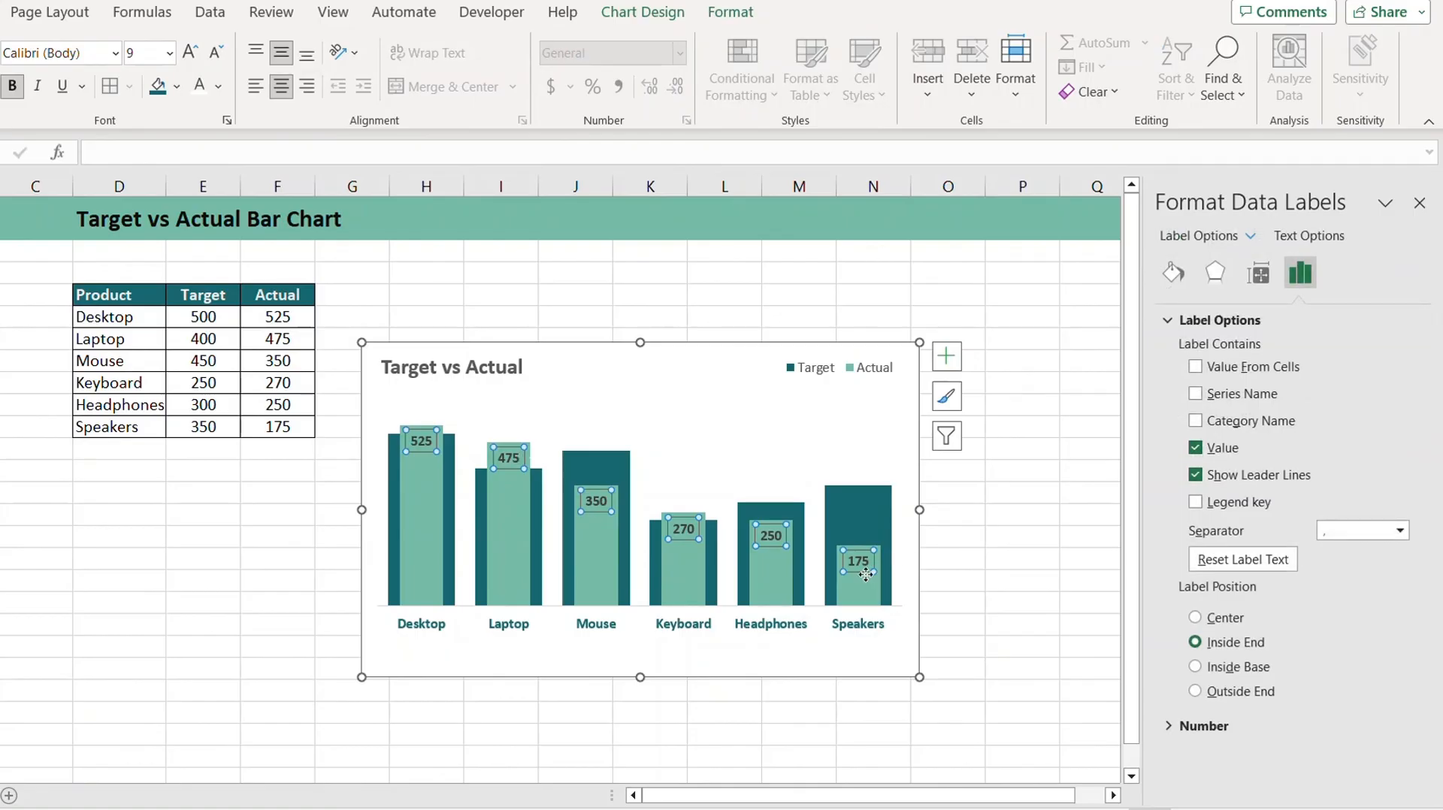
pyautogui.moveTo(753, 541)
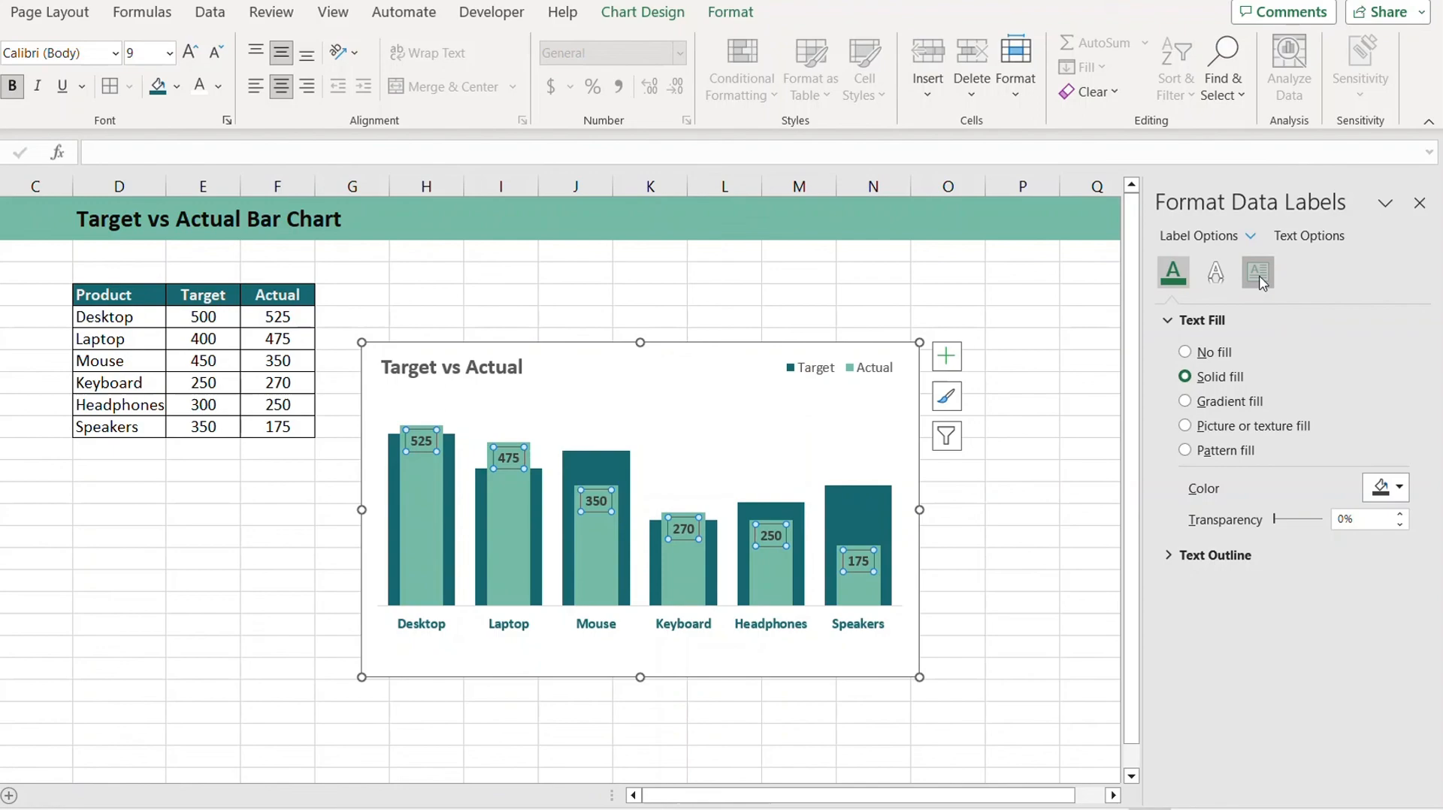
# - Set the data labels' text direction to Rotate all text 270° so they read vertically
pyautogui.click(1398, 377)
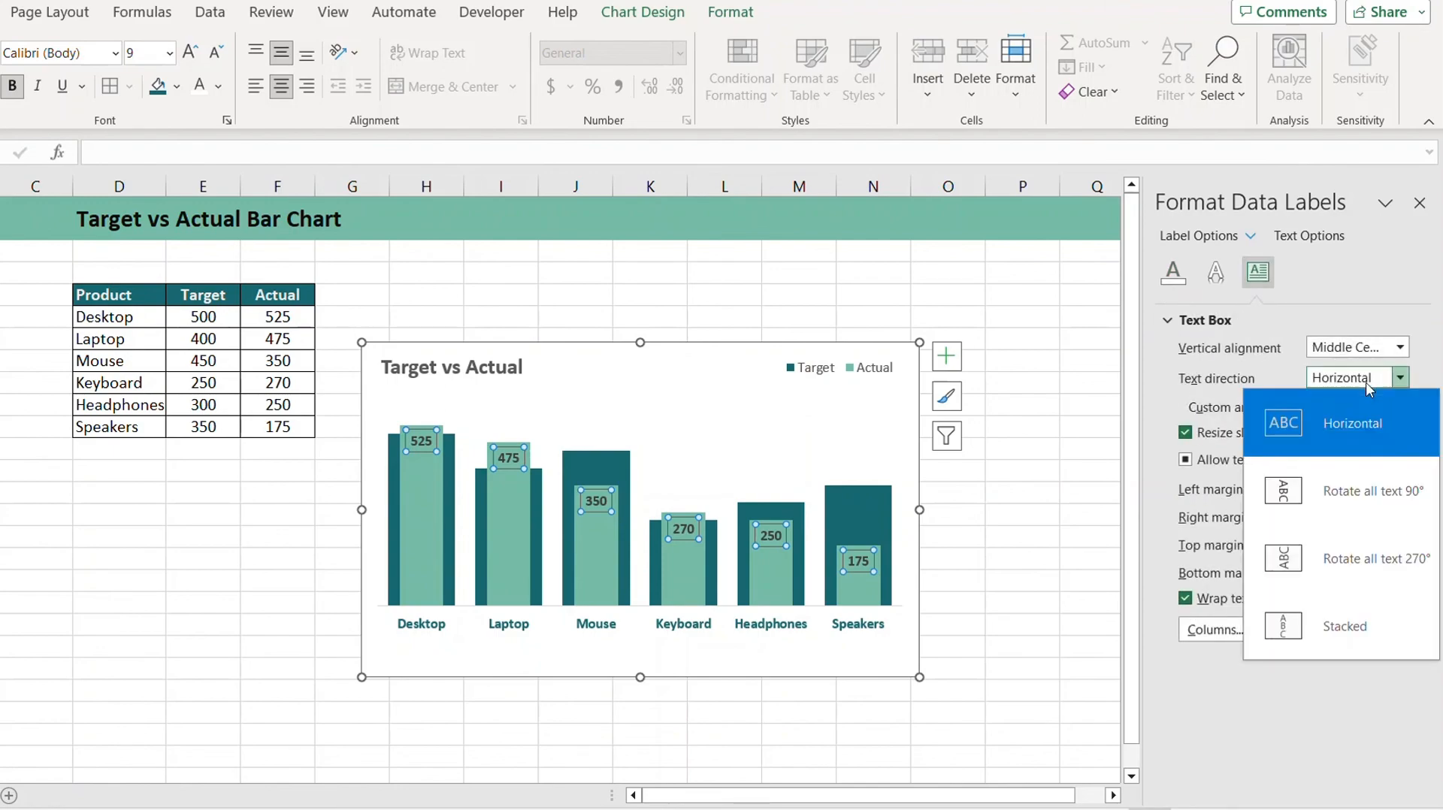
pyautogui.moveTo(1340, 558)
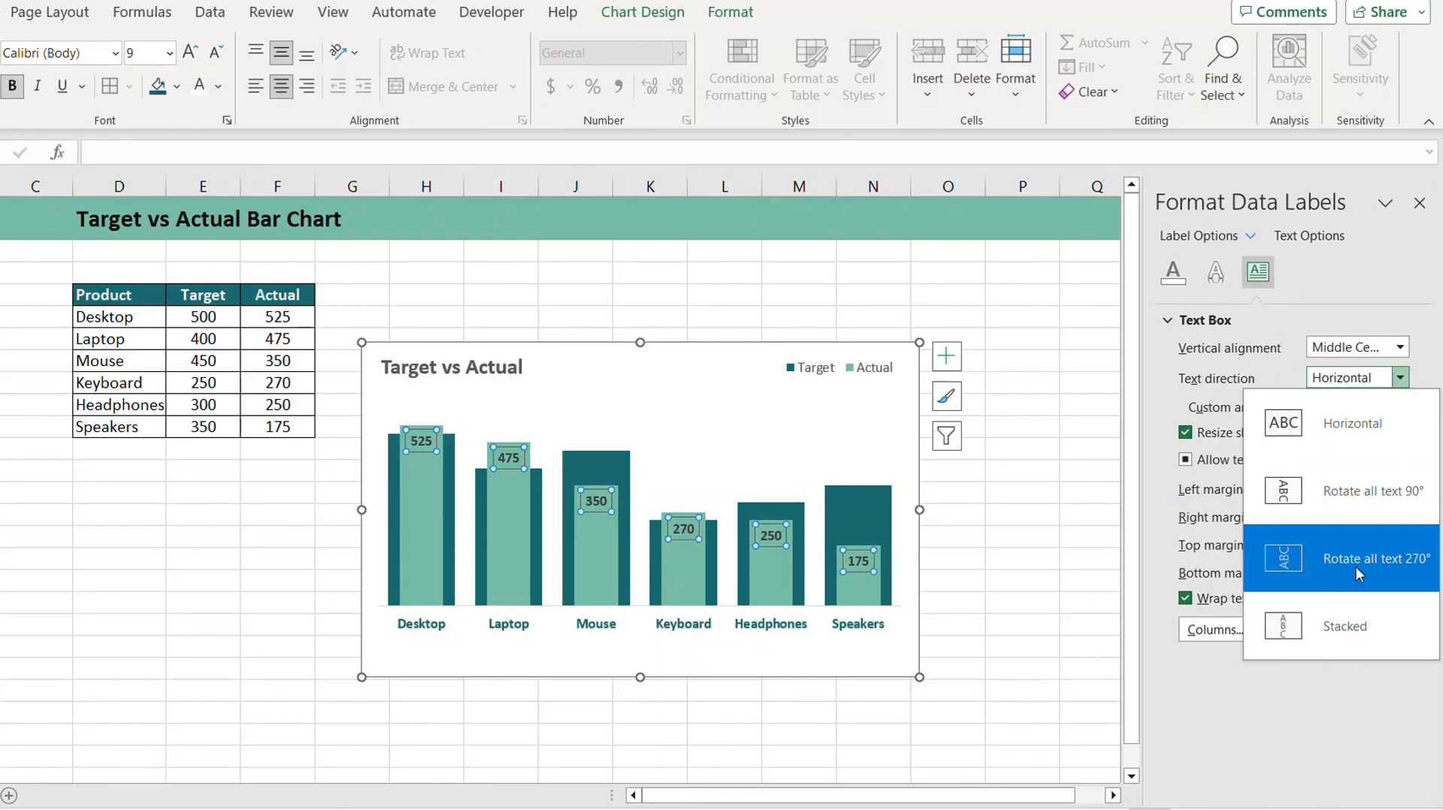
pyautogui.click(1377, 559)
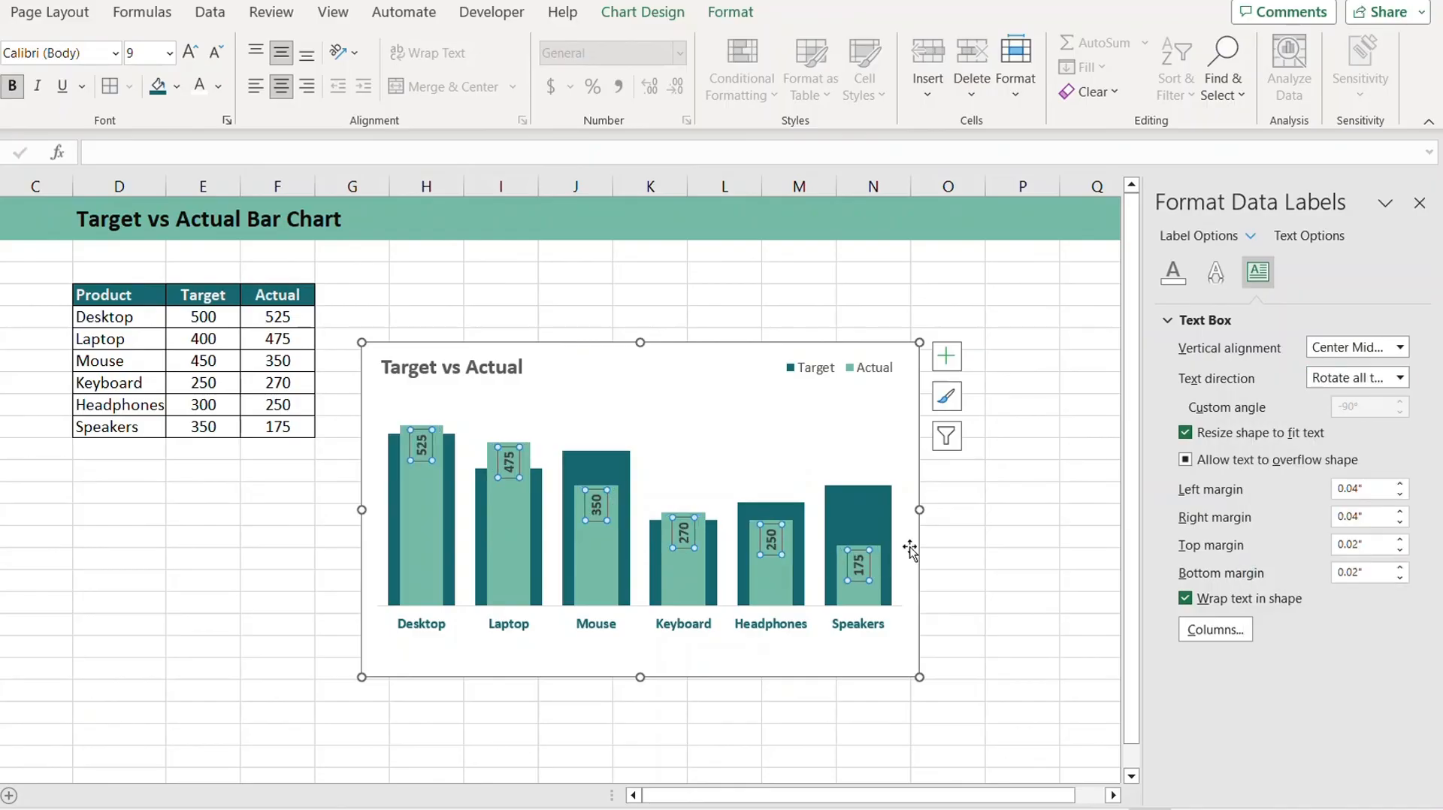
pyautogui.click(1400, 378)
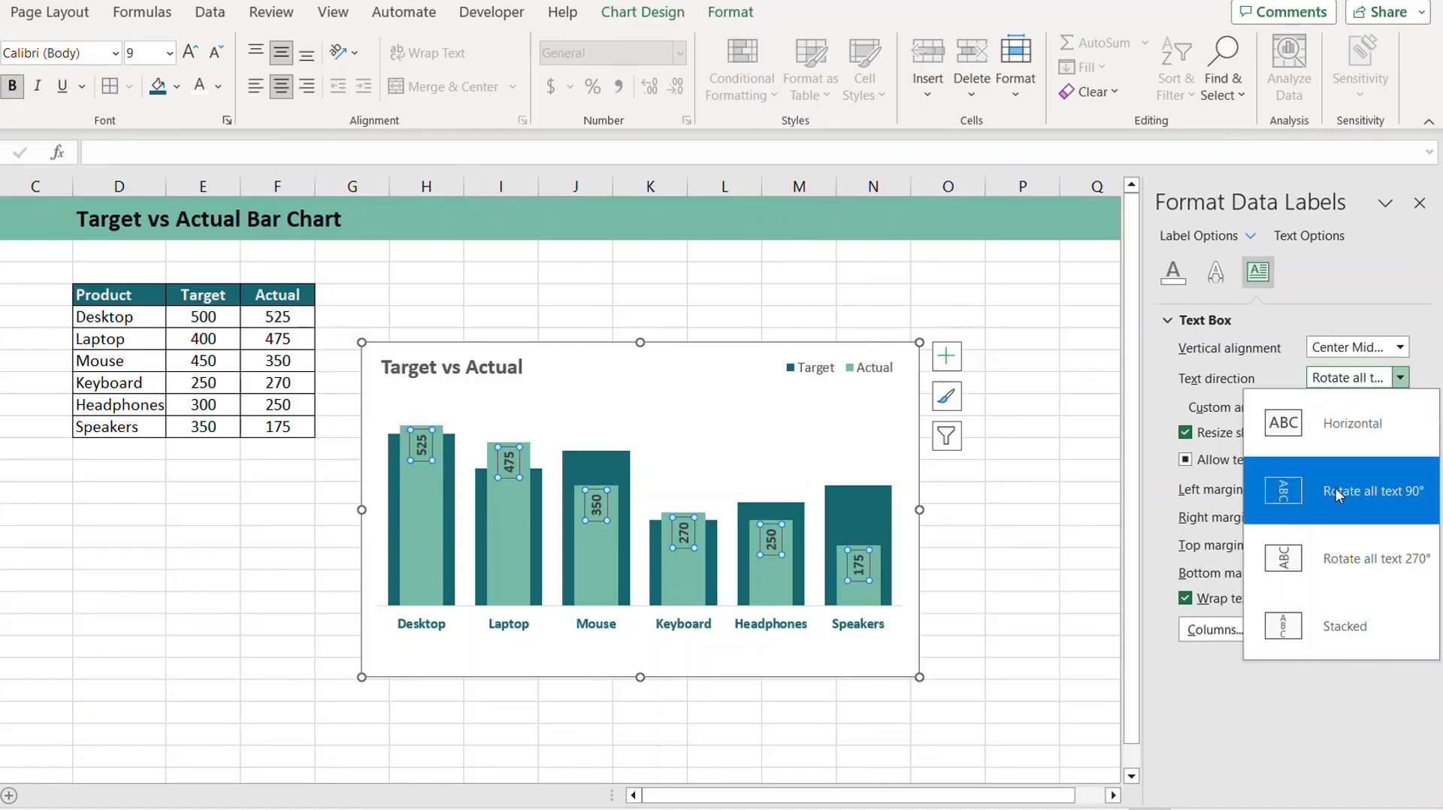
# - Keep the labels reading bottom to top and deselect the finished chart
pyautogui.click(1376, 490)
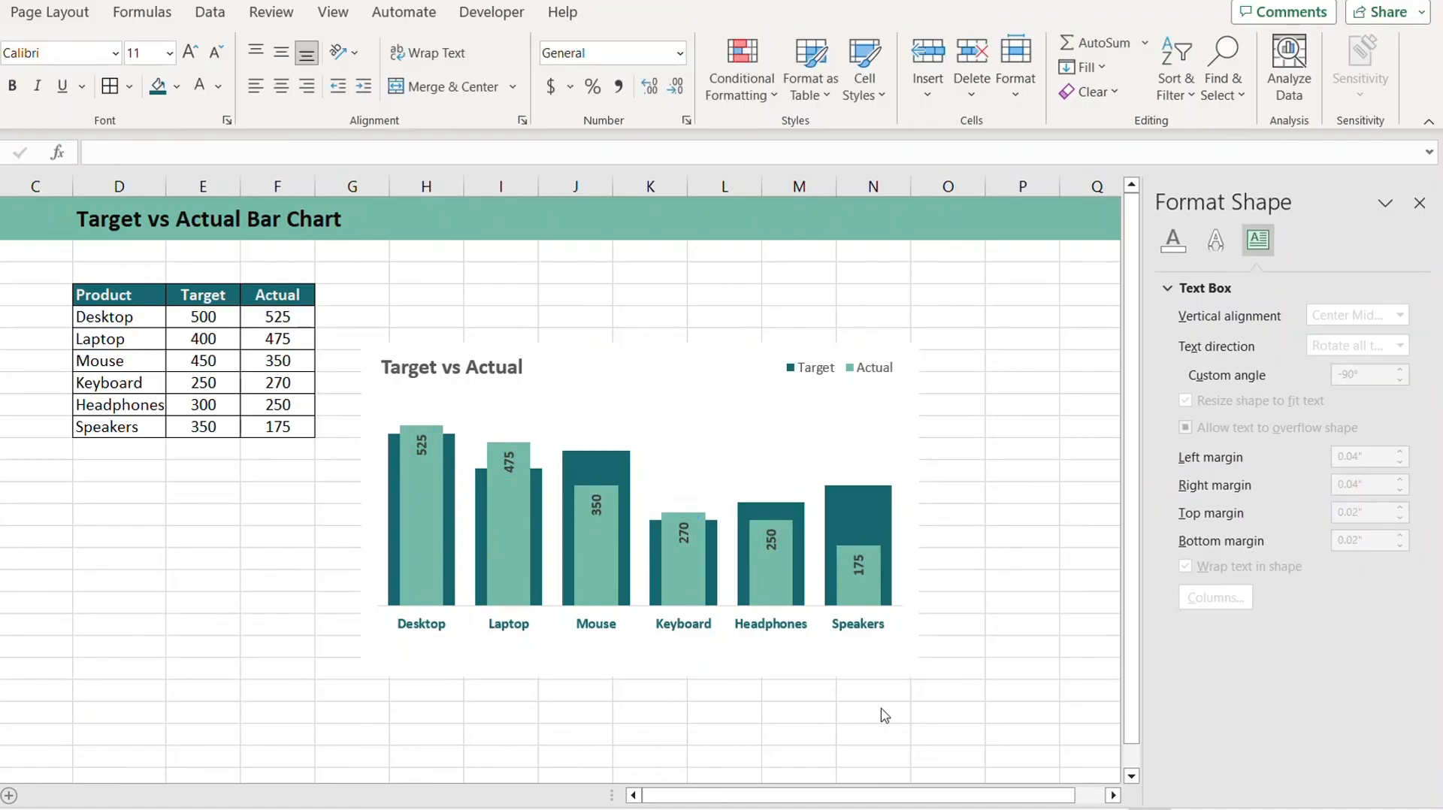
pyautogui.moveTo(959, 477)
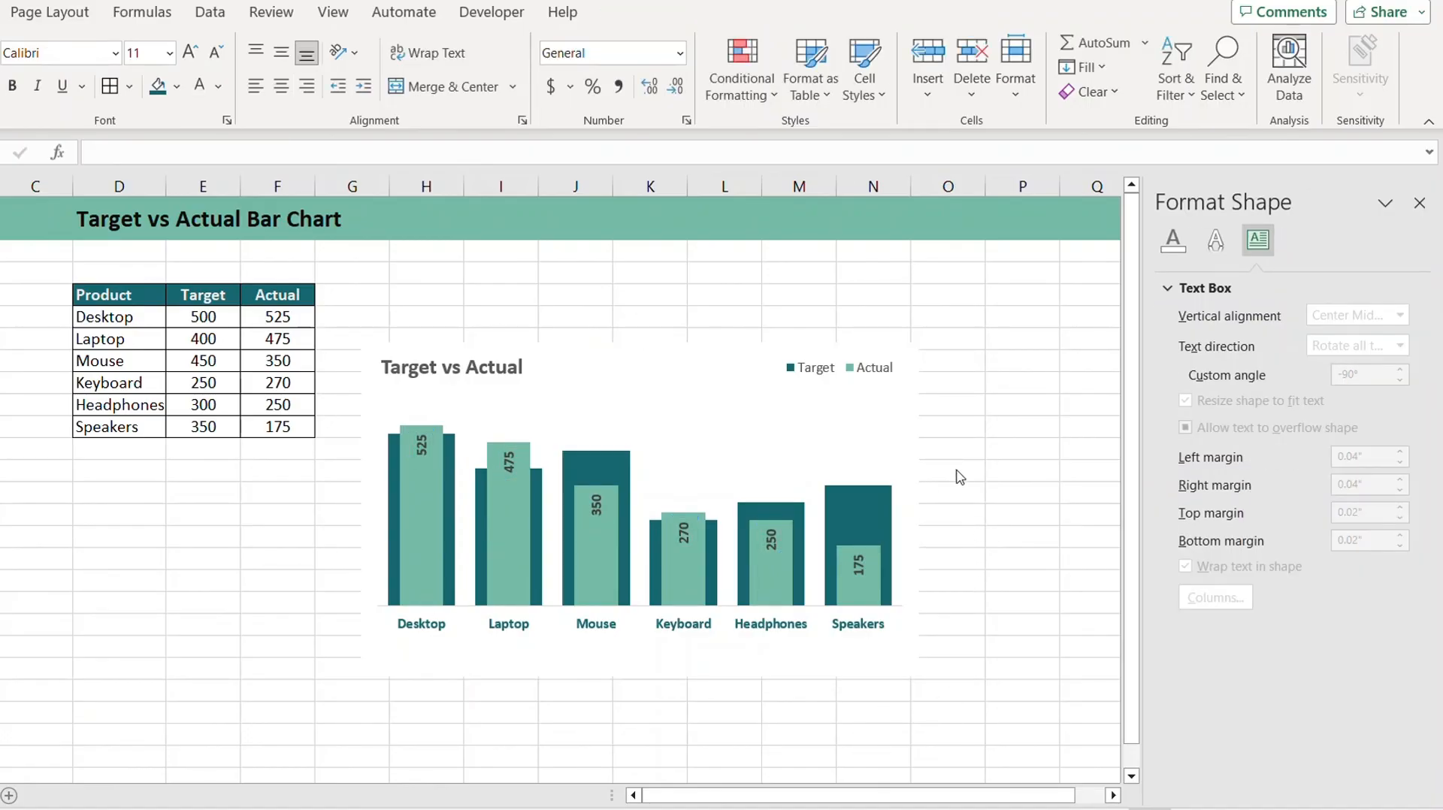
pyautogui.click(953, 560)
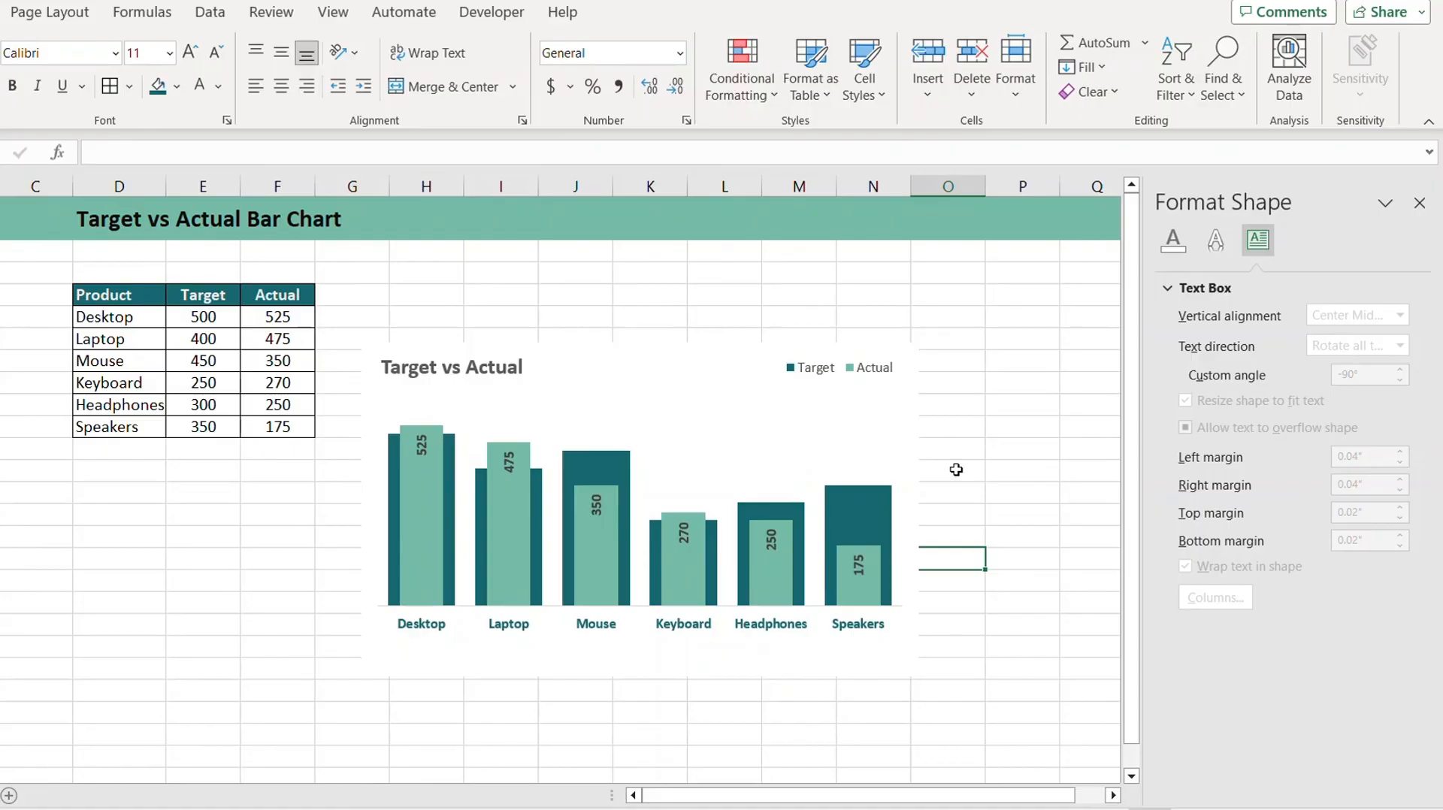
pyautogui.moveTo(1048, 452)
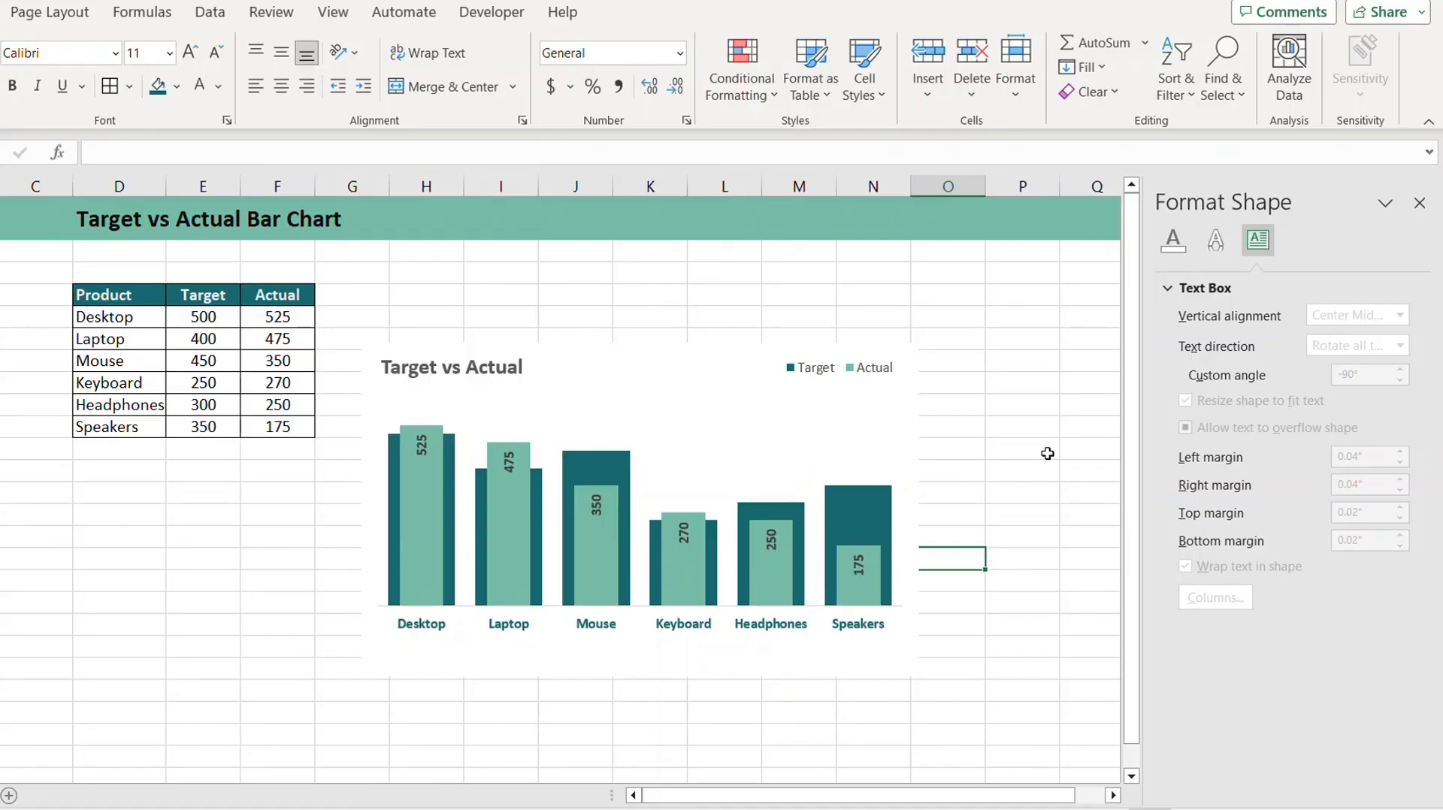